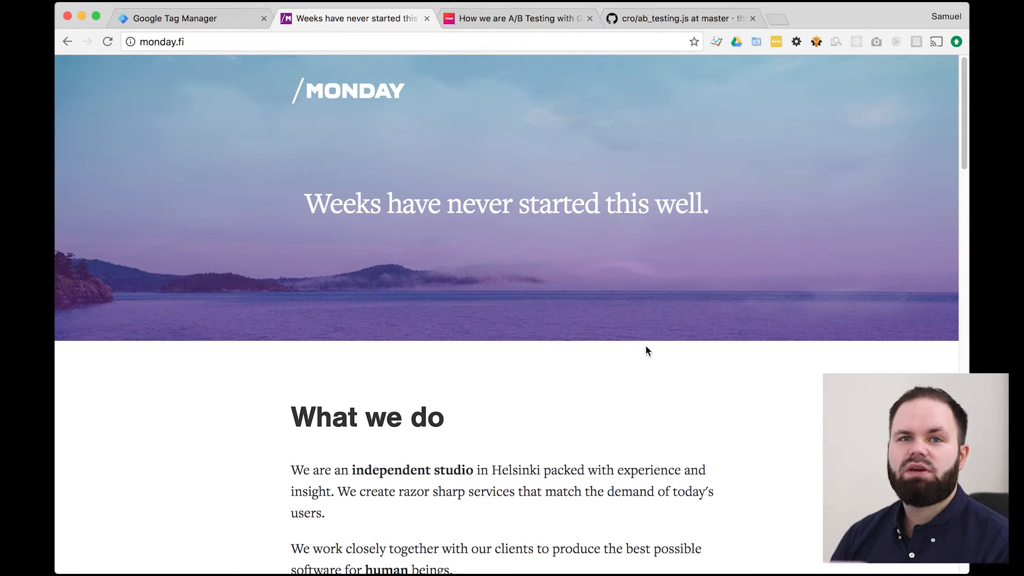
mouse_move(664, 313)
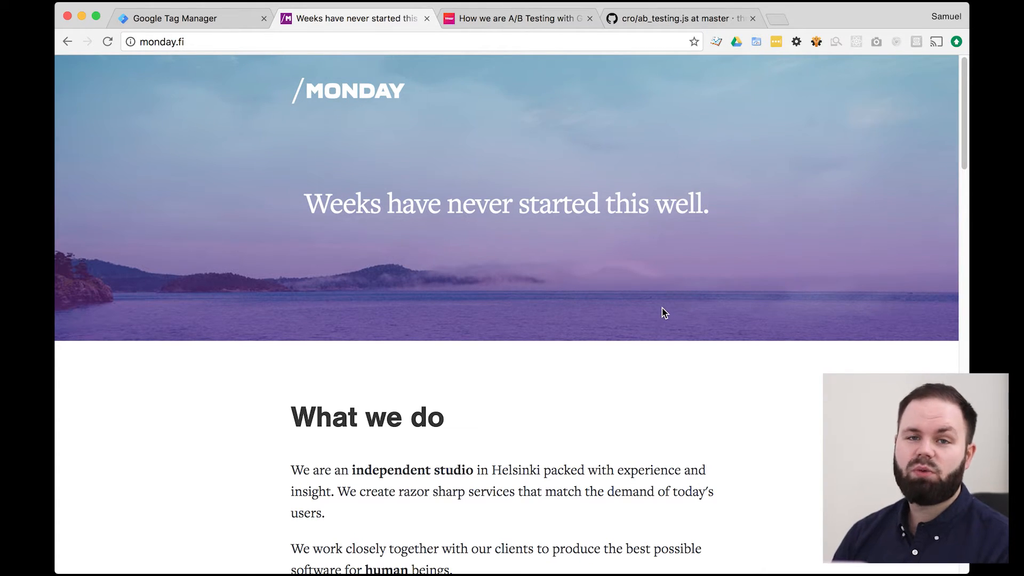
mouse_move(641, 283)
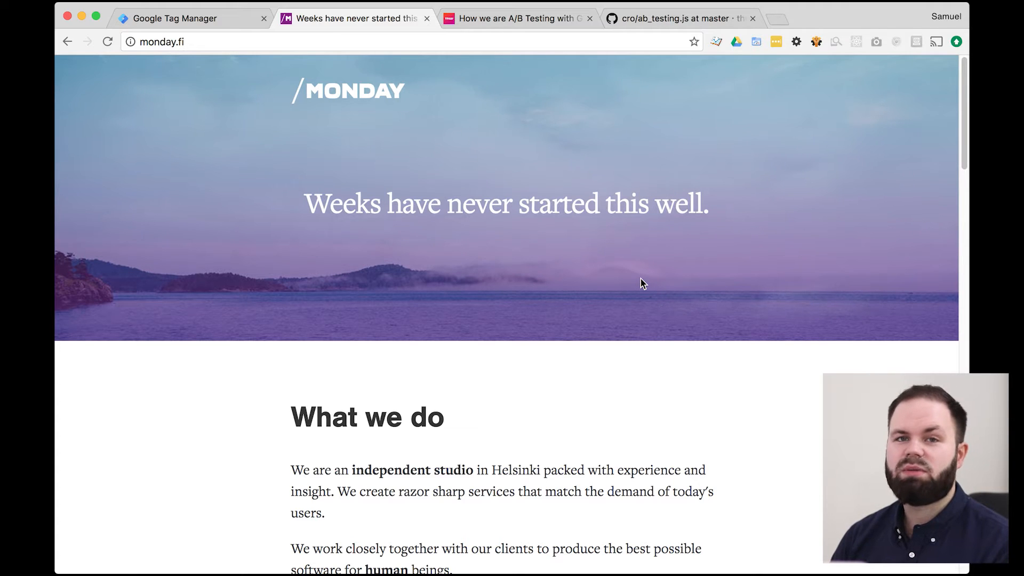
Step: Add the mo-hero--abtest class to the hero div in DevTools, then reload to restore it
right_click(642, 284)
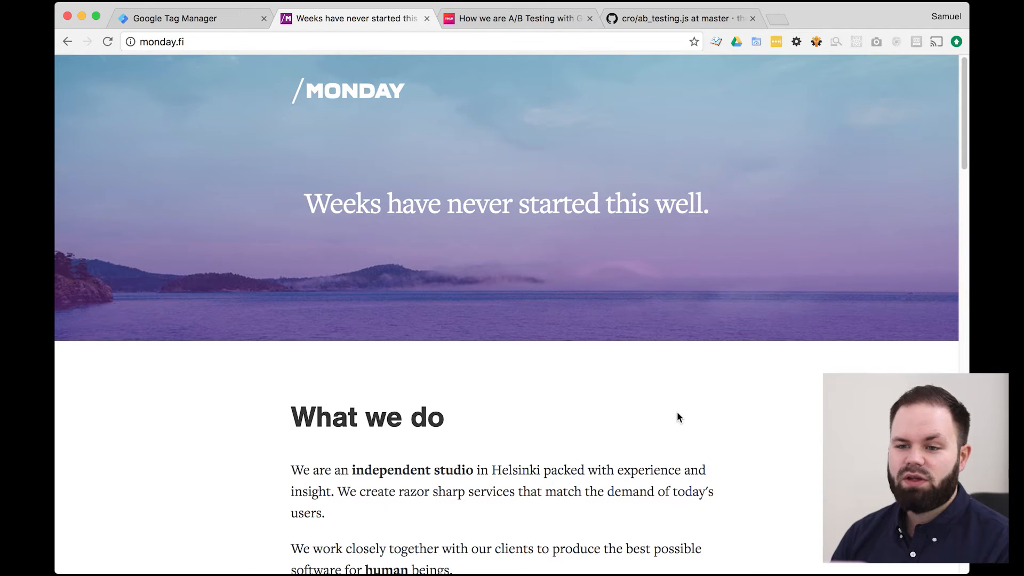
key(F12)
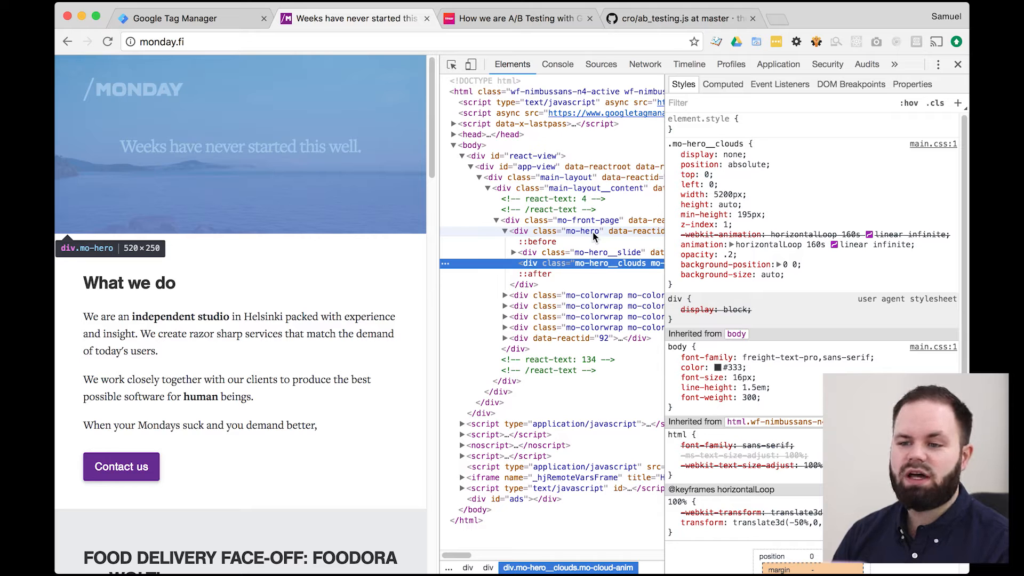
click(582, 231)
text( mo--)
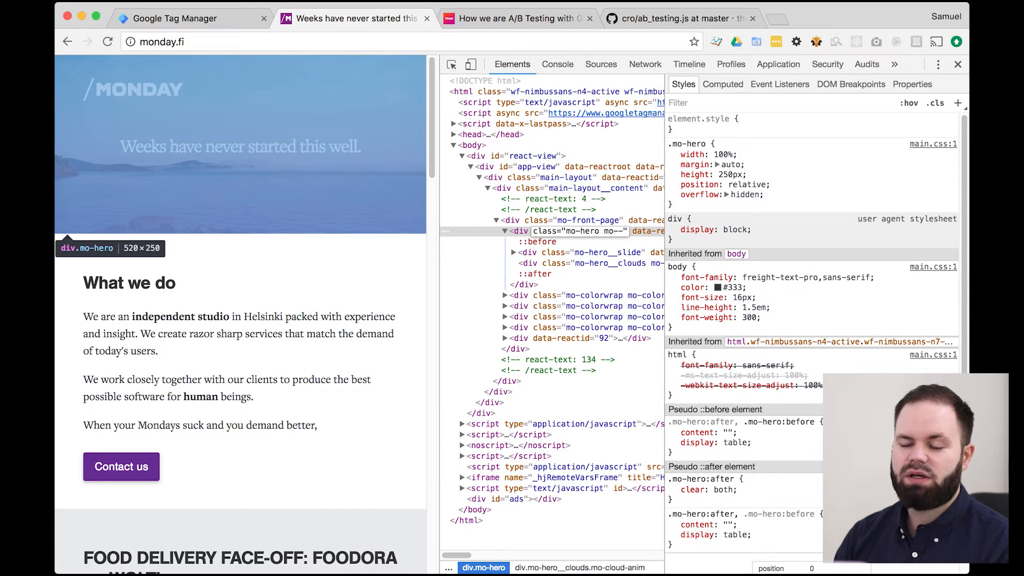
text(abtest)
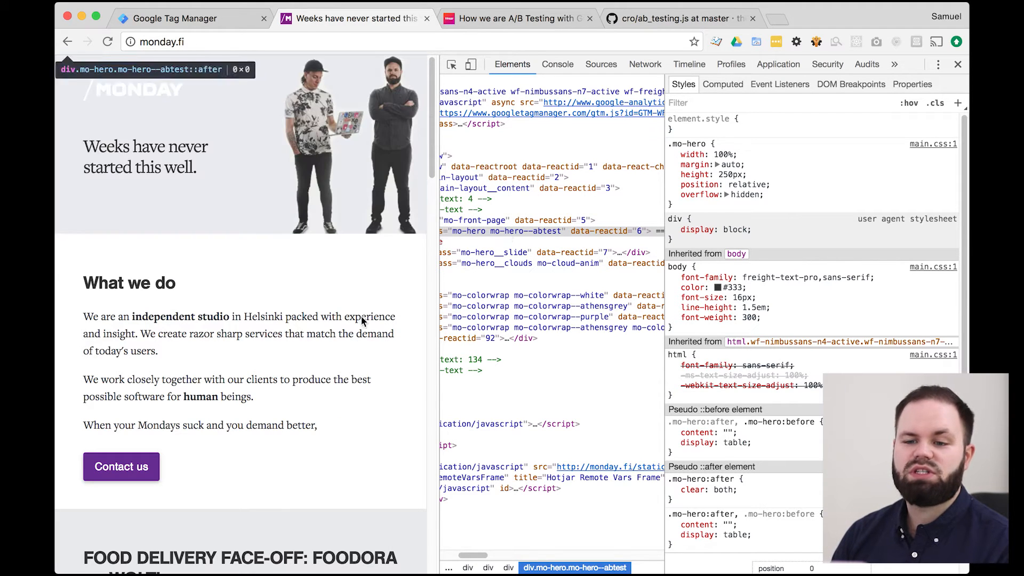
click(106, 42)
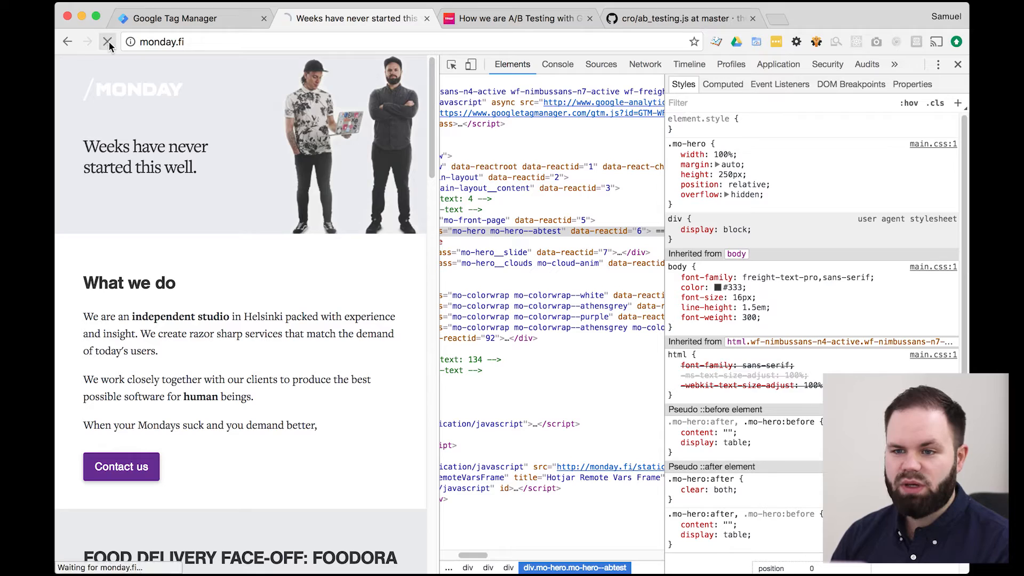
Step: Run a console script adding mo-hero--abtest and swapping the logo to monday_logo-black.svg
click(558, 64)
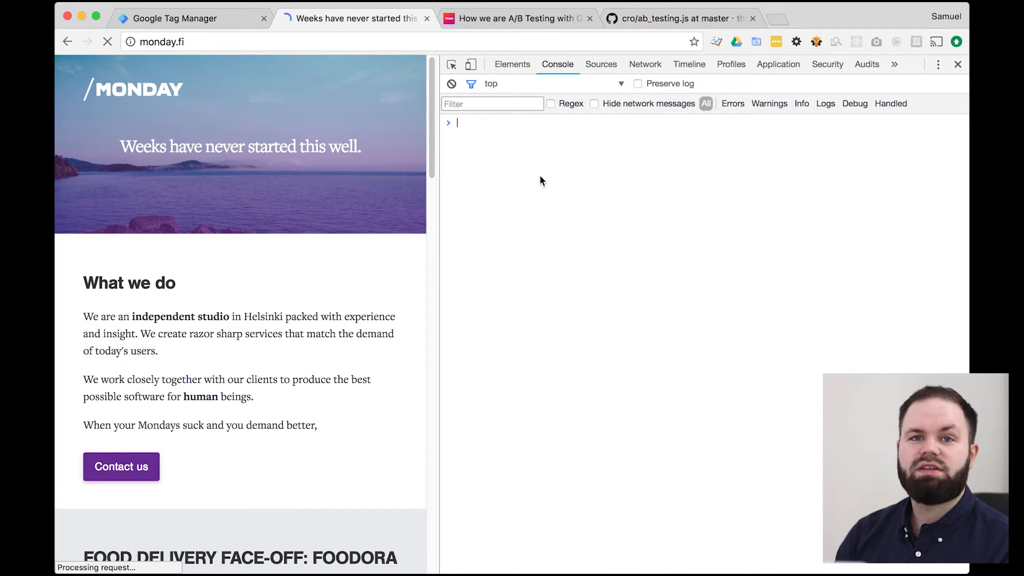
text(doc)
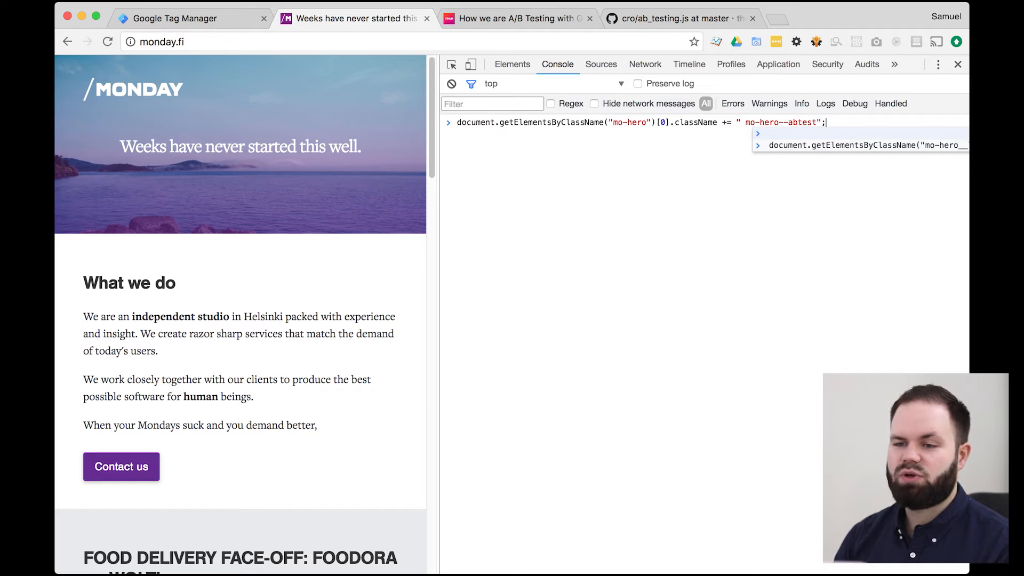
key(Enter)
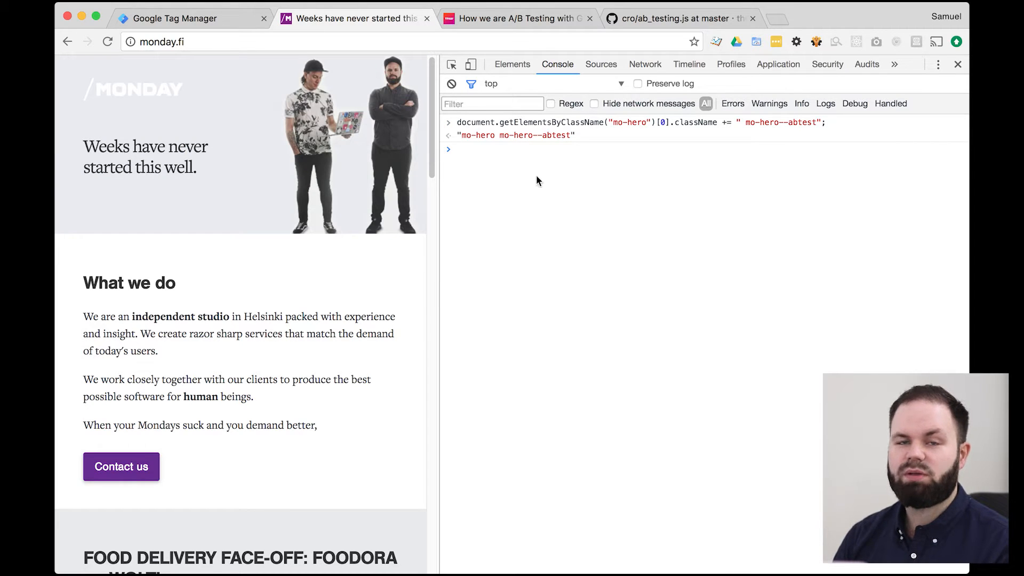
mouse_move(170, 105)
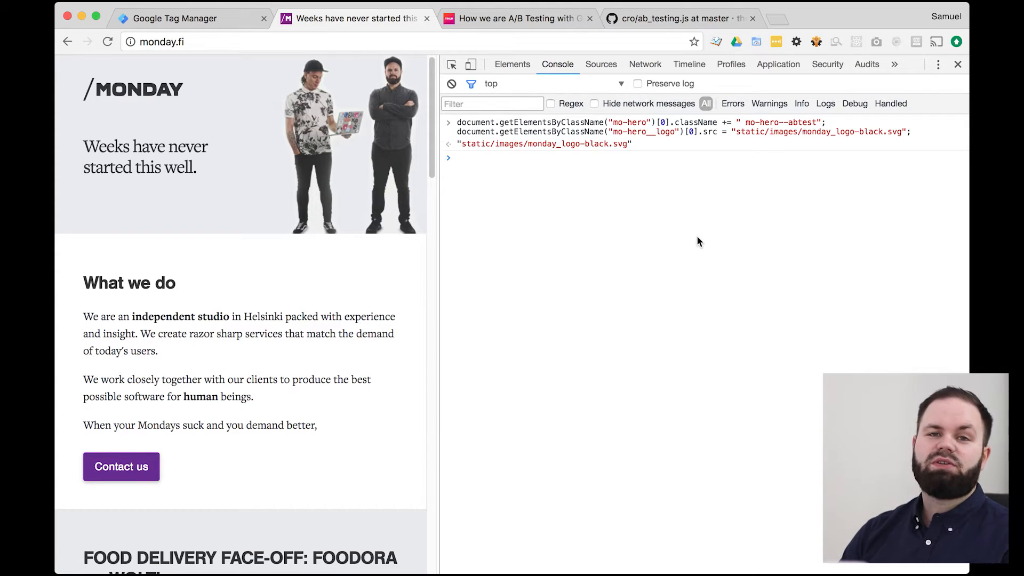
mouse_move(672, 380)
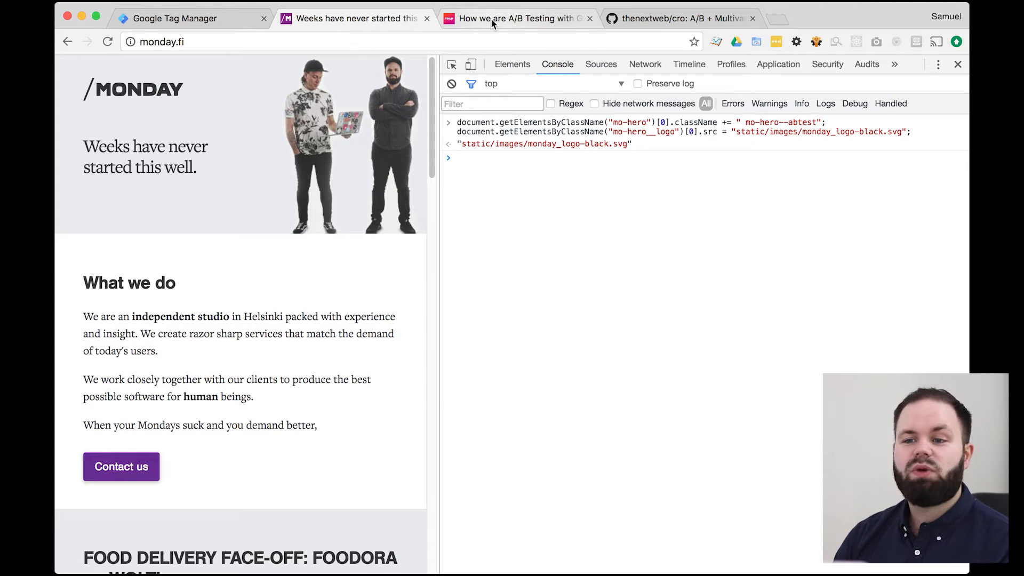
Step: Go from TNW's A/B testing article to thenextweb's cro repo and open ab_testing.js raw
click(518, 18)
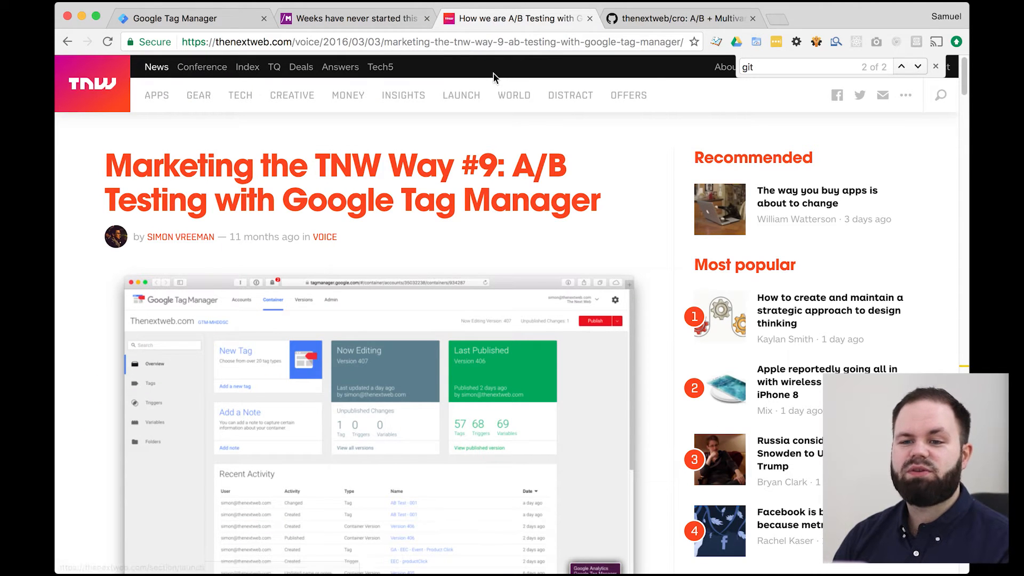
mouse_move(649, 135)
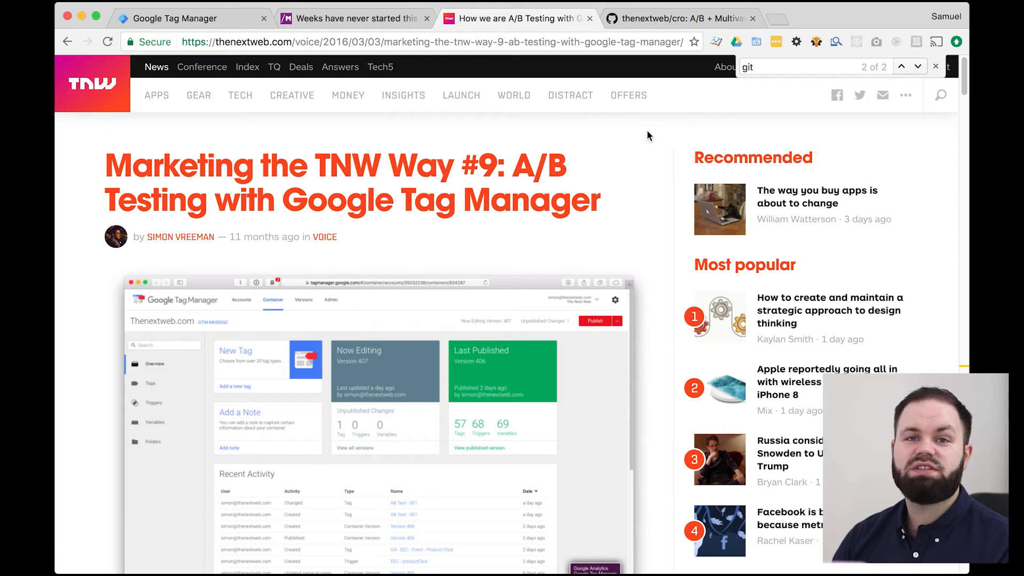
scroll(down, 3)
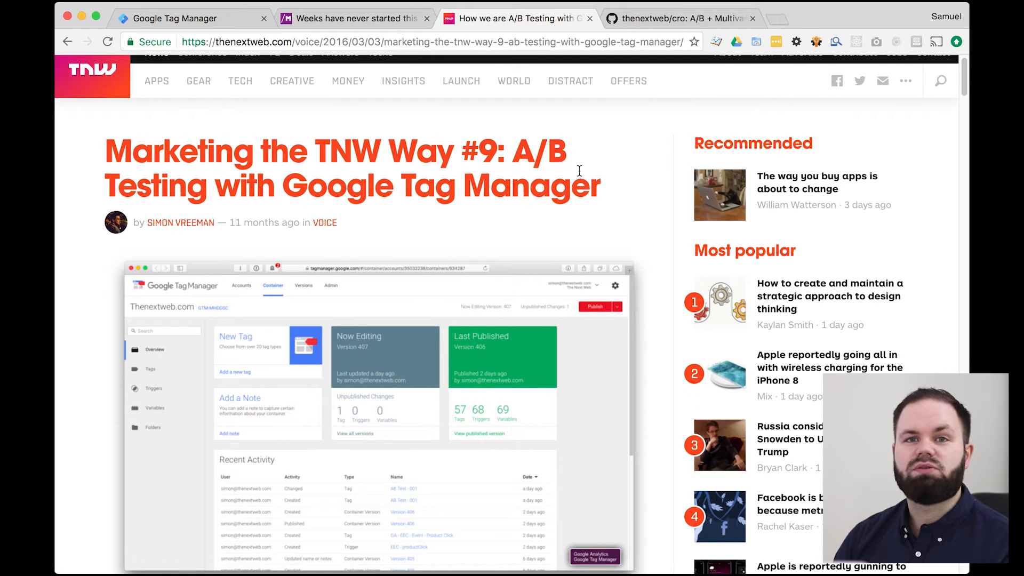
scroll(down, 3)
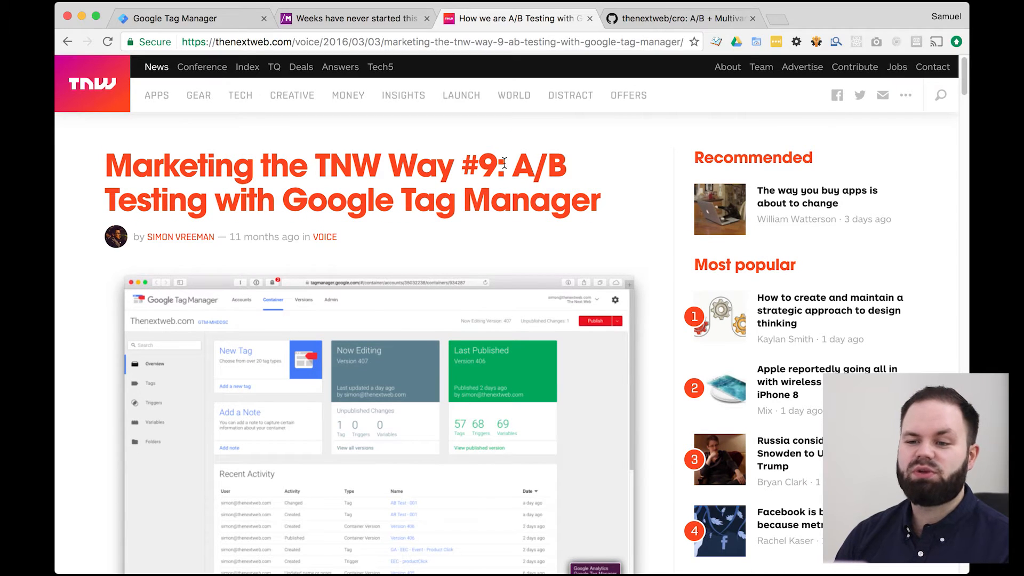
mouse_move(690, 18)
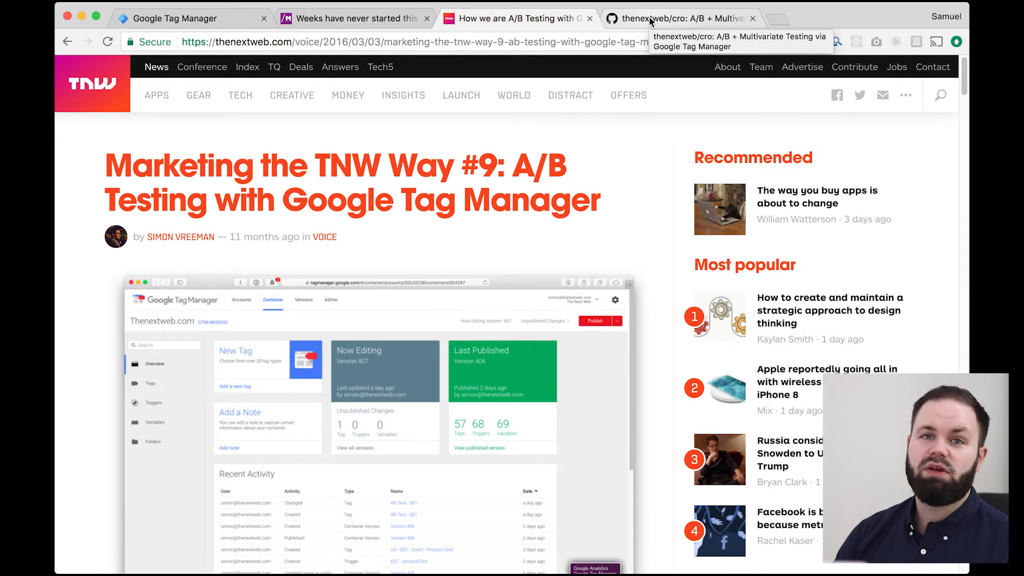
click(685, 18)
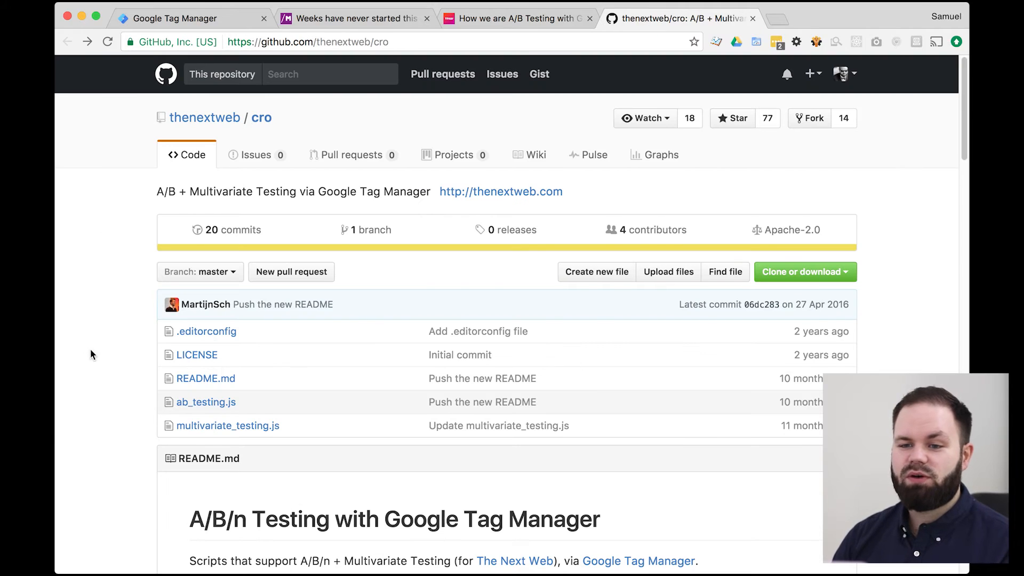
scroll(down, 3)
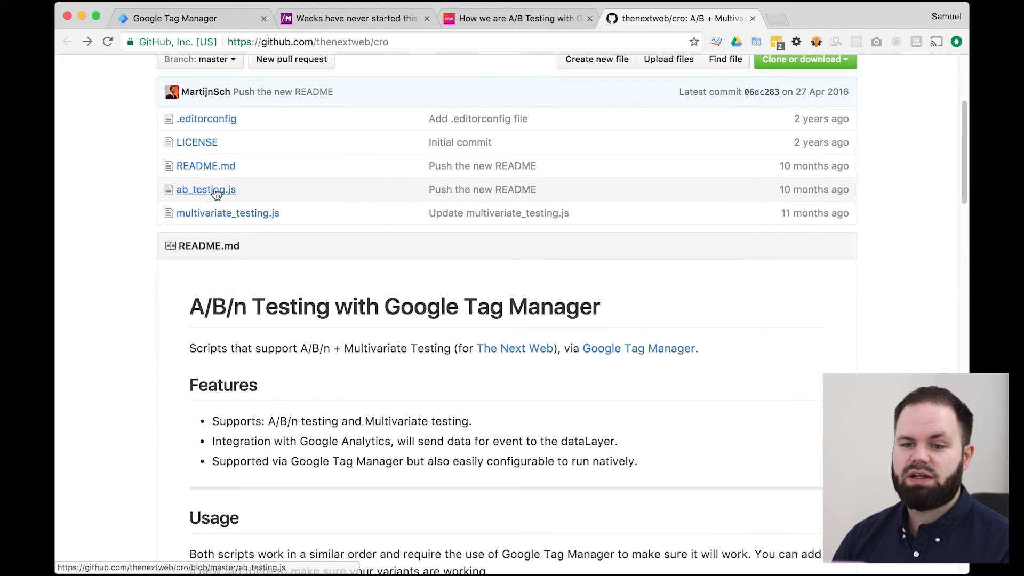
click(206, 190)
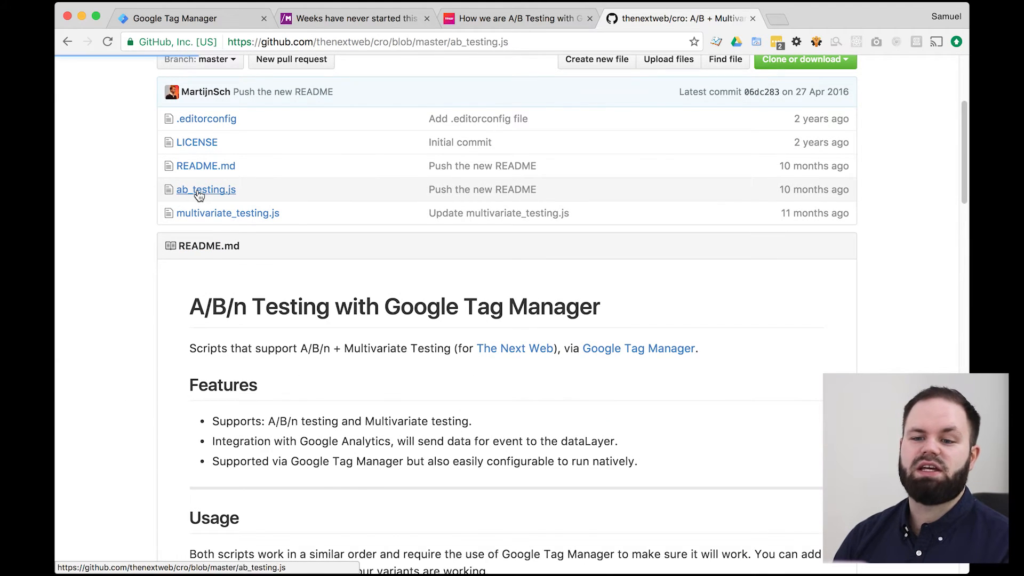
click(206, 189)
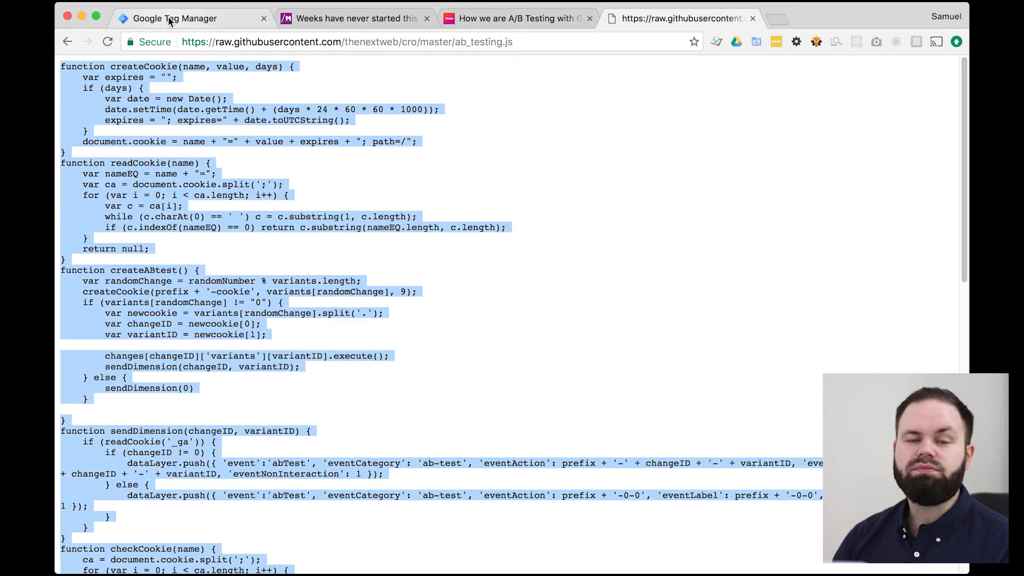
mouse_move(171, 20)
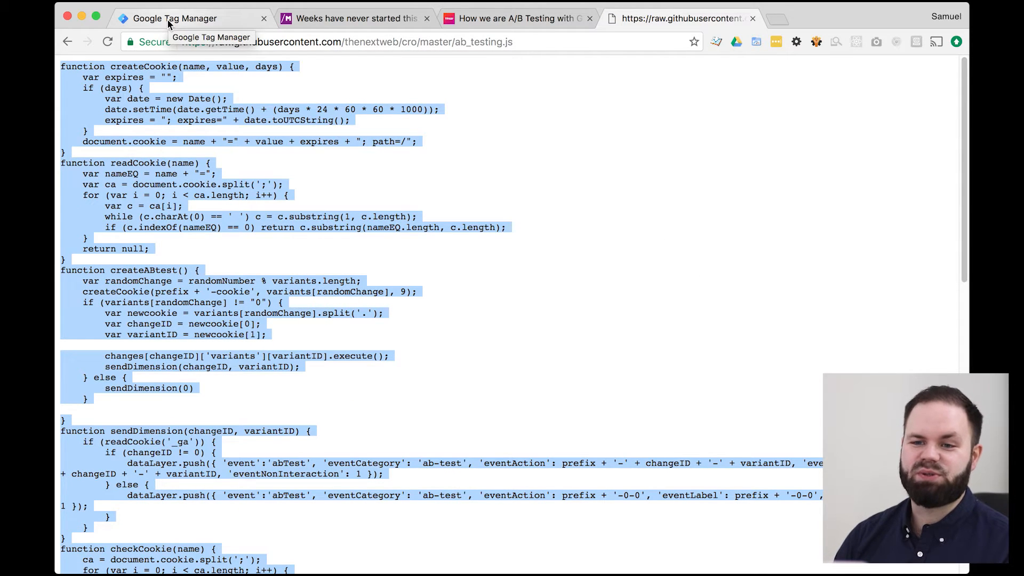
Step: Create a new Custom HTML tag and paste the A/B testing script into it
click(176, 18)
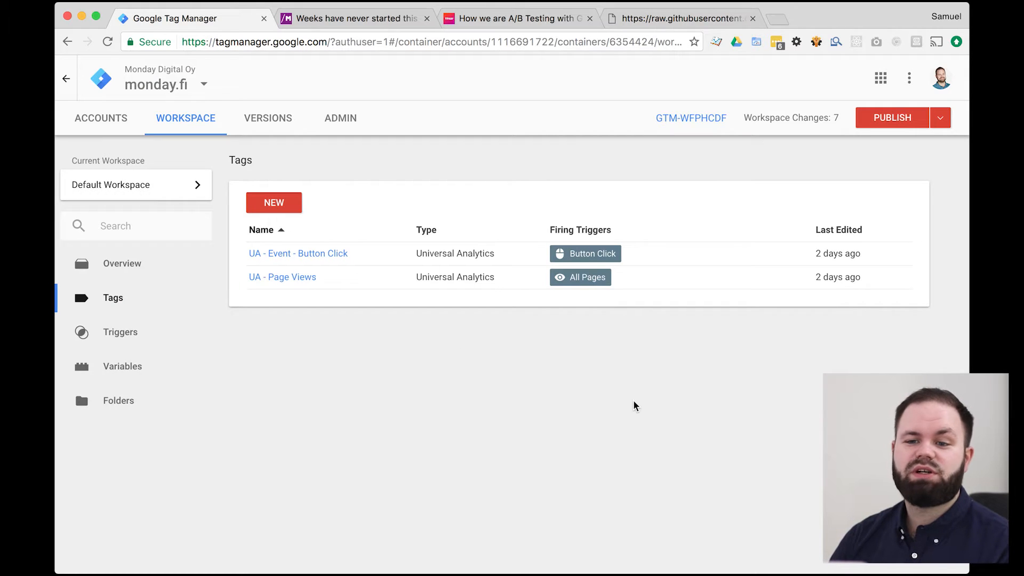
click(274, 203)
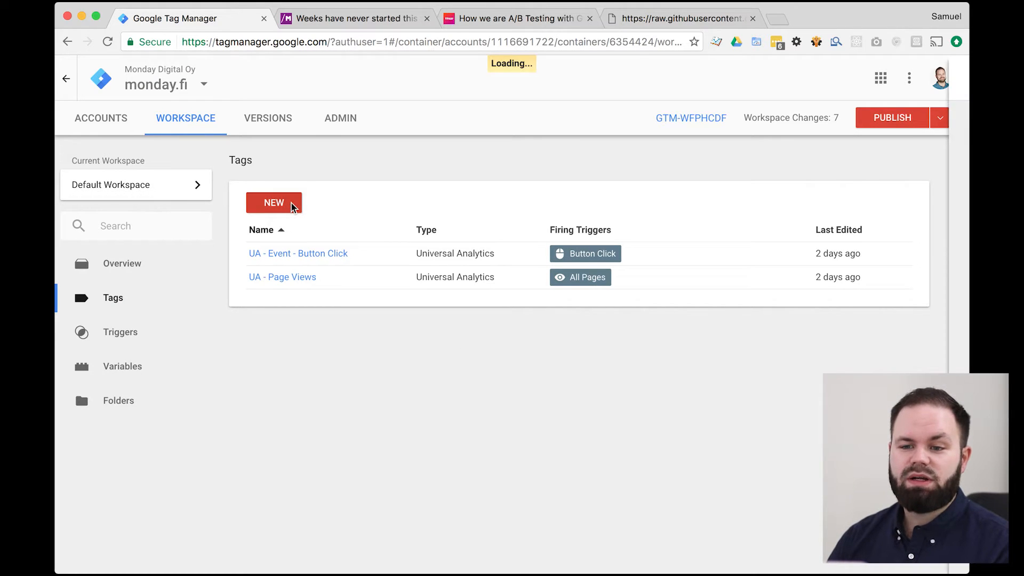
click(274, 202)
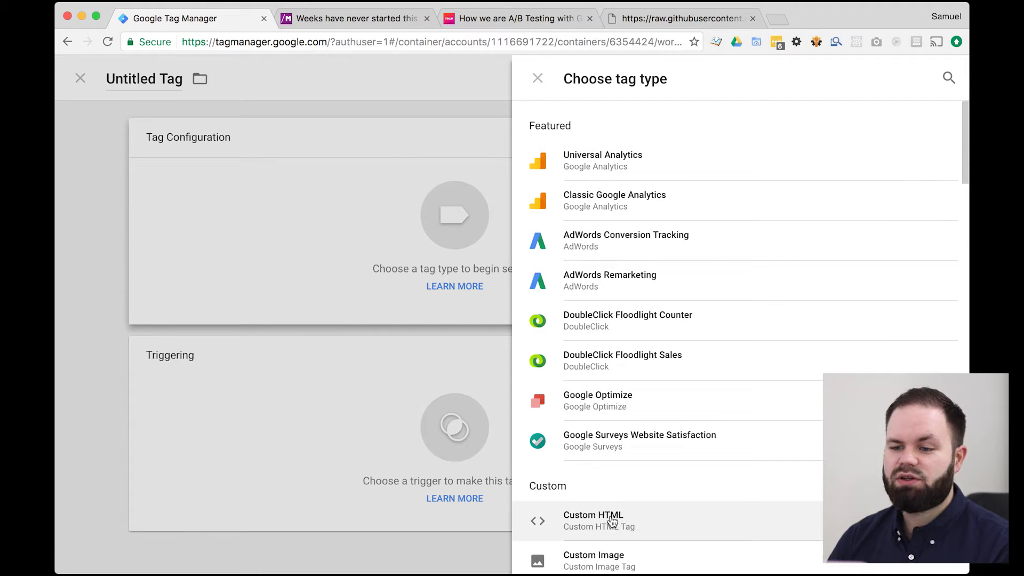
click(592, 515)
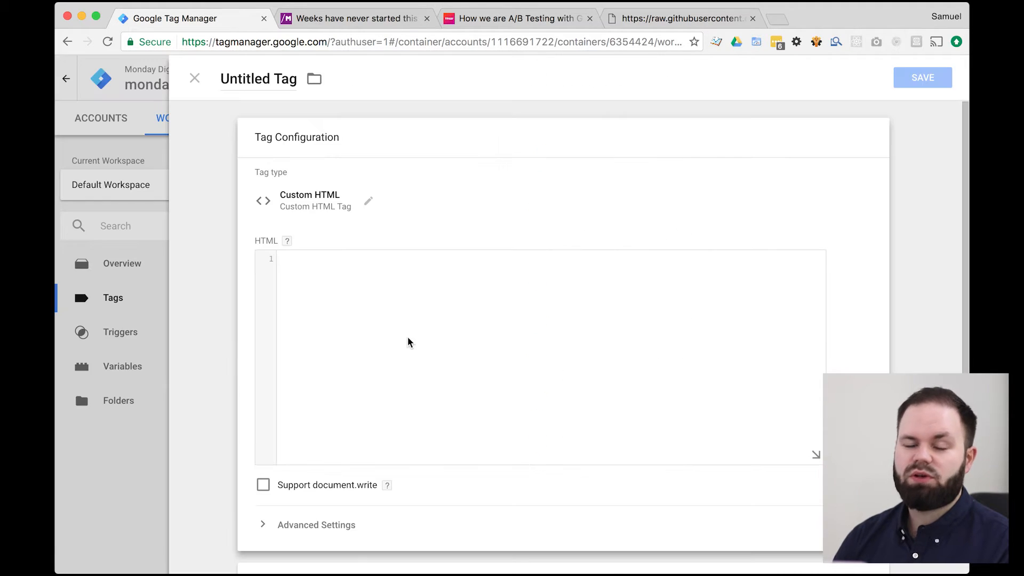
text(<scr)
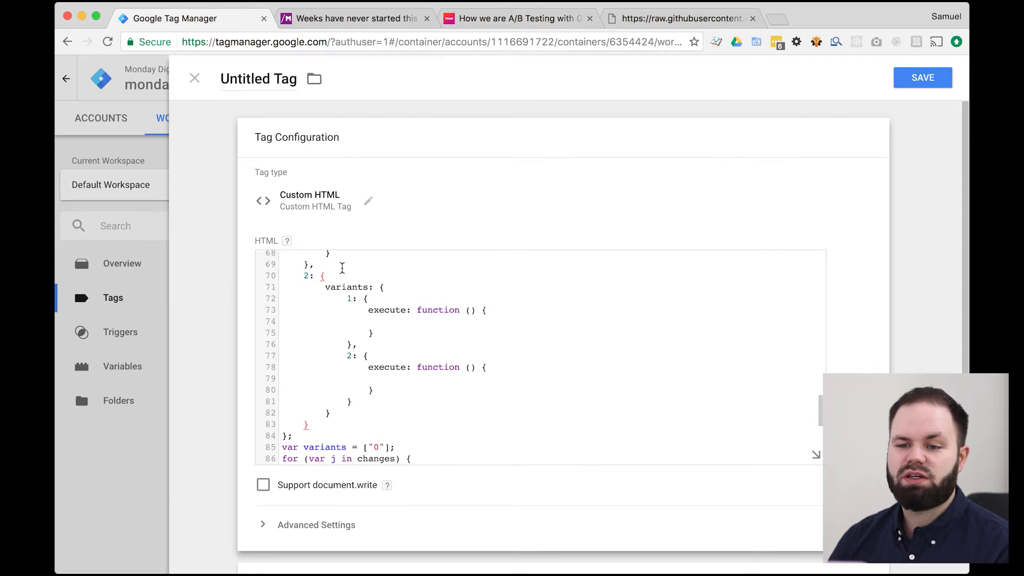
scroll(down, 3)
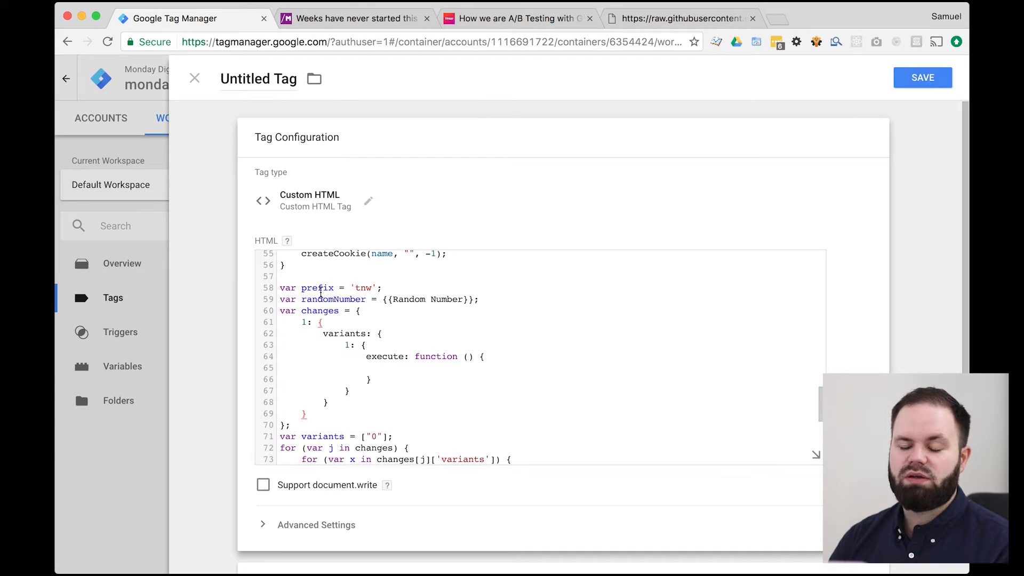
Step: Replace the tnw prefix with heroTest and paste the console's class and logo lines into variant 1
drag(280, 288, 322, 316)
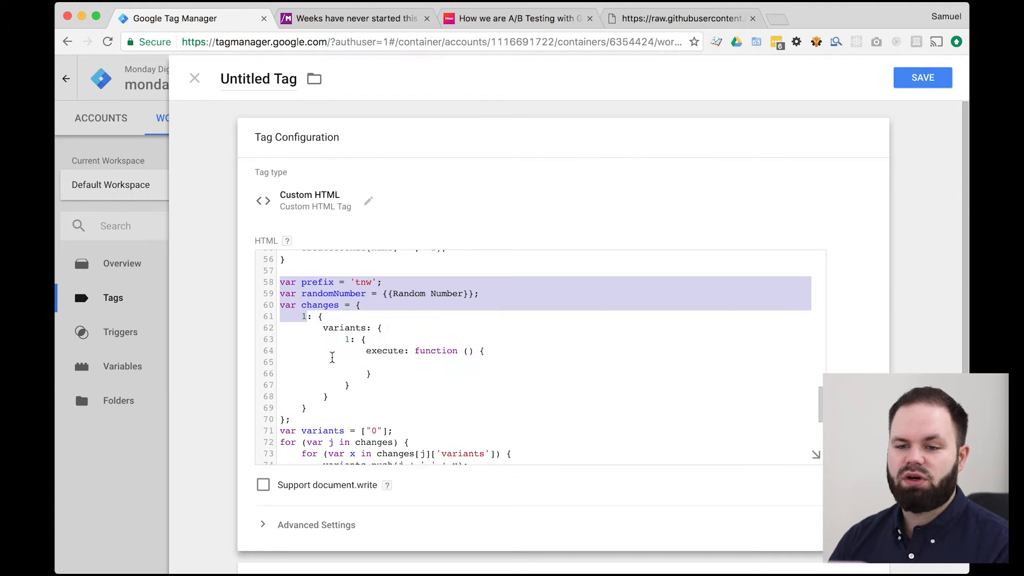
click(302, 282)
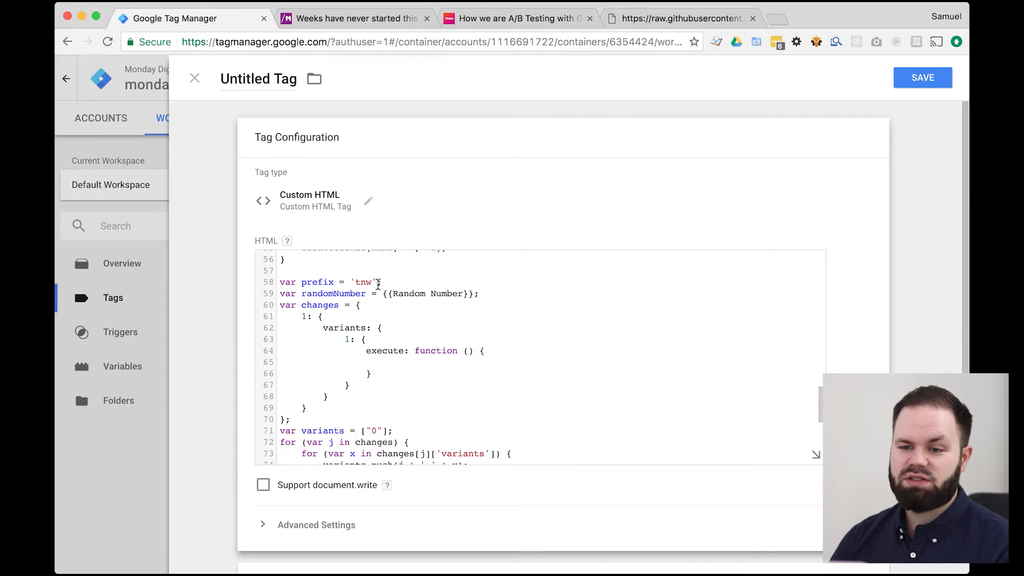
double_click(363, 283)
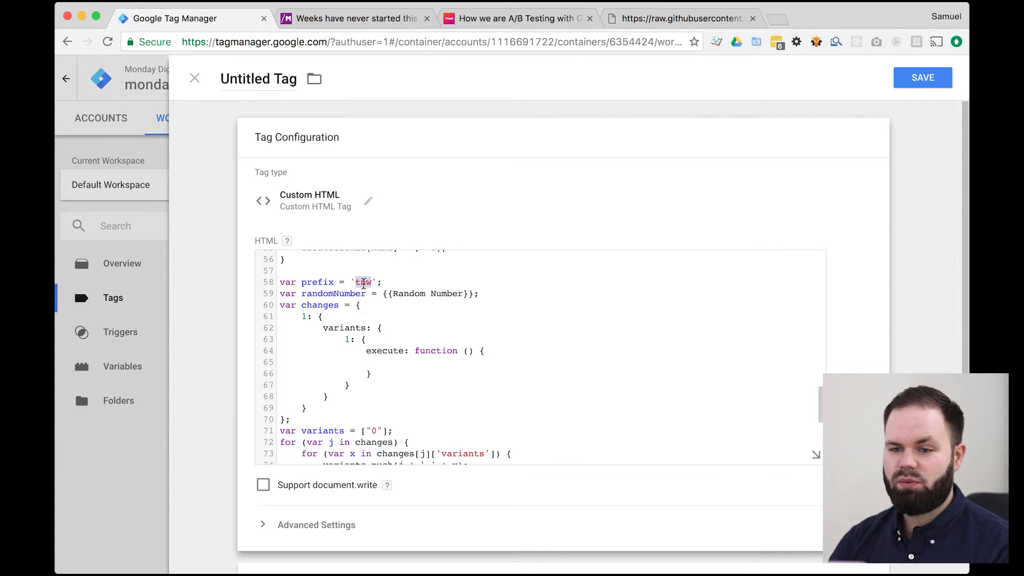
text(heroTe)
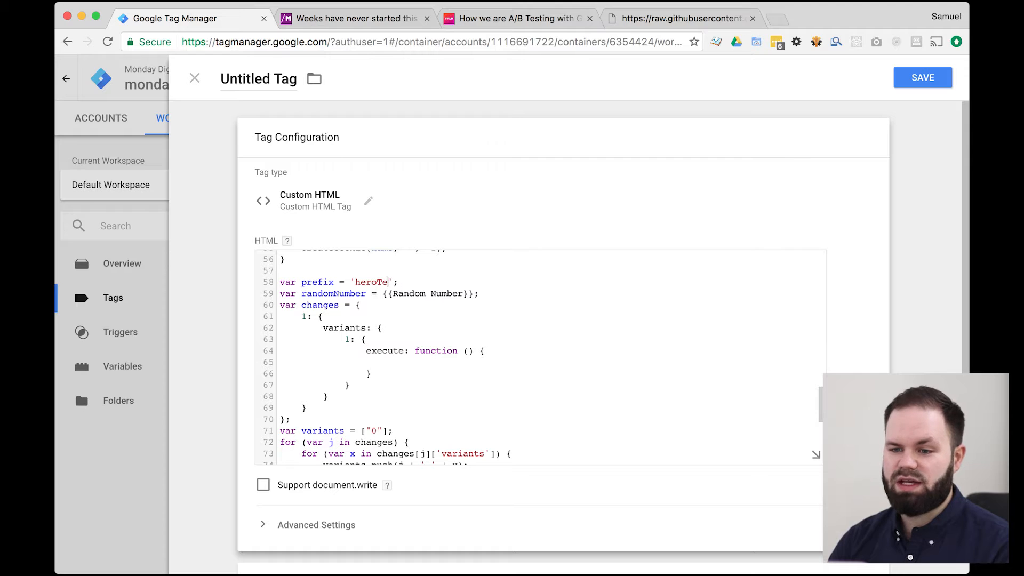
text(st)
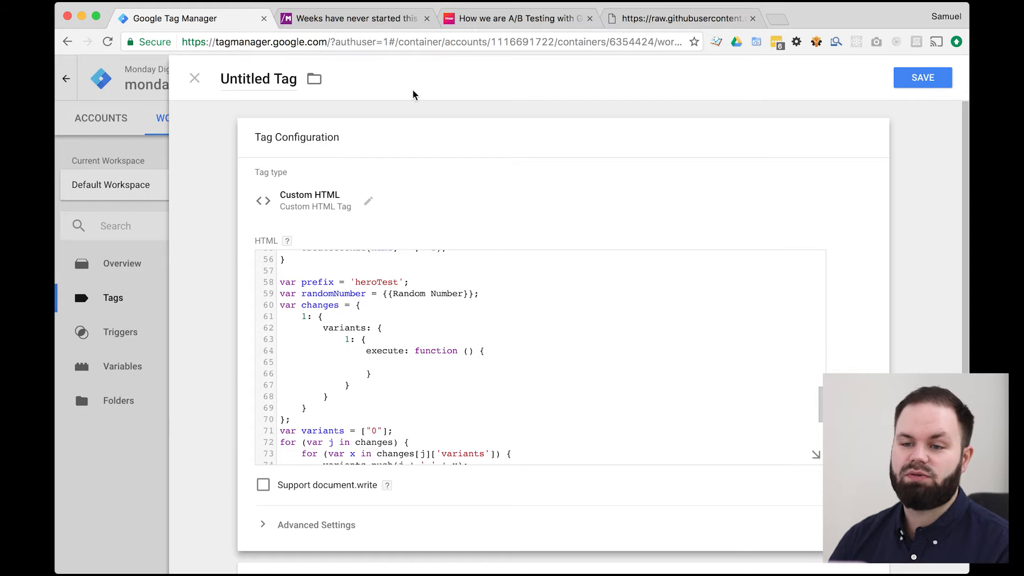
click(352, 18)
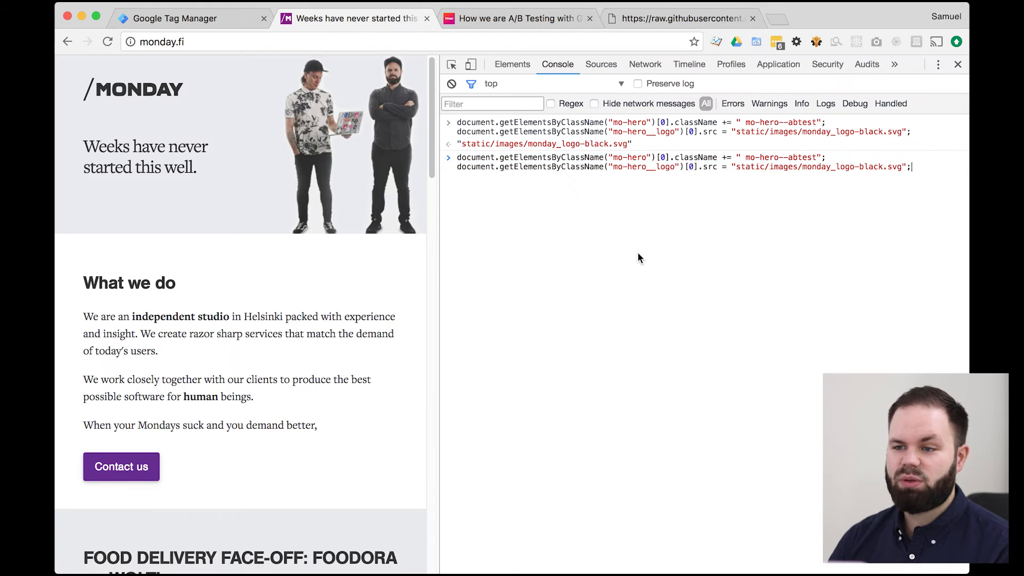
click(181, 18)
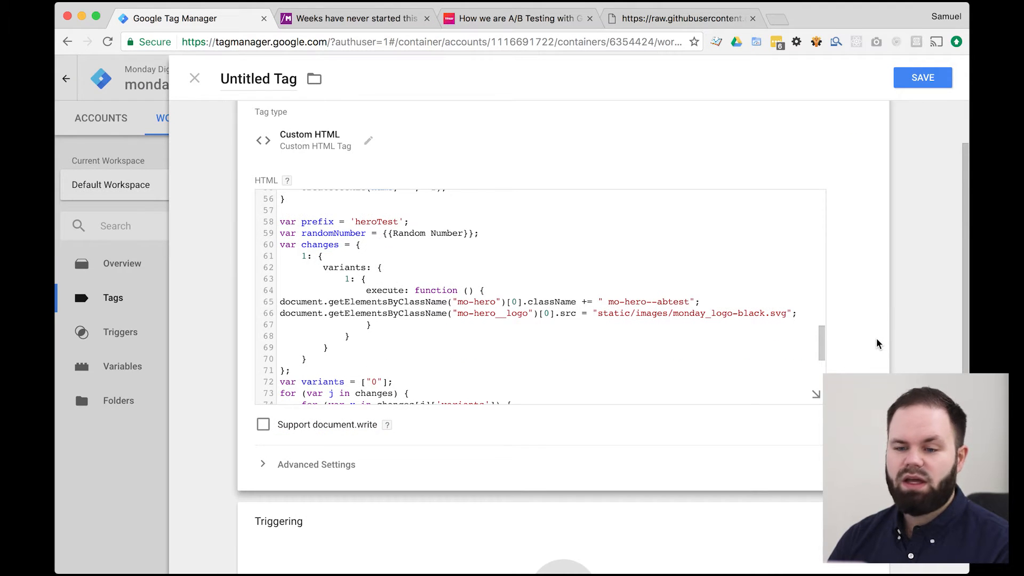
scroll(down, 3)
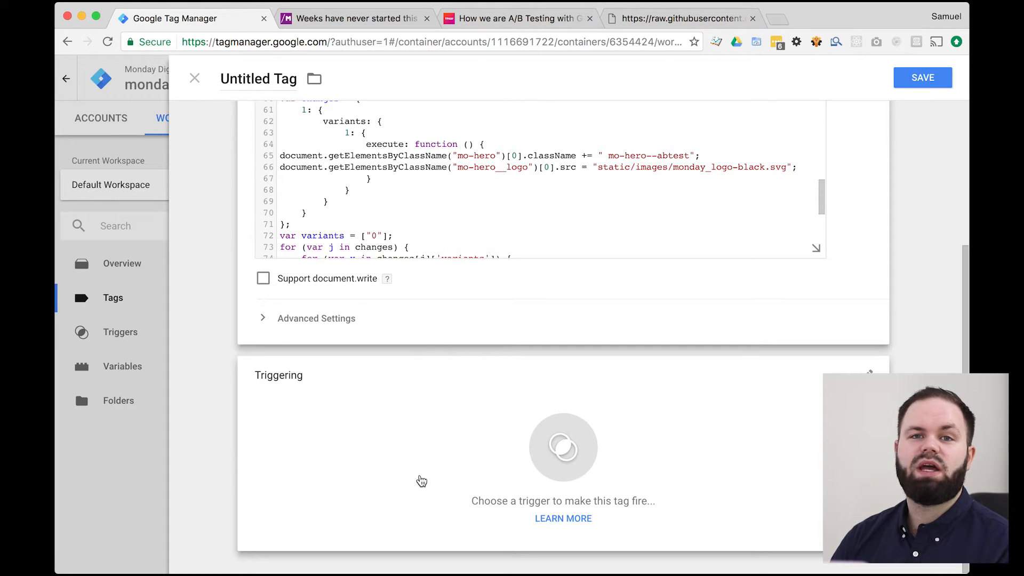
mouse_move(374, 468)
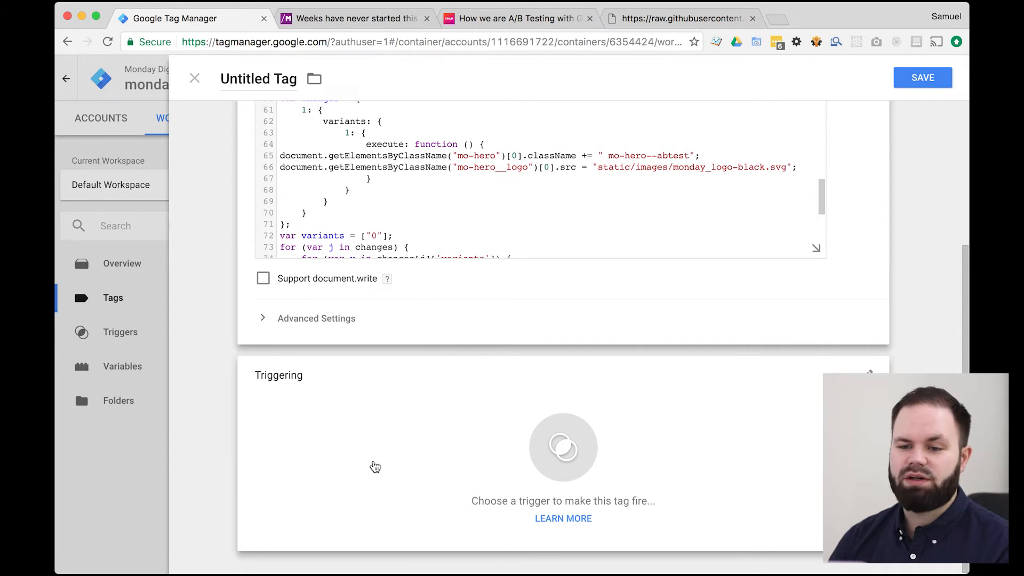
mouse_move(455, 487)
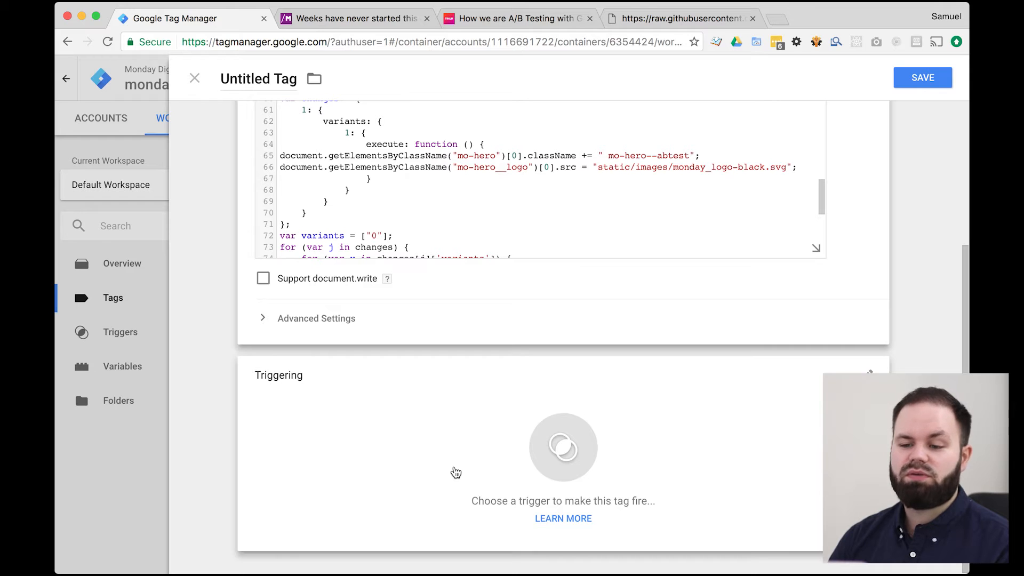
Step: Add a Page View trigger for Page Path contains /, named PageView - mainPage
click(923, 77)
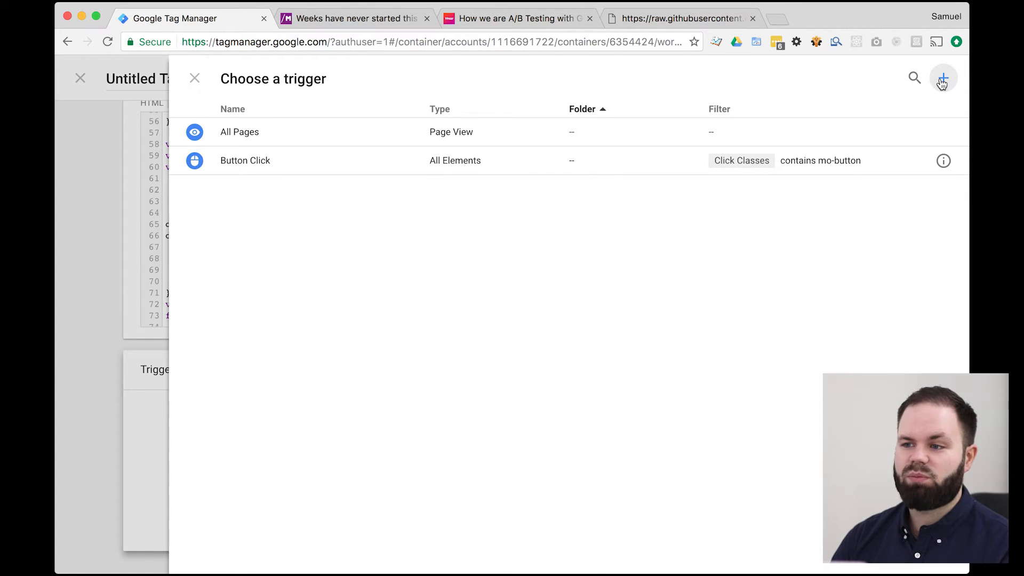
click(947, 78)
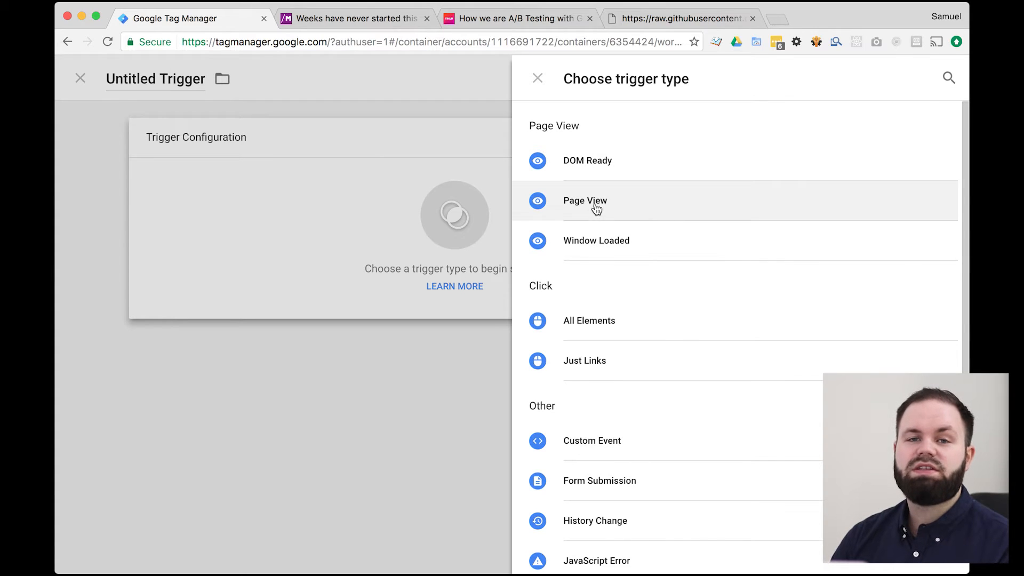
click(598, 201)
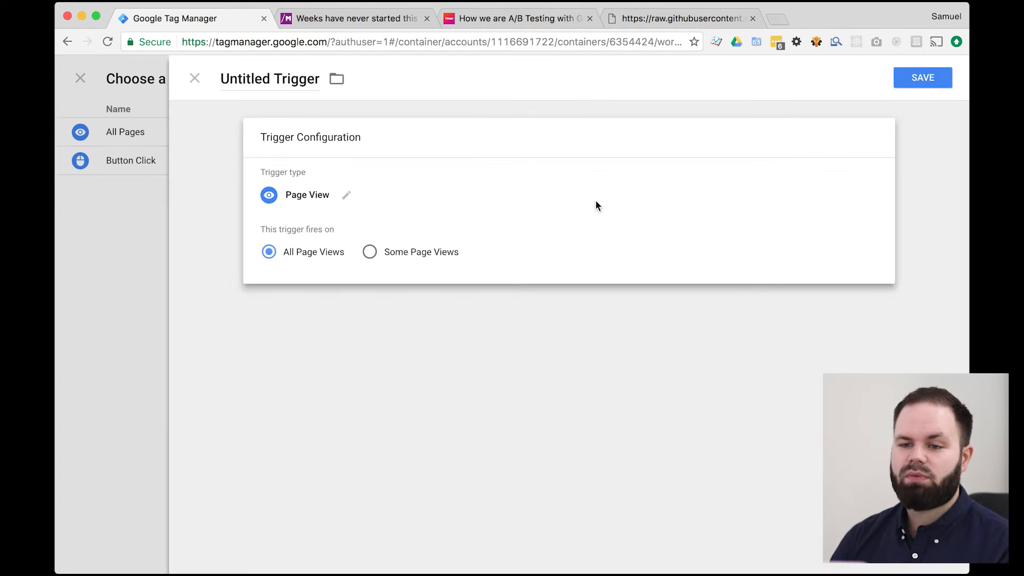
mouse_move(381, 260)
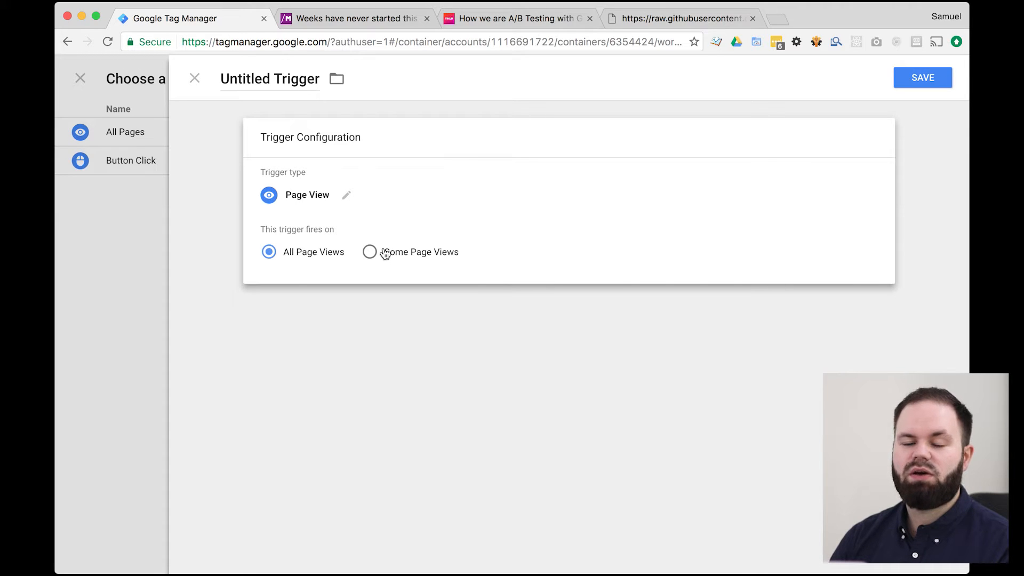
click(370, 251)
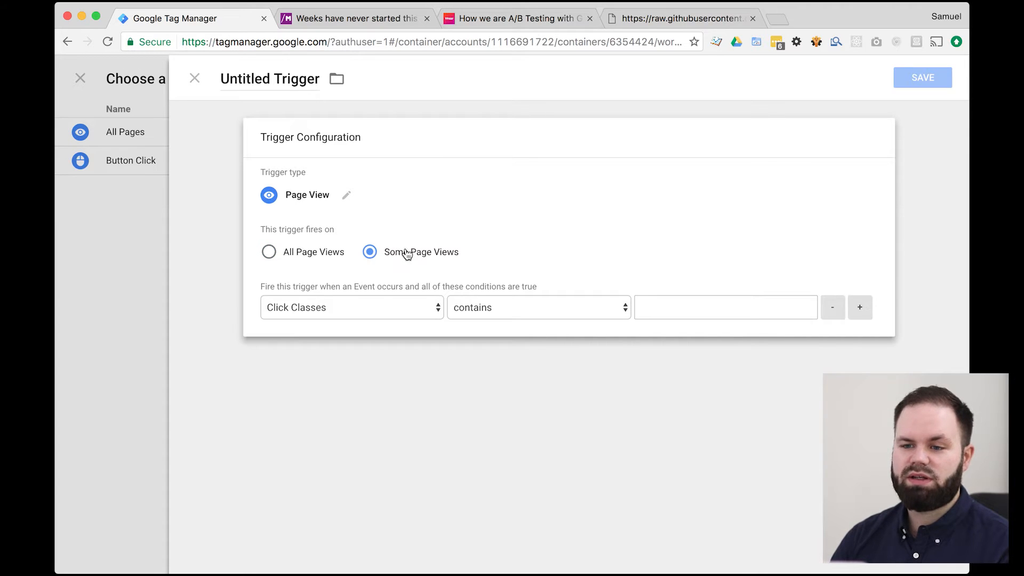
click(351, 307)
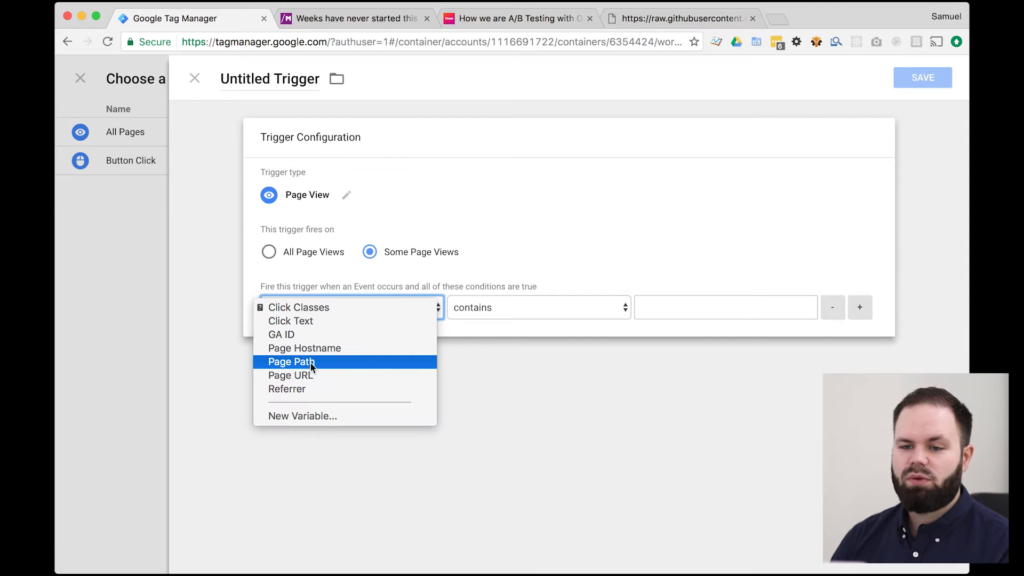
click(291, 363)
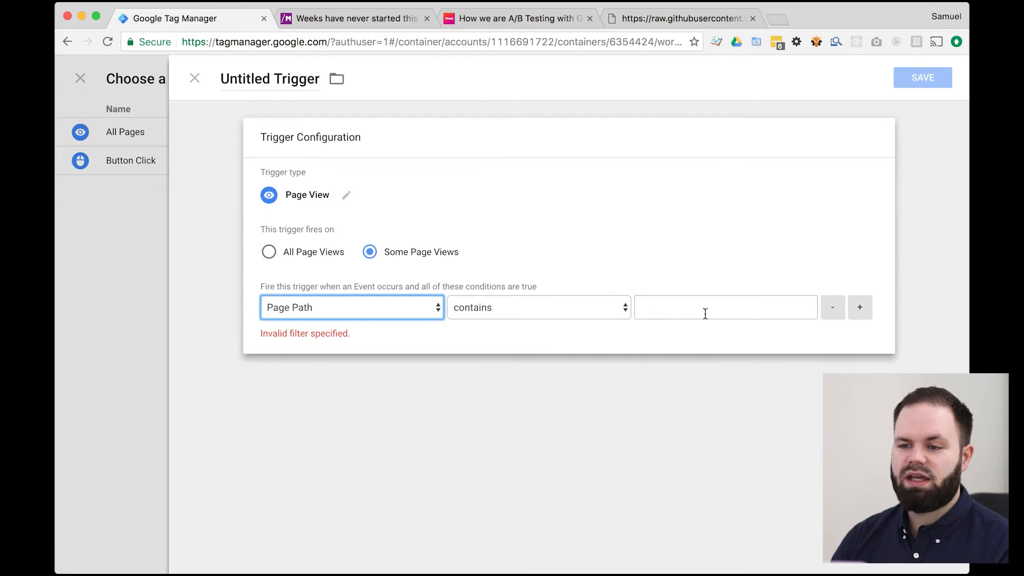
click(726, 307)
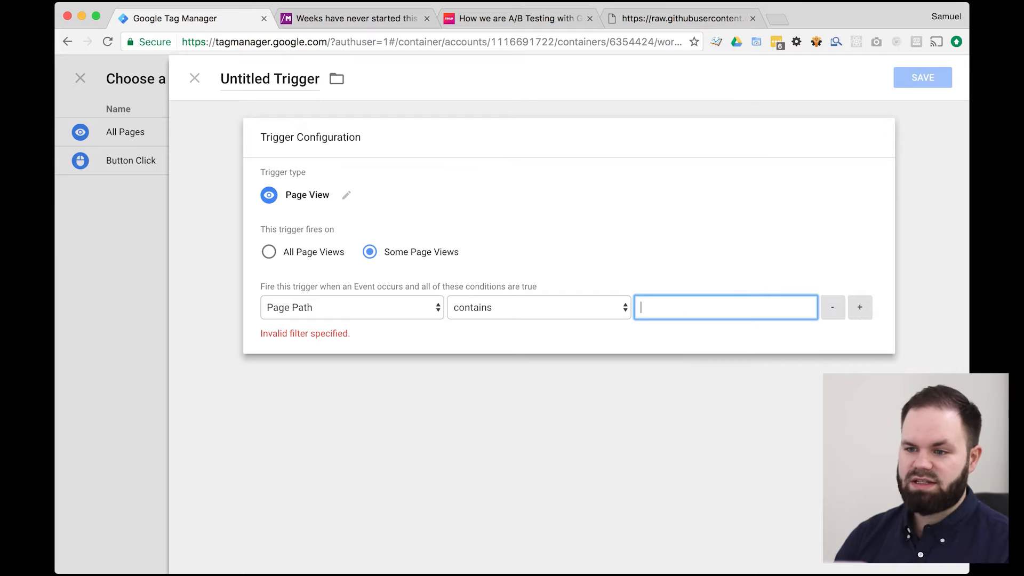
text(/)
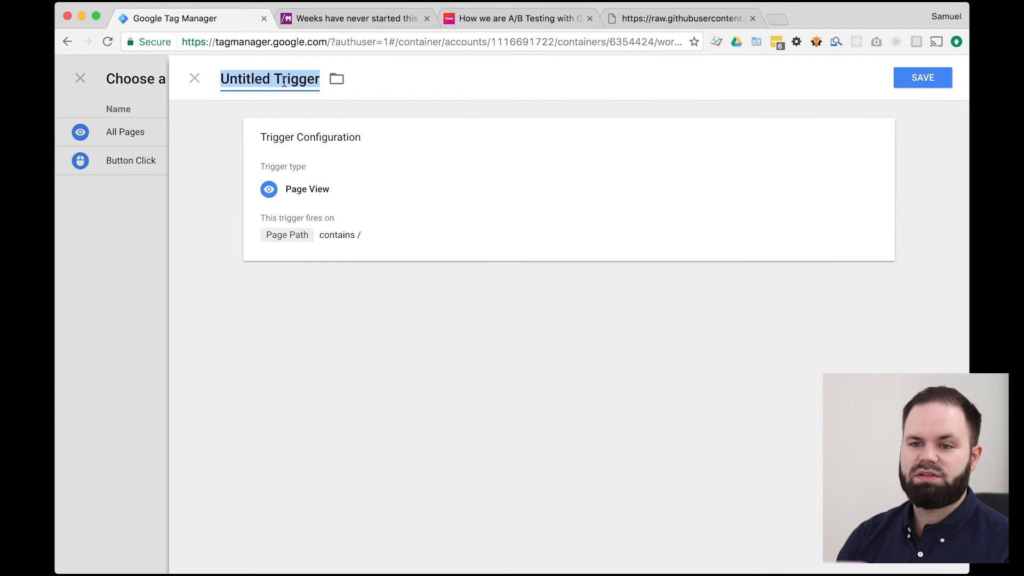
text(PageView -)
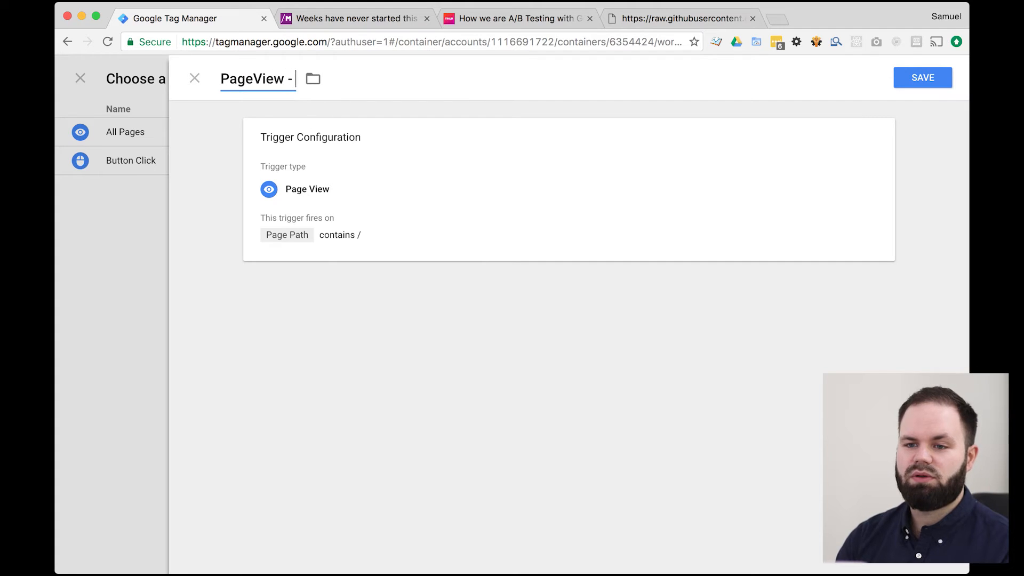
click(923, 77)
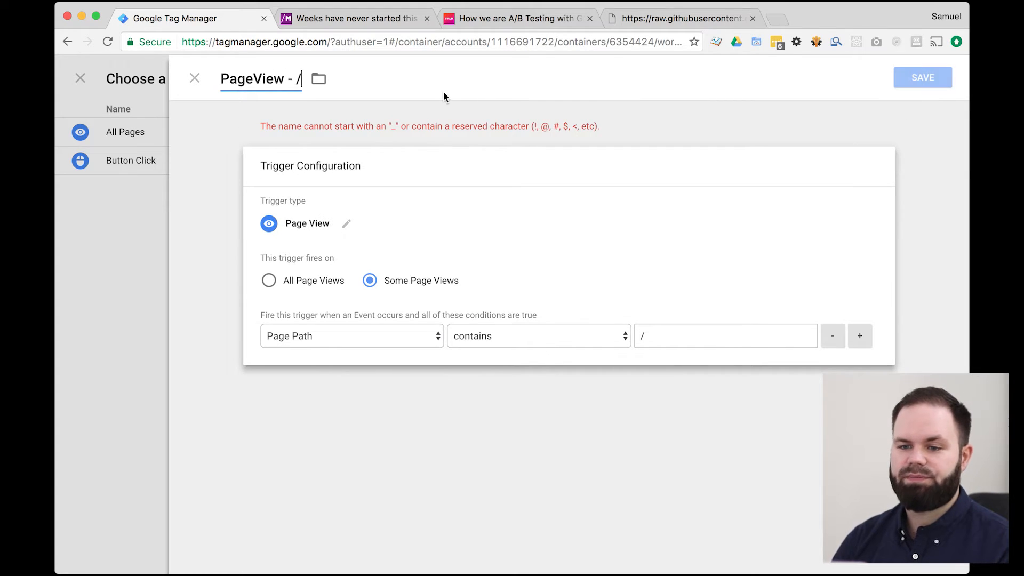
text(mainPage)
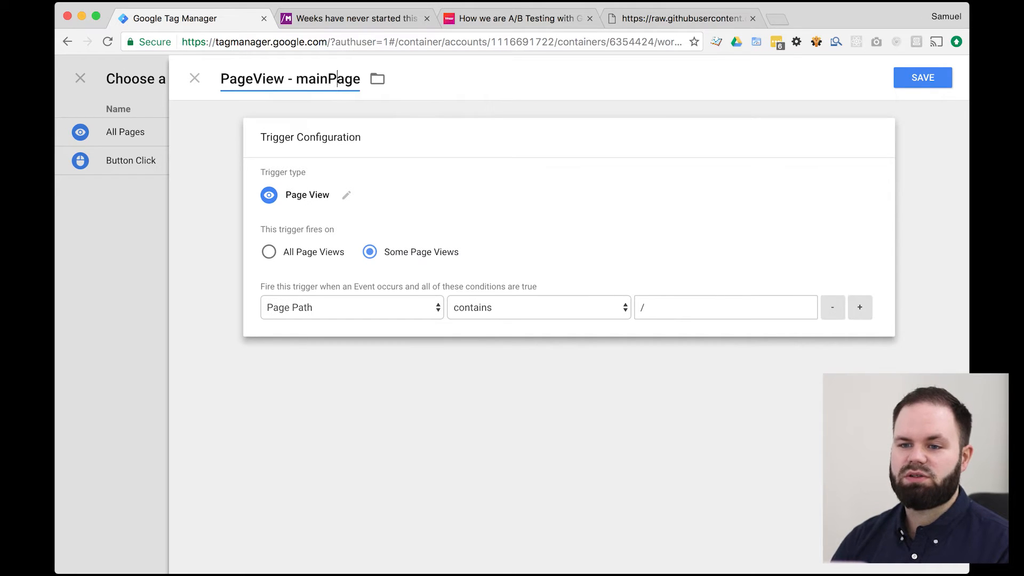
mouse_move(914, 77)
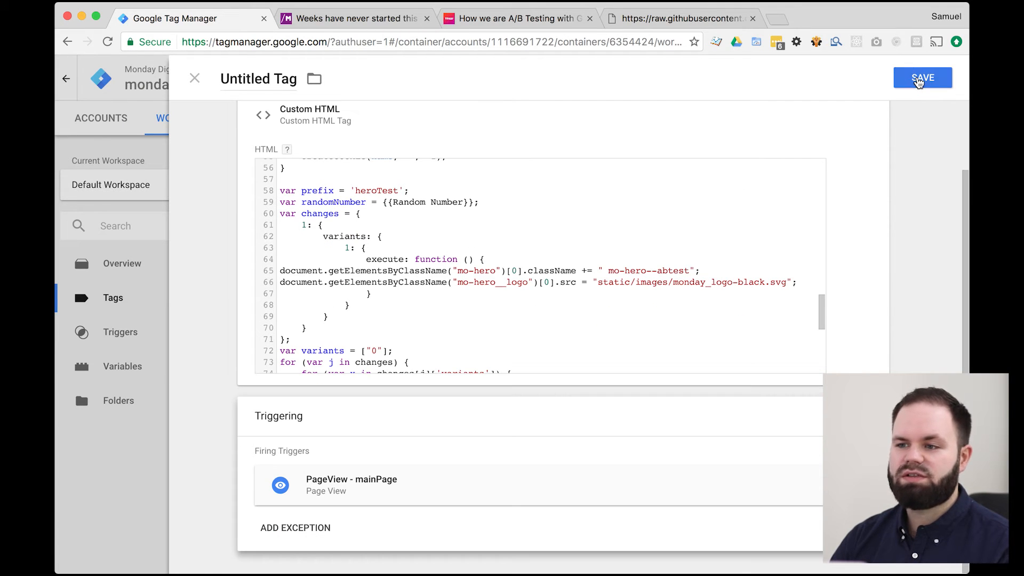
Step: Save the Custom HTML tag under the name 'Ab Test - Hero'
click(923, 78)
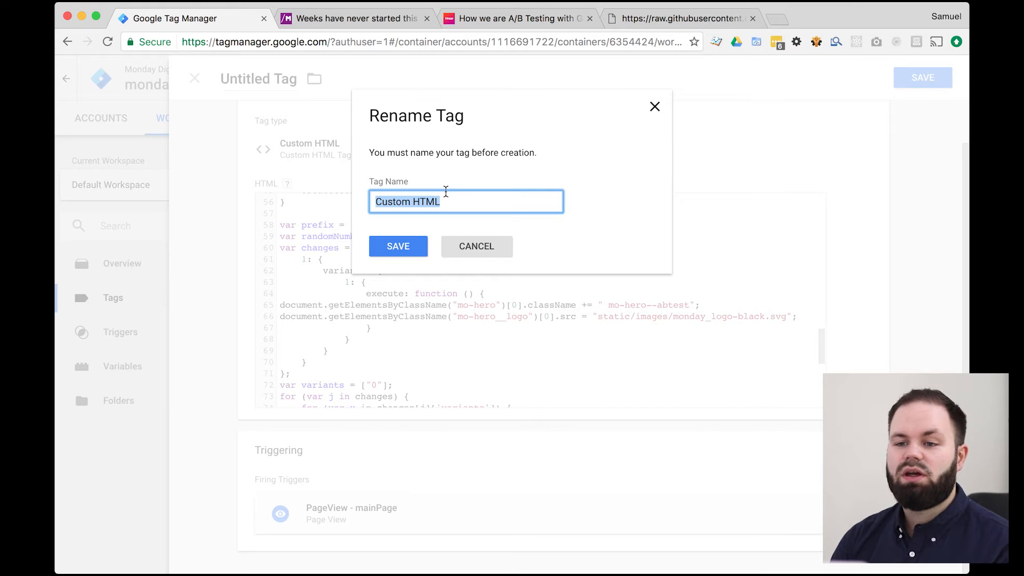
text(Ab Test - Hero)
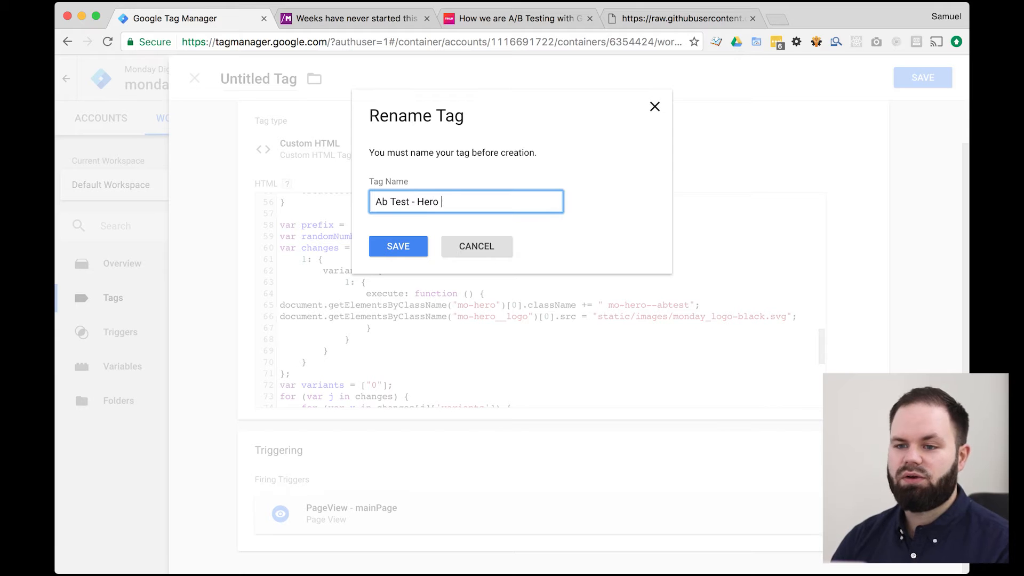
click(398, 246)
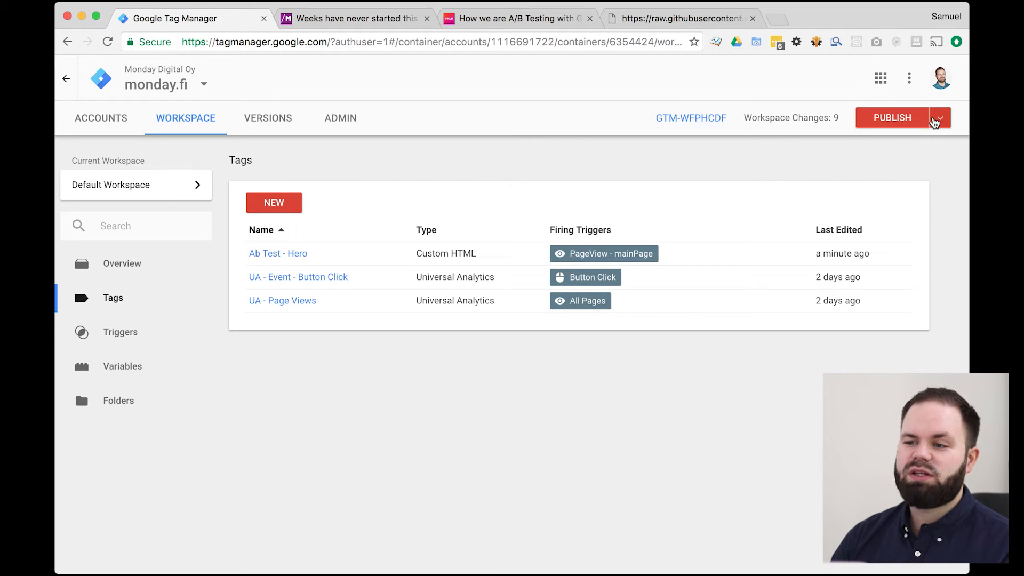
Step: Try Preview mode, then close the unknown Random Number variable error
click(940, 117)
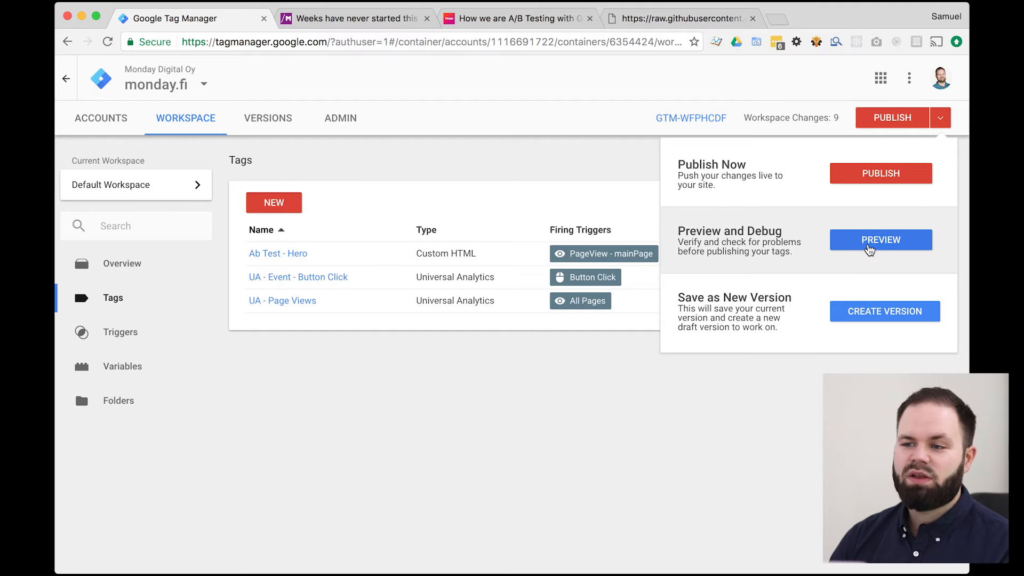
mouse_move(848, 248)
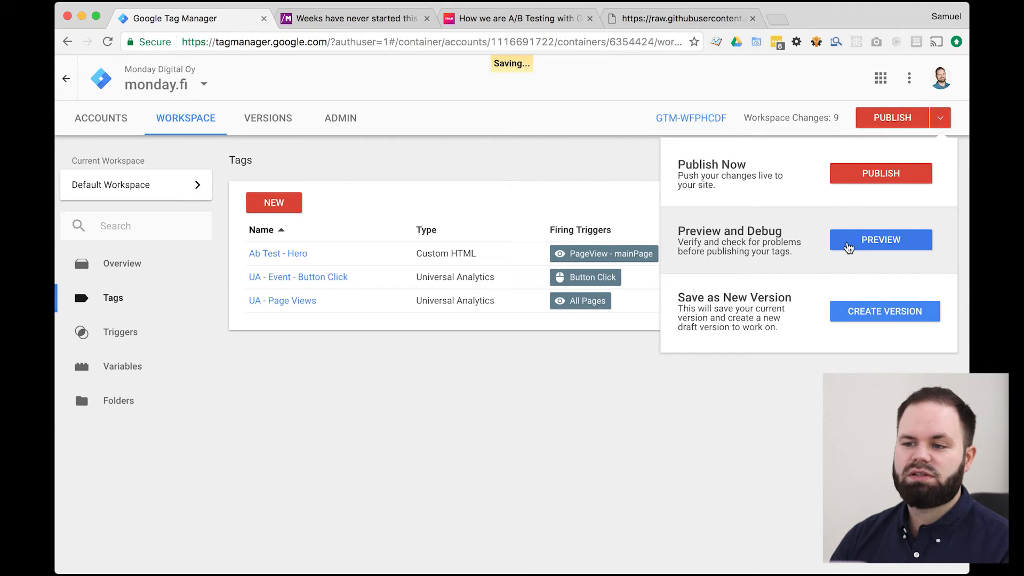
click(880, 240)
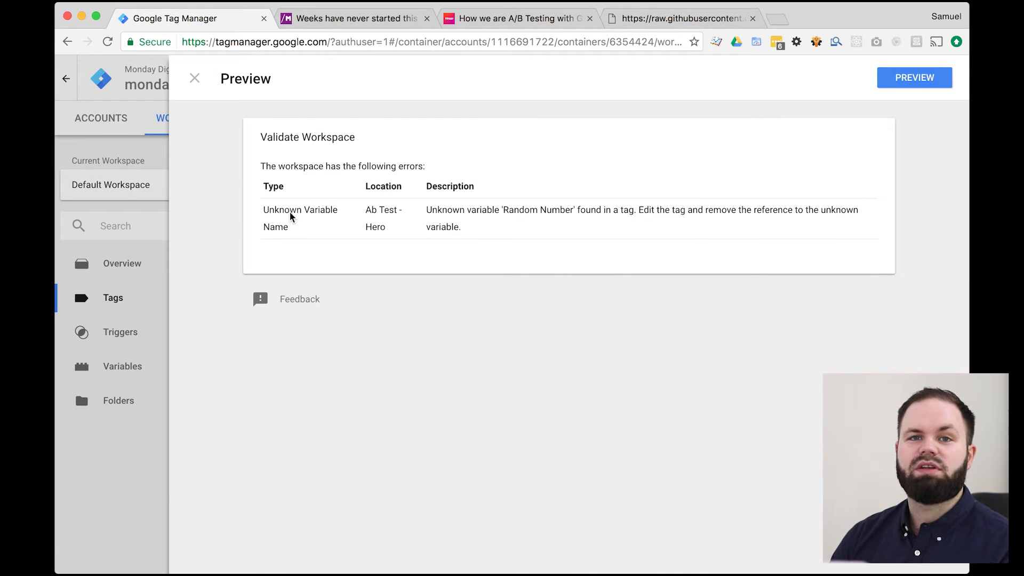
mouse_move(431, 221)
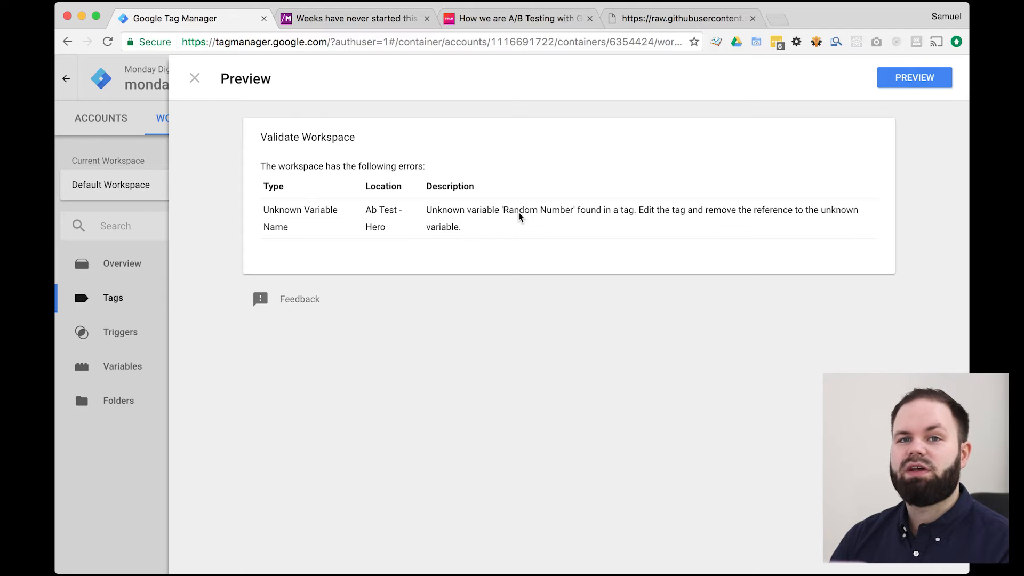
mouse_move(152, 332)
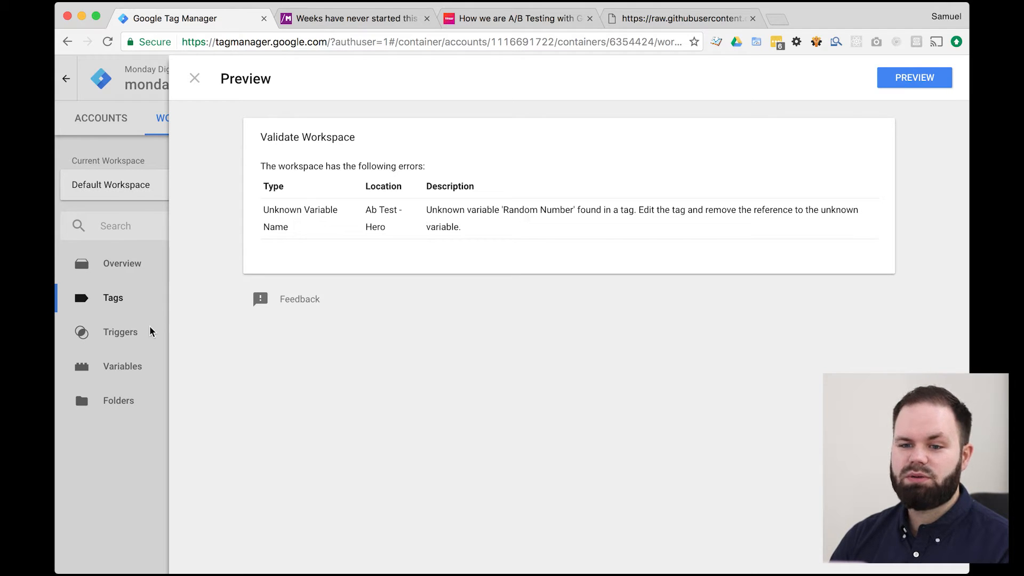
click(195, 78)
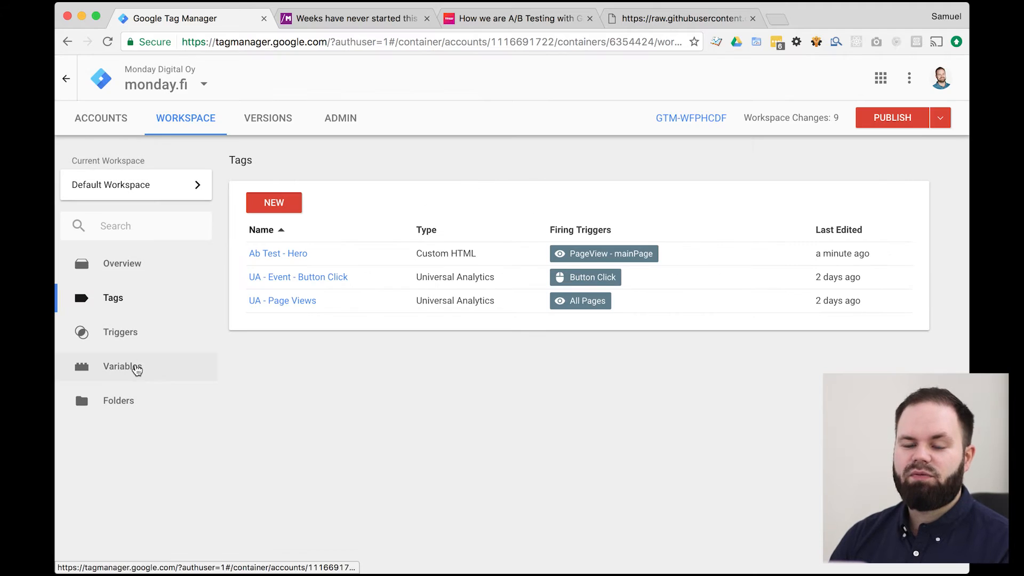
Step: Tick Random Number in the built-in variables configuration and close the panel
click(122, 367)
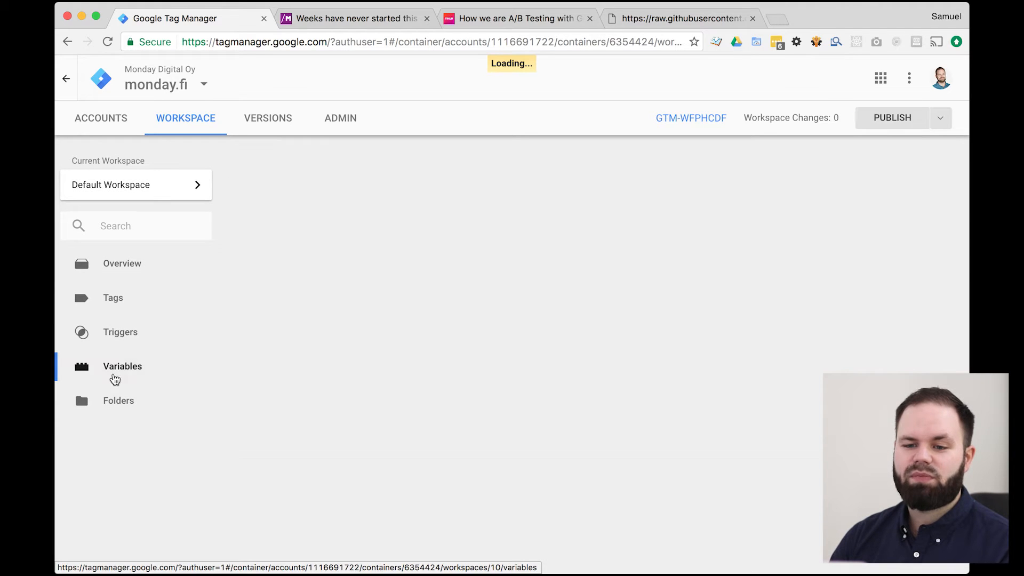
click(122, 366)
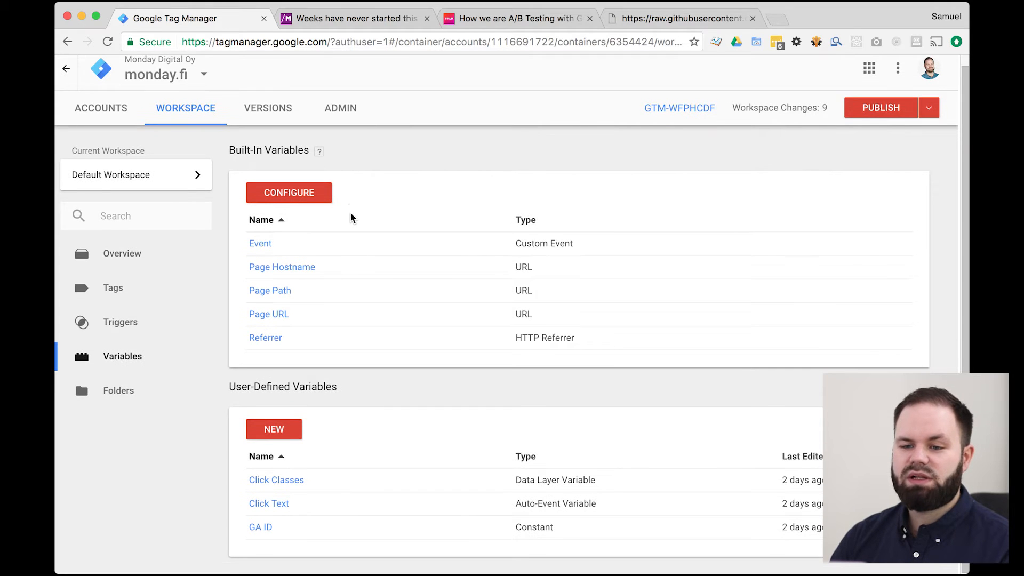
click(289, 193)
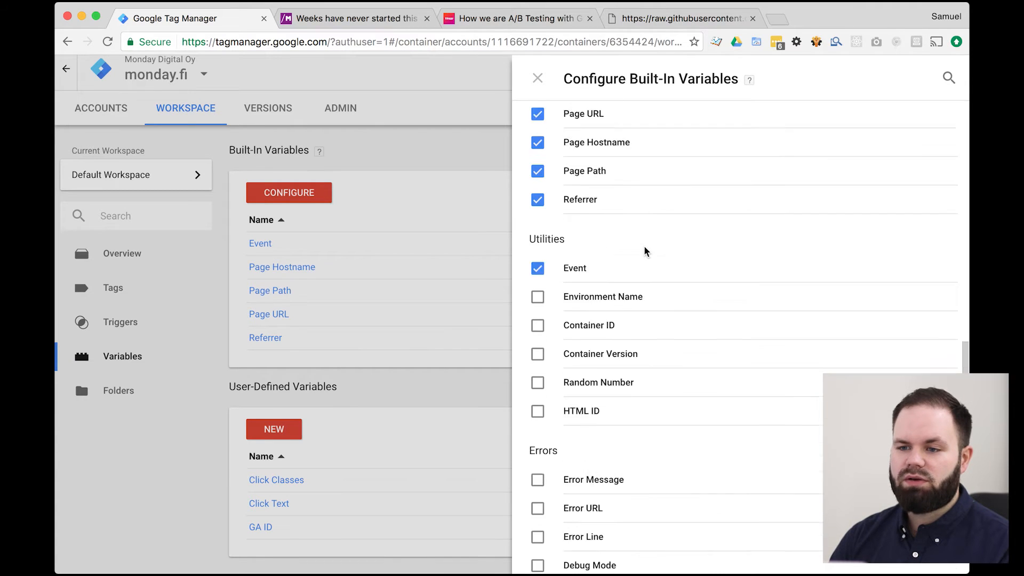
text(random)
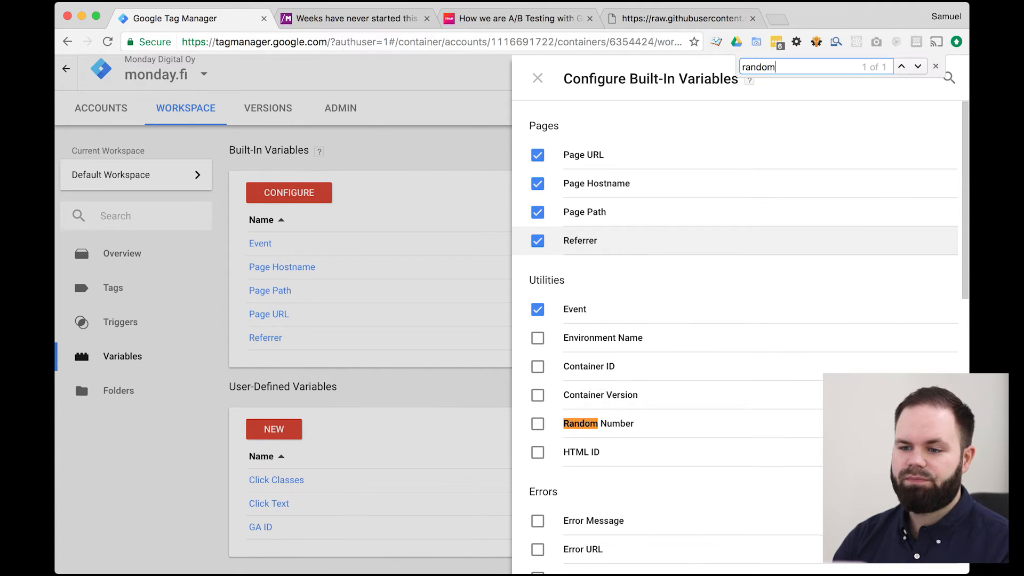
click(537, 424)
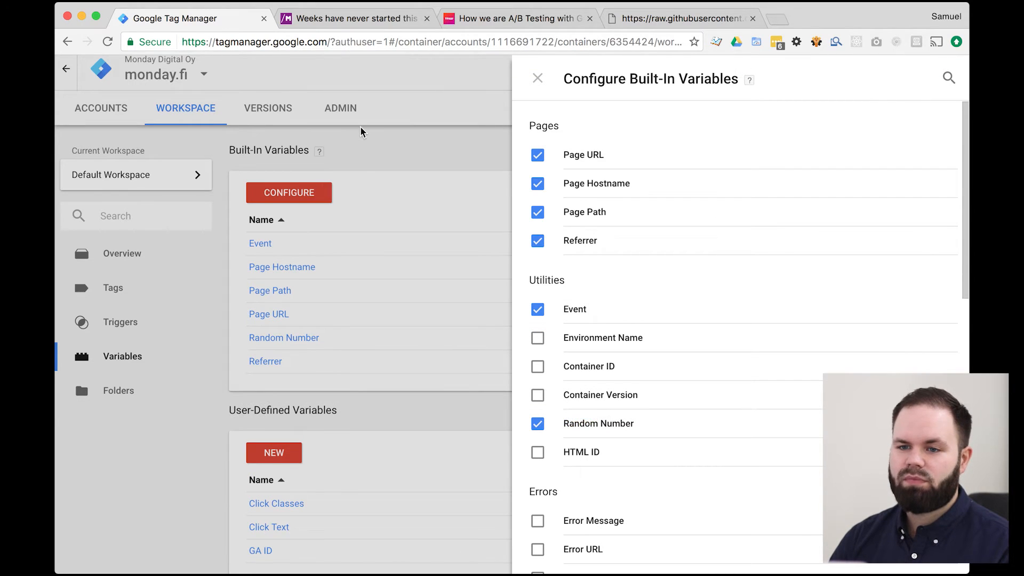
click(538, 79)
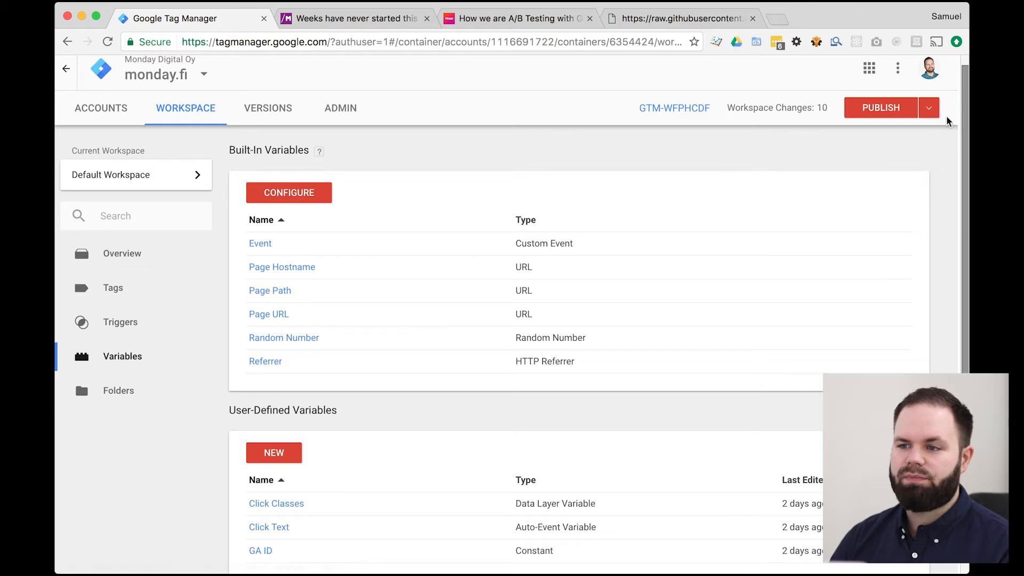
Step: Preview the Default Workspace and go to the monday.fi tab to see the debug panel
click(929, 107)
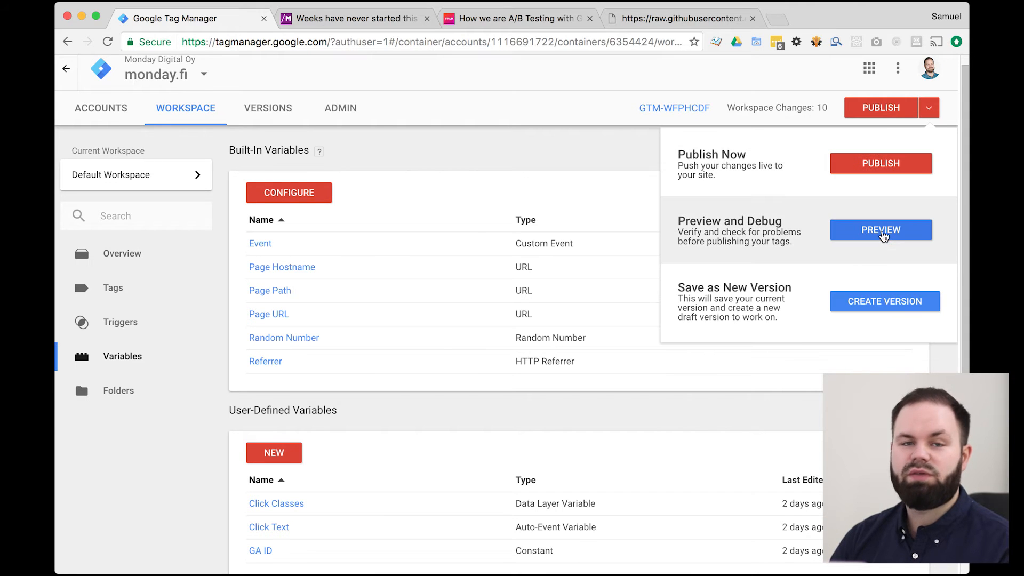
click(881, 229)
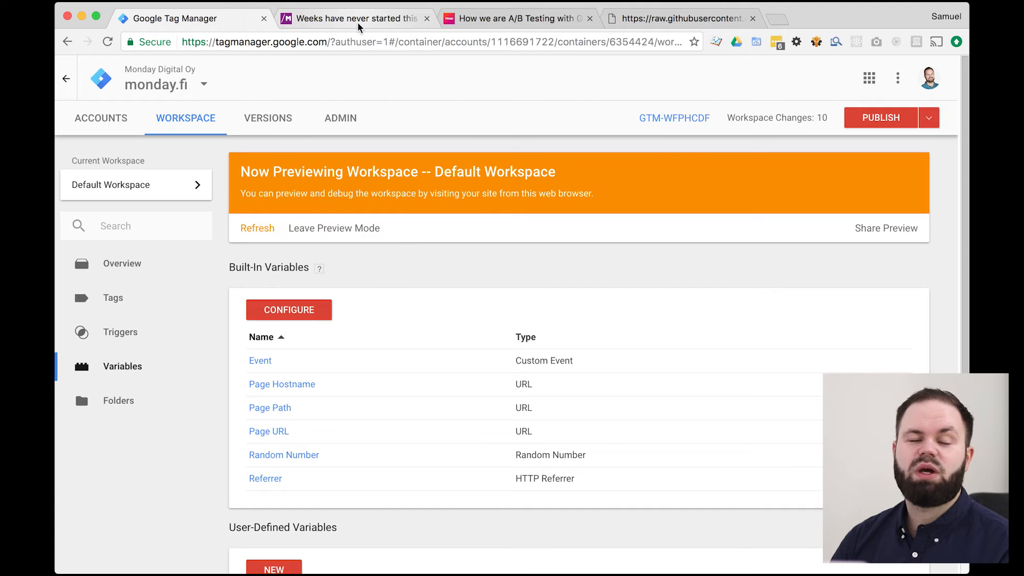
click(358, 17)
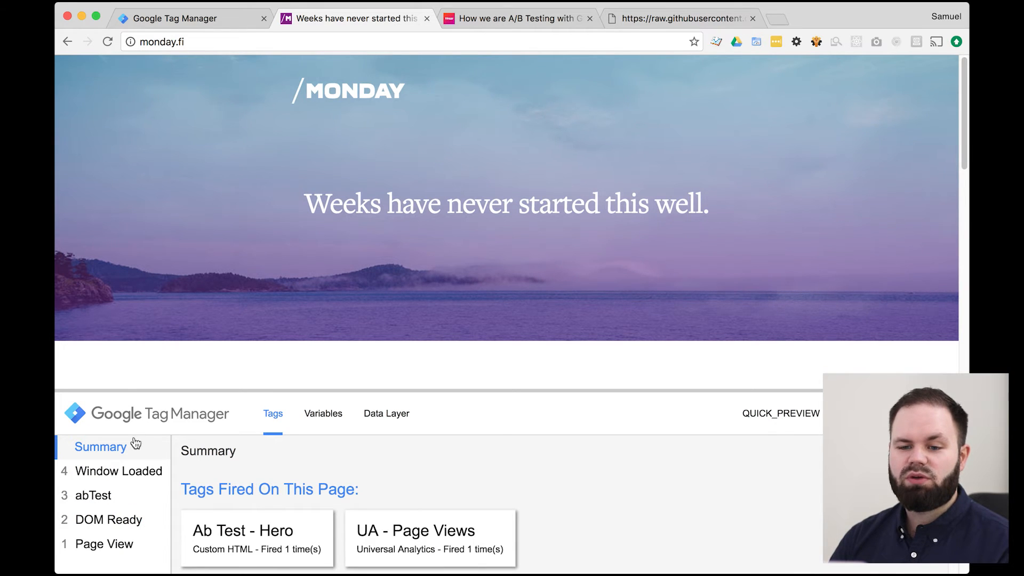
mouse_move(150, 410)
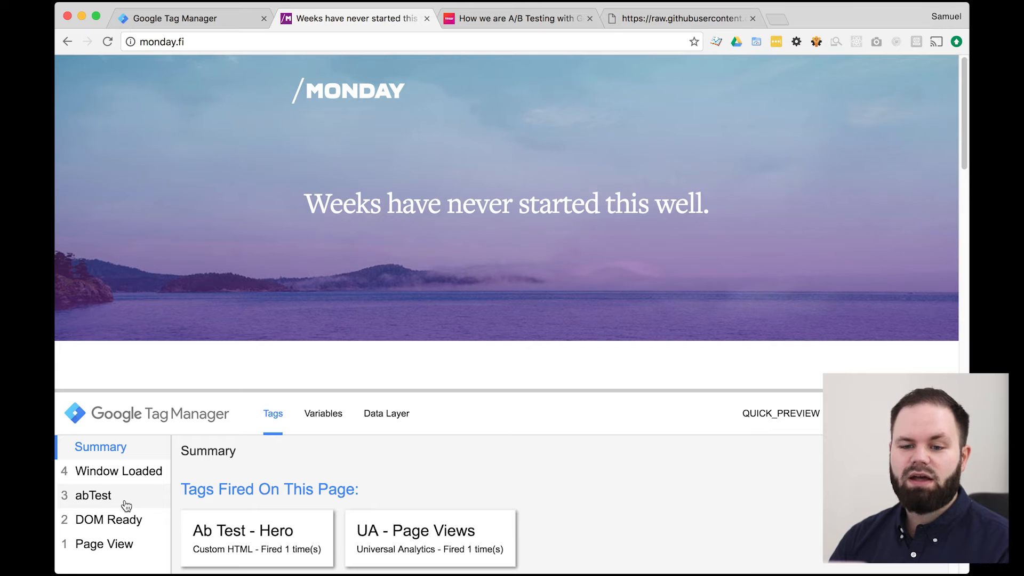
Step: Open the abTest event's Data Layer message showing eventAction heroTest-0-0 and non-interaction
click(93, 496)
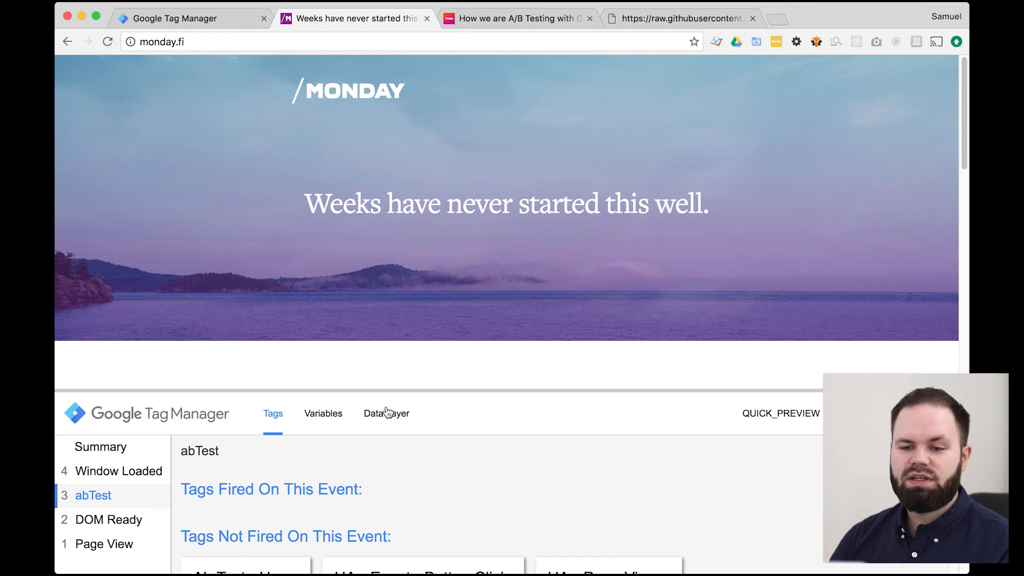
click(386, 413)
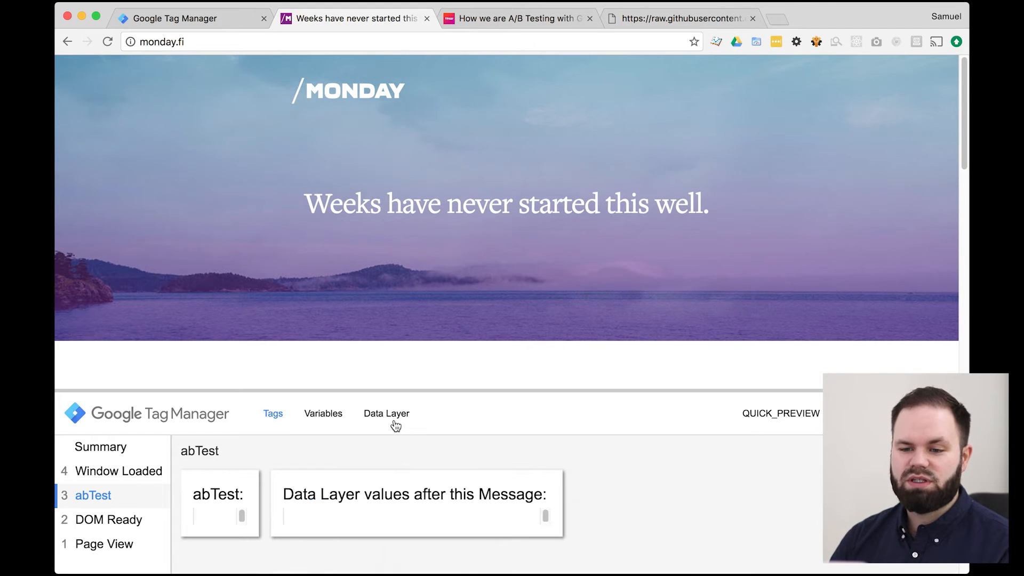
click(386, 414)
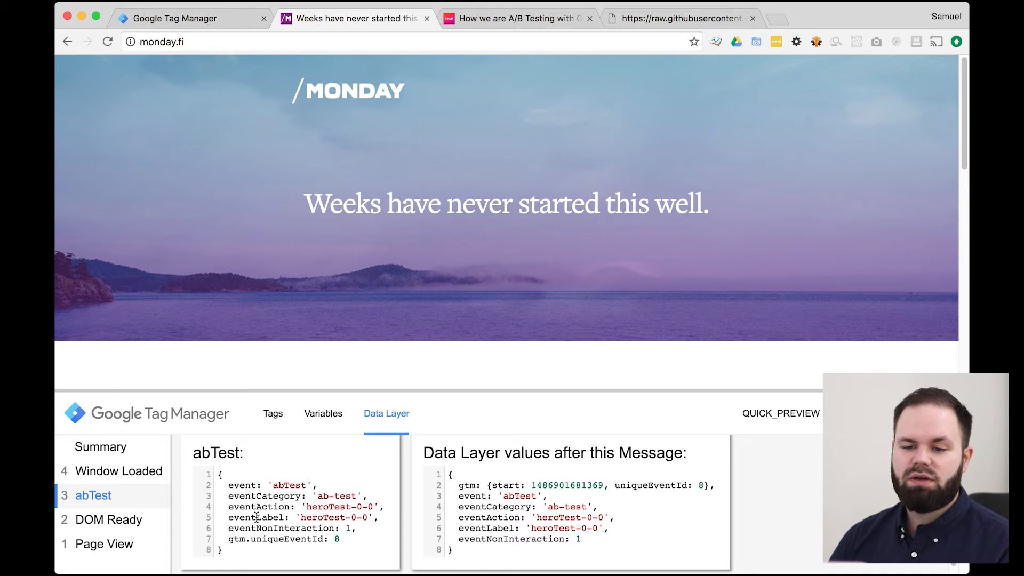
mouse_move(336, 508)
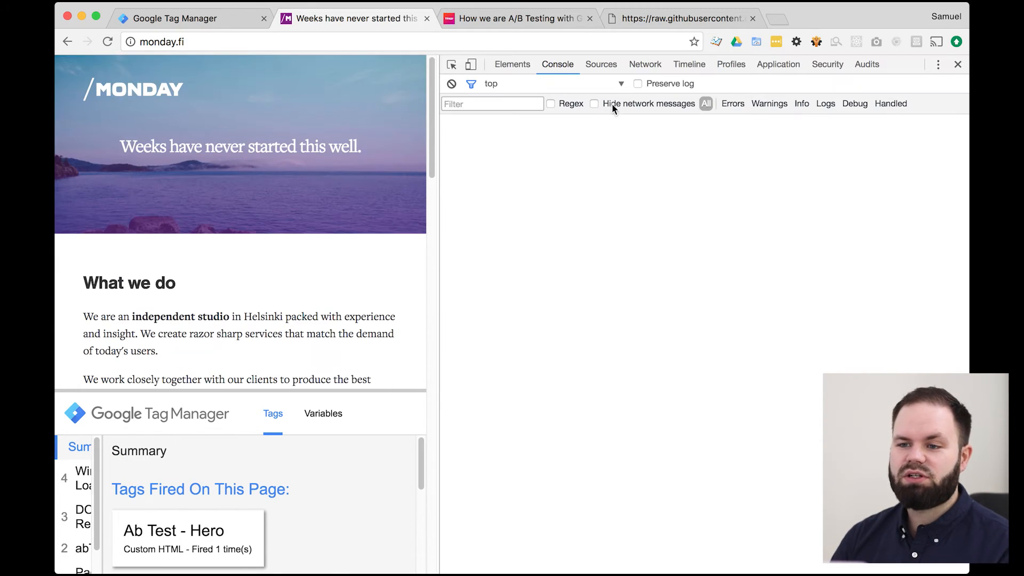
Step: Delete monday.fi's heroTest-cookie in DevTools, reload, and confirm the new 1.1 cookie value
click(779, 64)
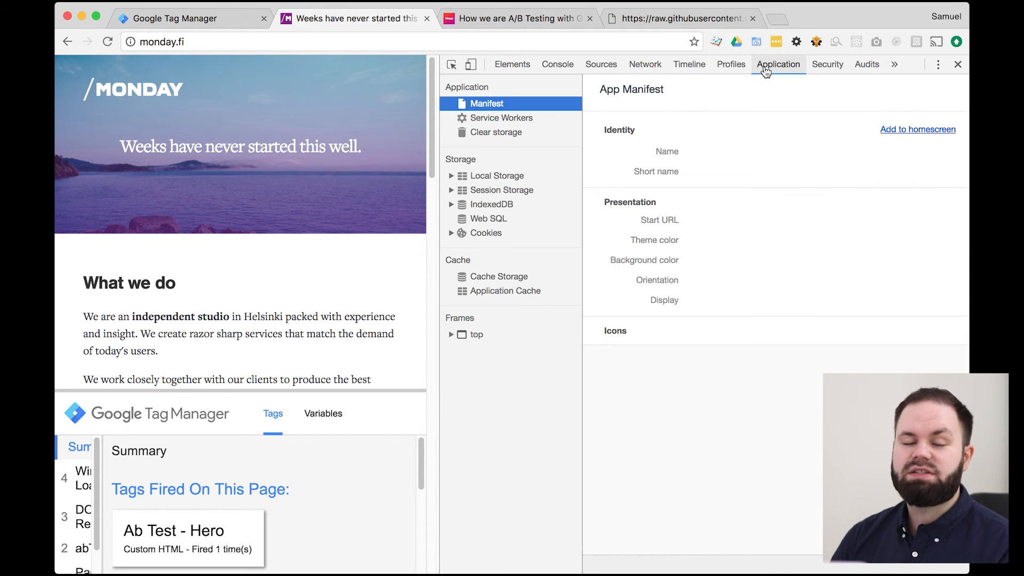
mouse_move(497, 241)
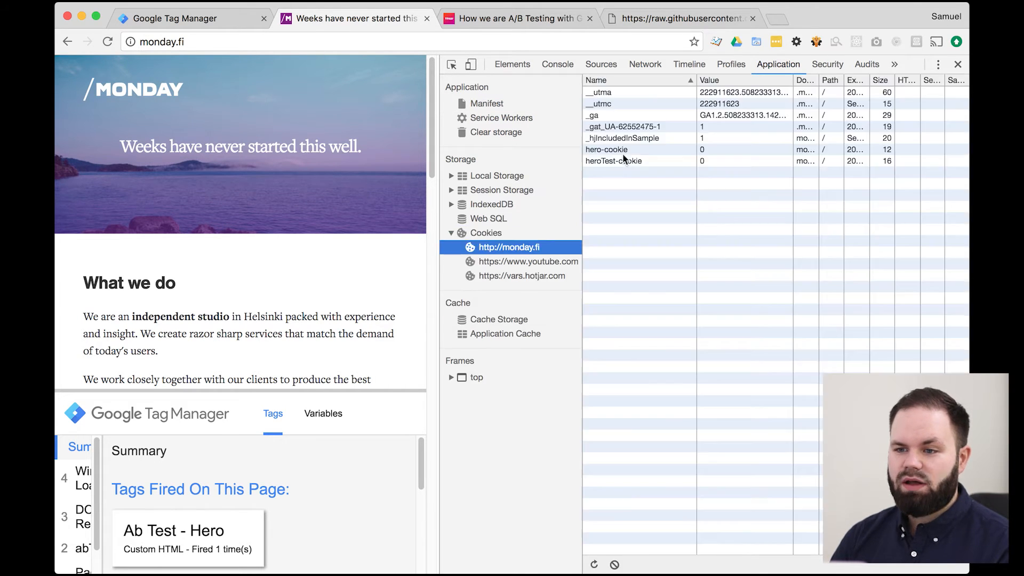
click(613, 161)
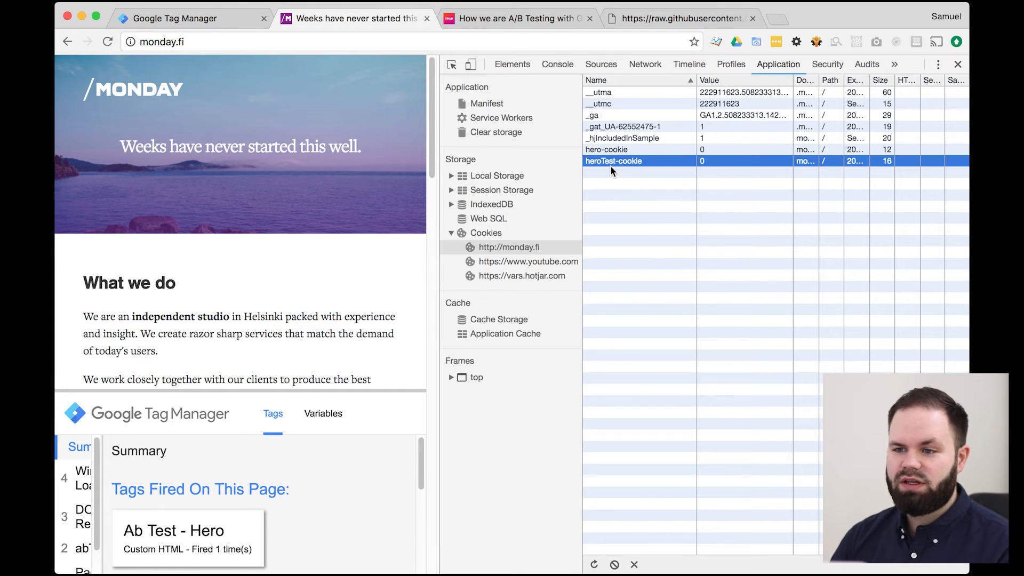
click(704, 161)
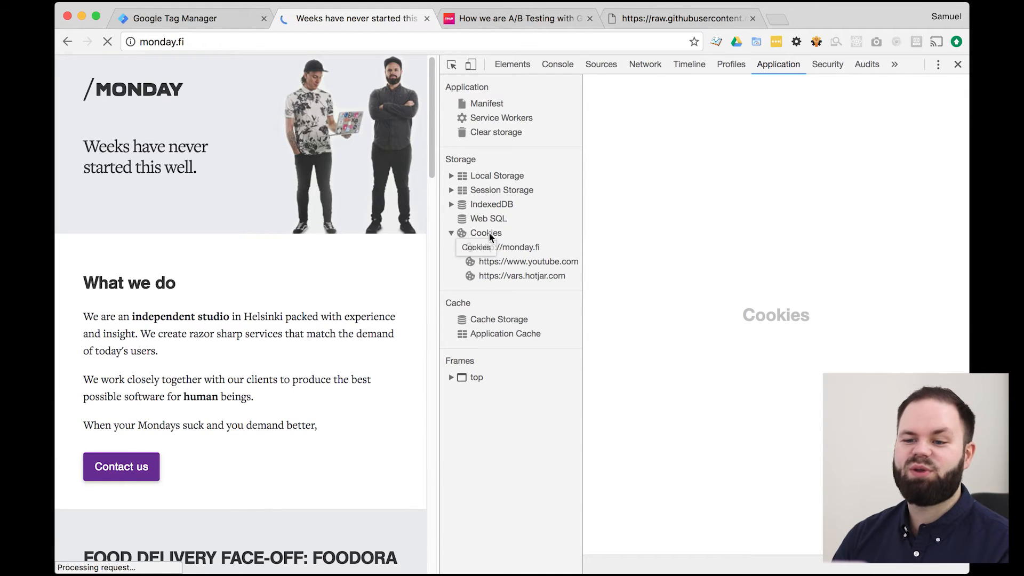
click(510, 247)
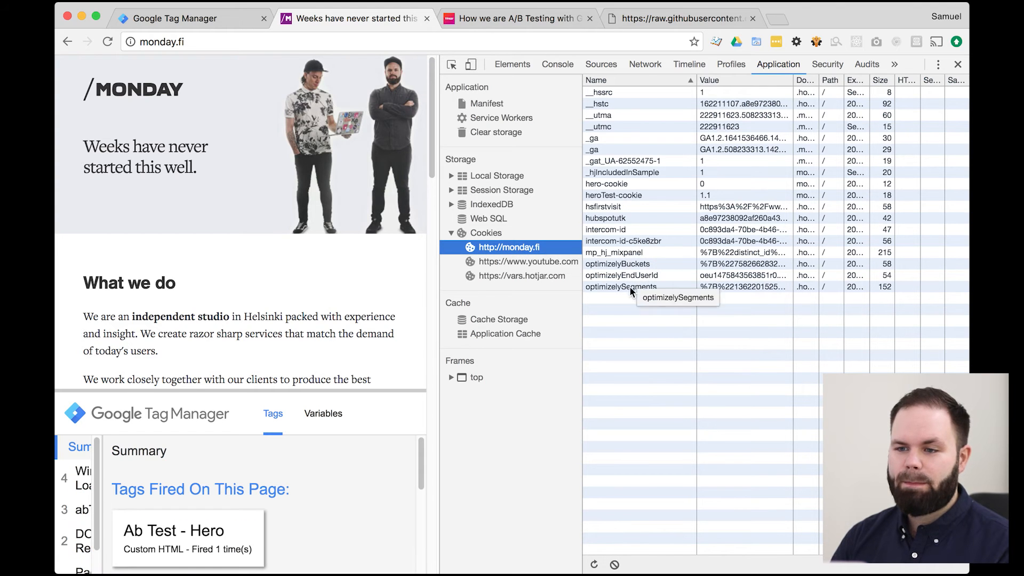
click(614, 195)
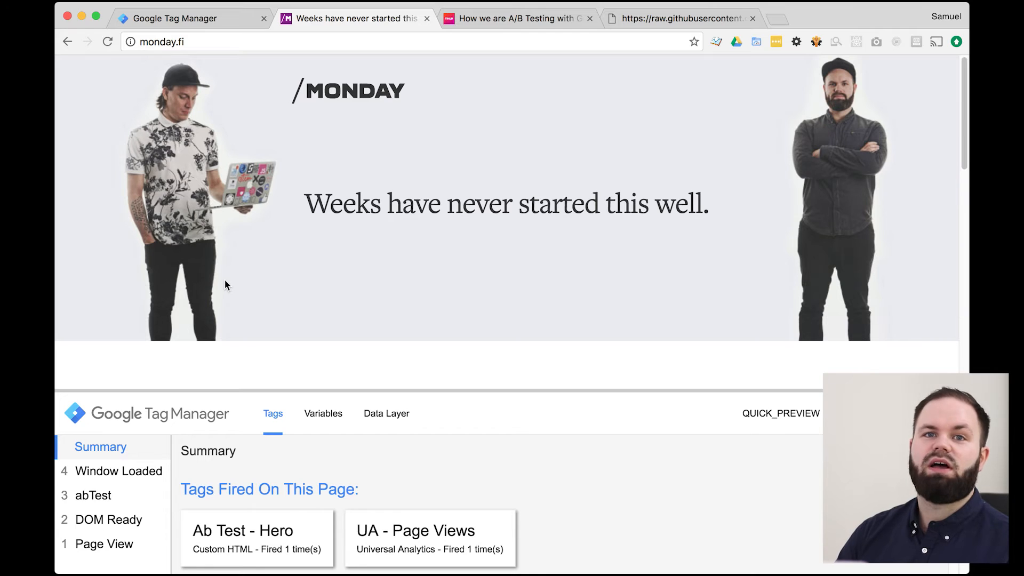
mouse_move(264, 269)
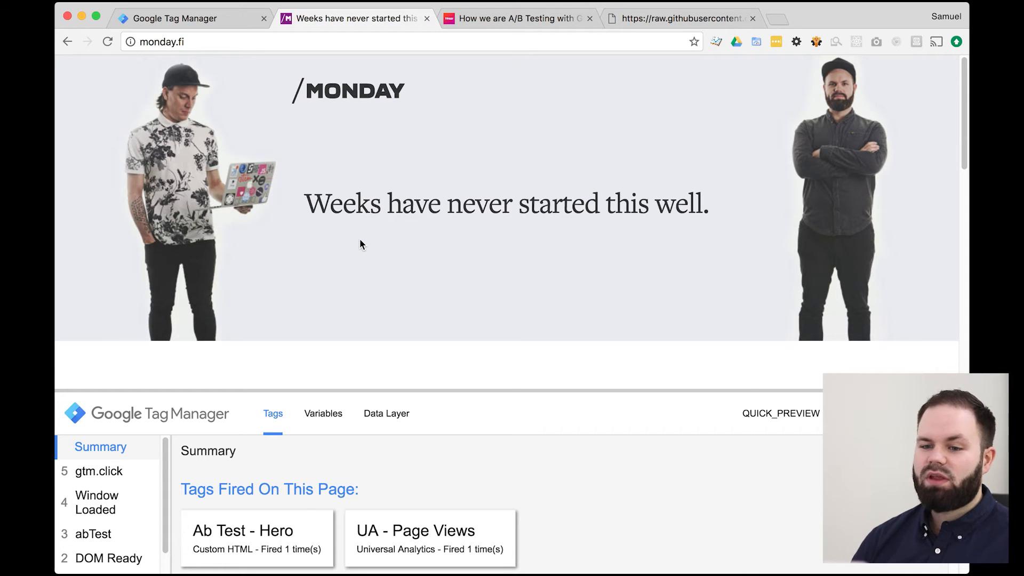
mouse_move(124, 532)
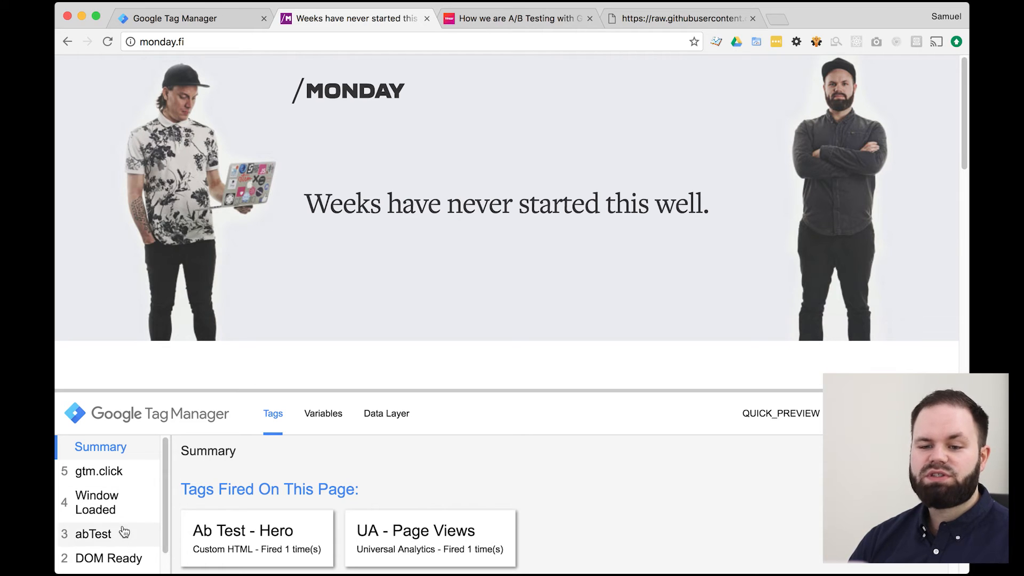
Step: Inspect the abTest event for the two-person hero variant in the debug pane
click(94, 533)
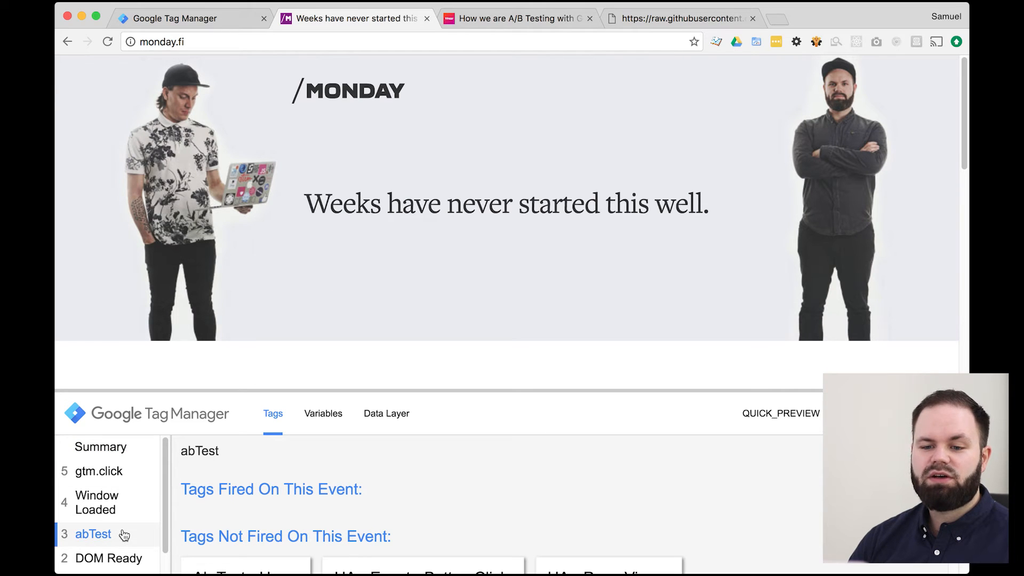
click(386, 414)
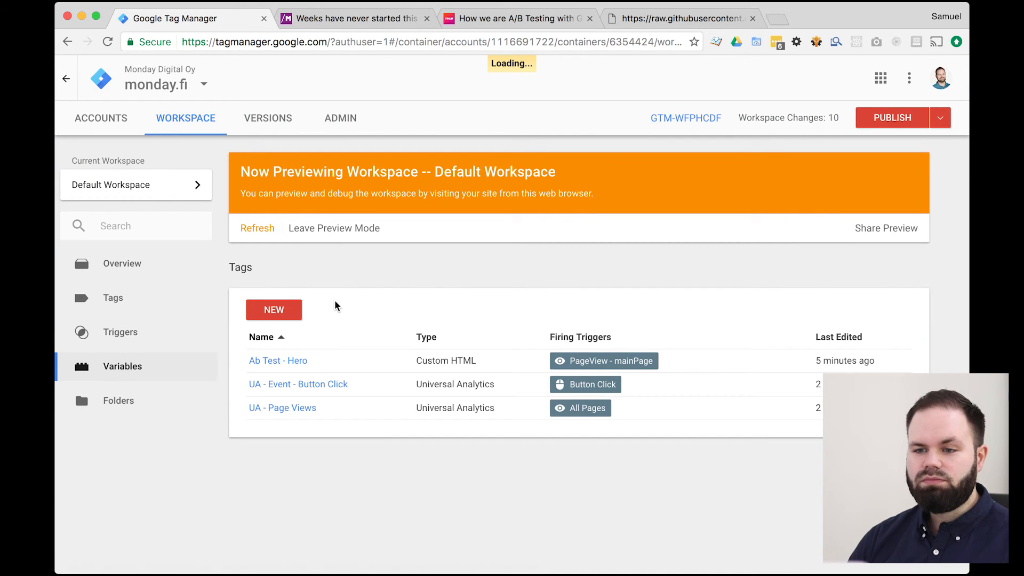
Step: Create and save Data Layer Variable 'DLV - eventCategory' with key eventCategory
click(122, 366)
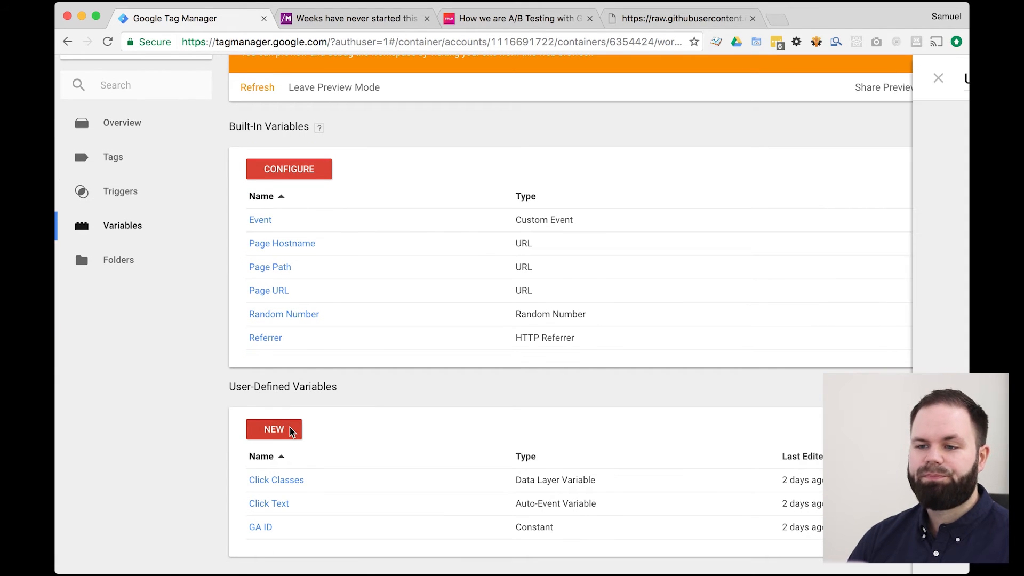
click(274, 429)
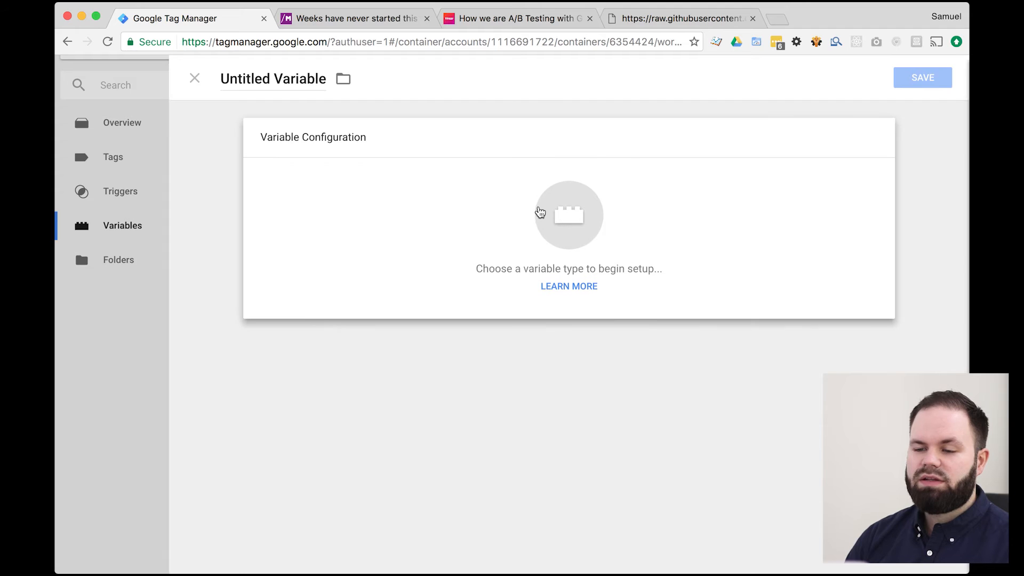
click(568, 215)
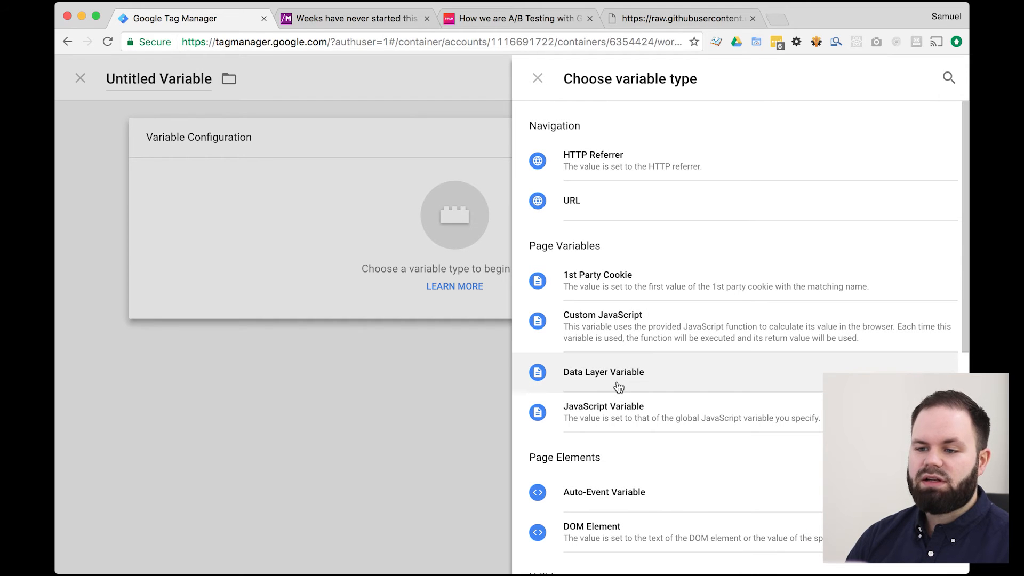
click(604, 372)
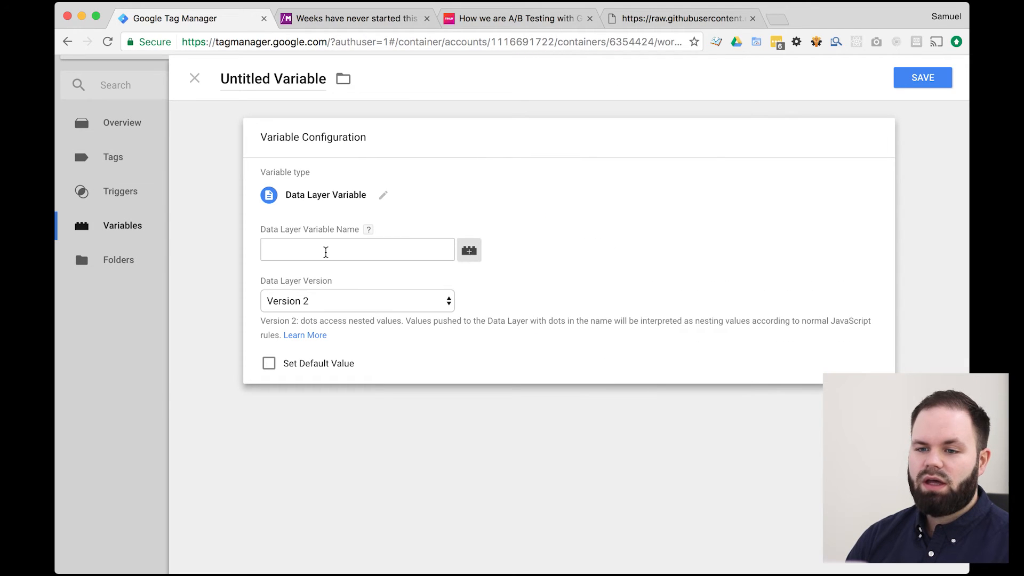
click(357, 249)
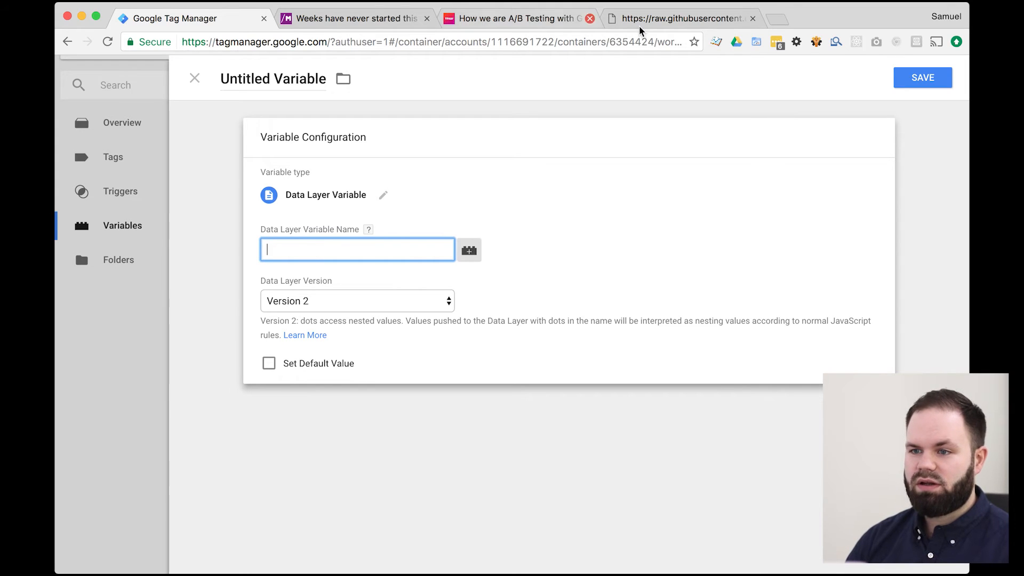
click(360, 18)
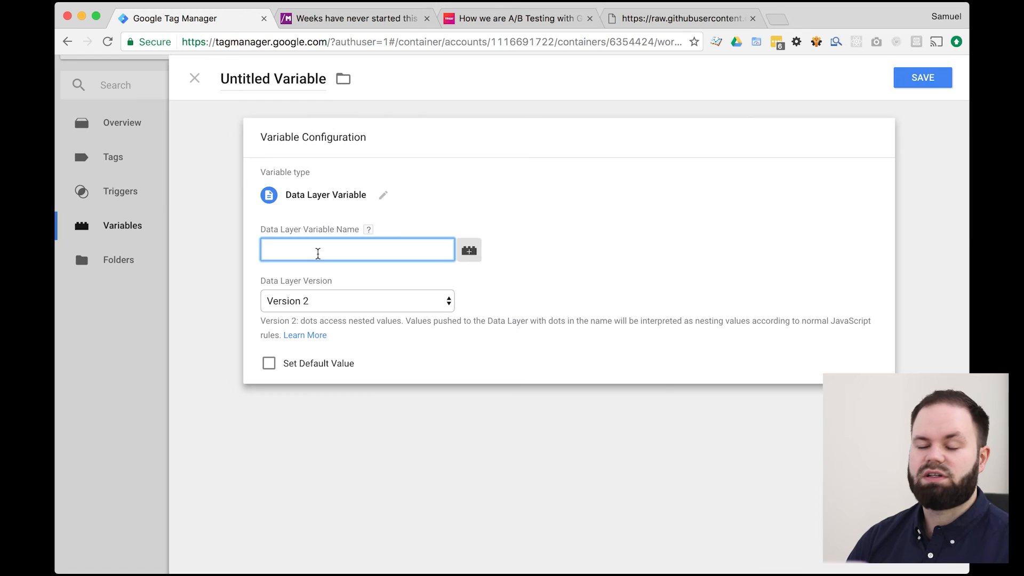
text(eventCatego)
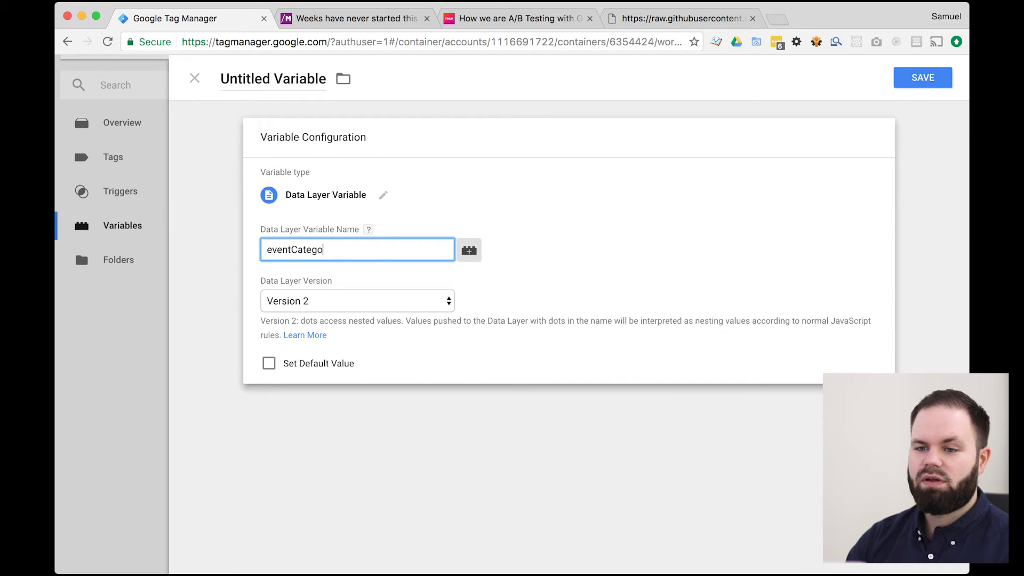
text(ry)
click(274, 79)
text(D)
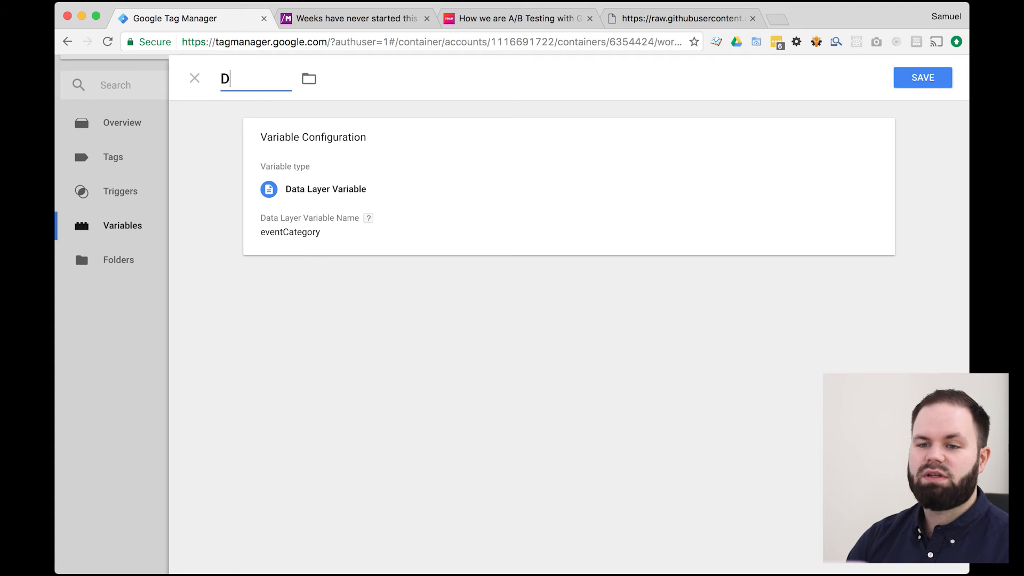
text(LV -)
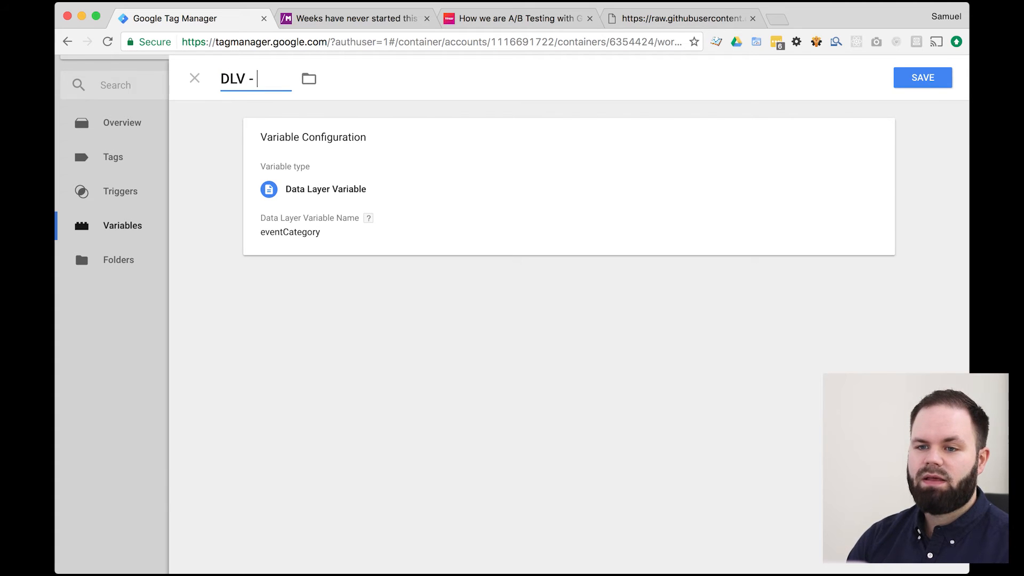
text(eventCategory)
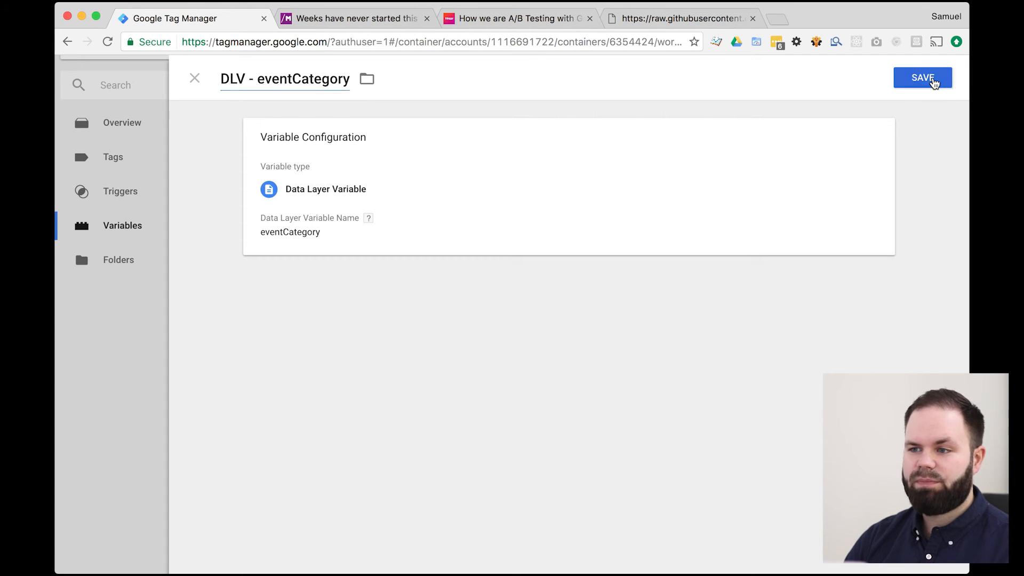
click(923, 78)
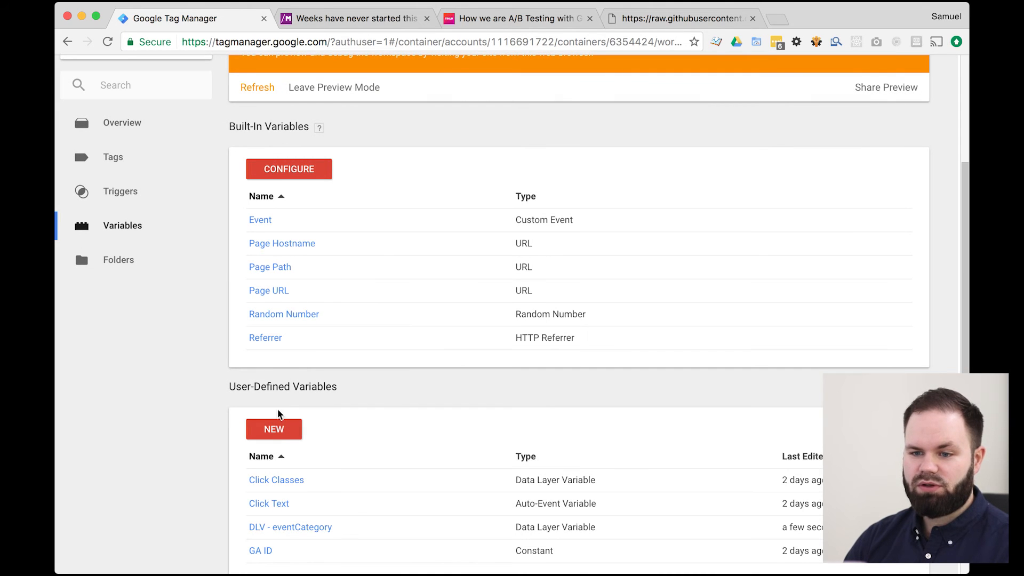
Step: Create and save Data Layer Variable 'DLV - eventAction' with key eventAction
click(274, 429)
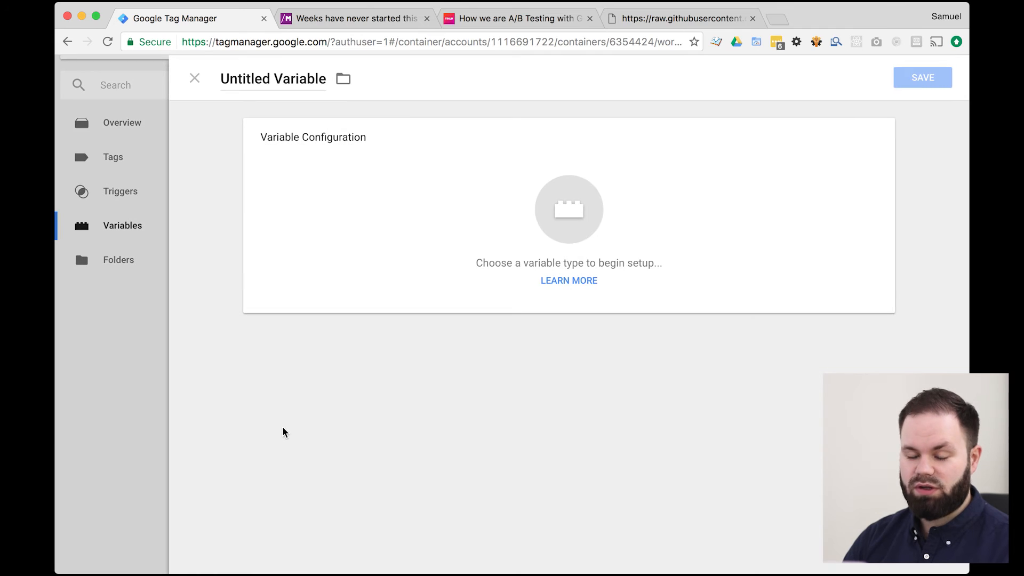
double_click(273, 79)
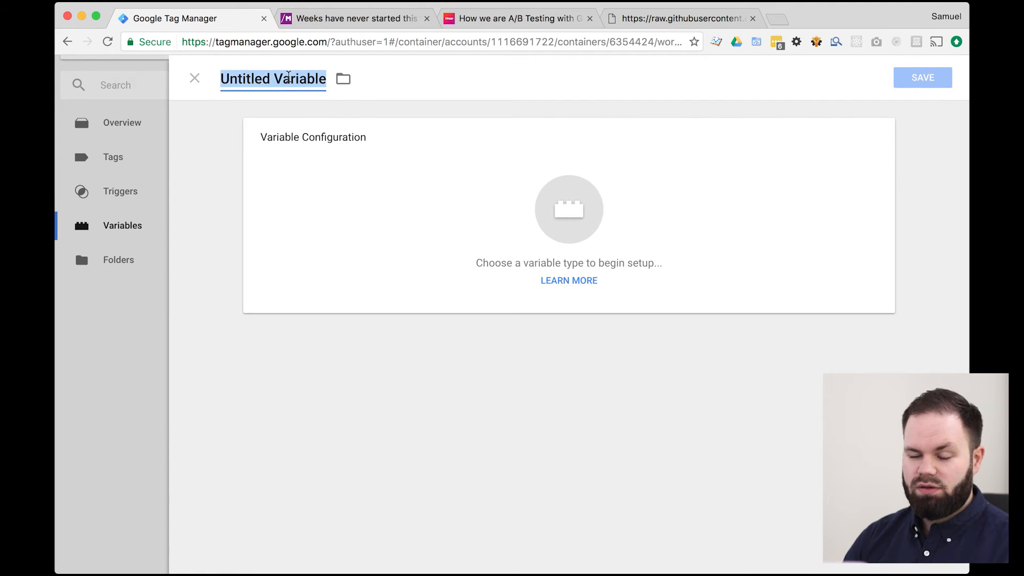
text(DLV -)
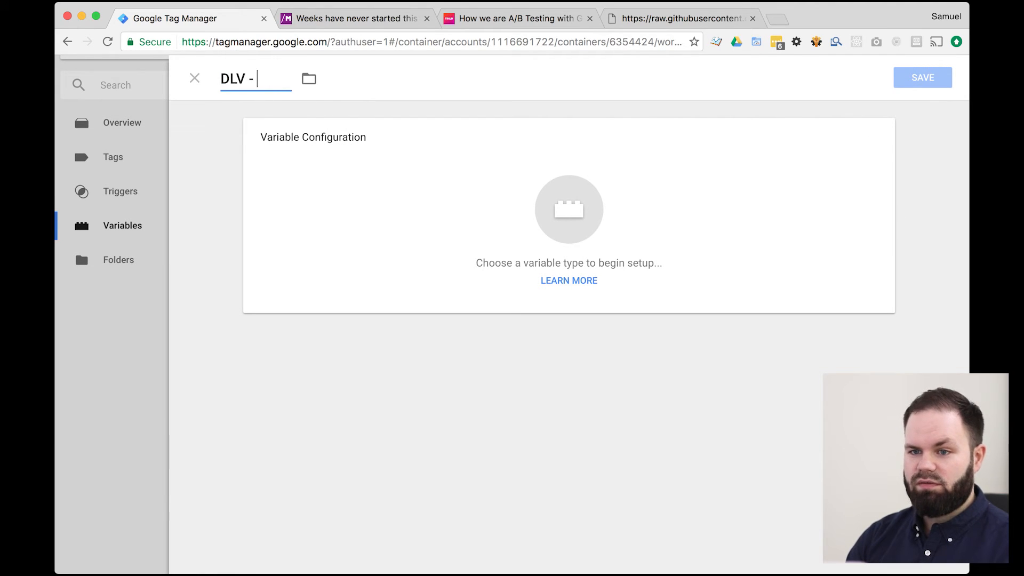
text(eventAction)
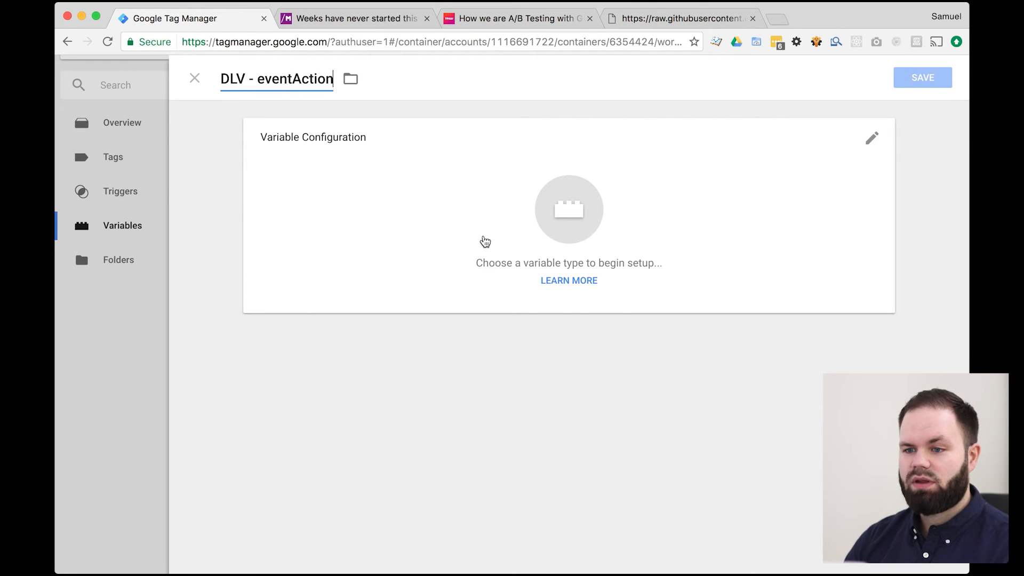
click(569, 210)
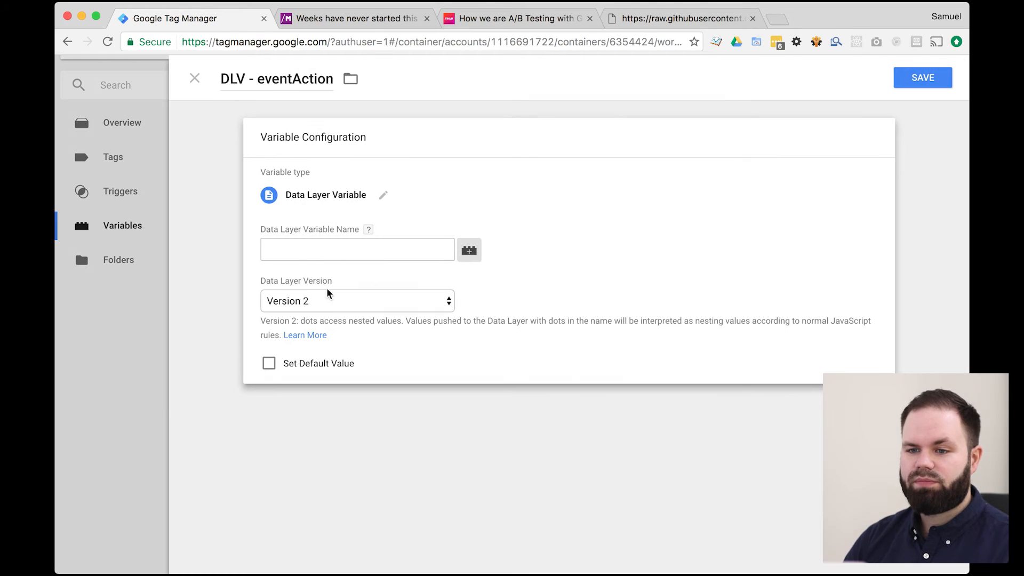
text(eventAction)
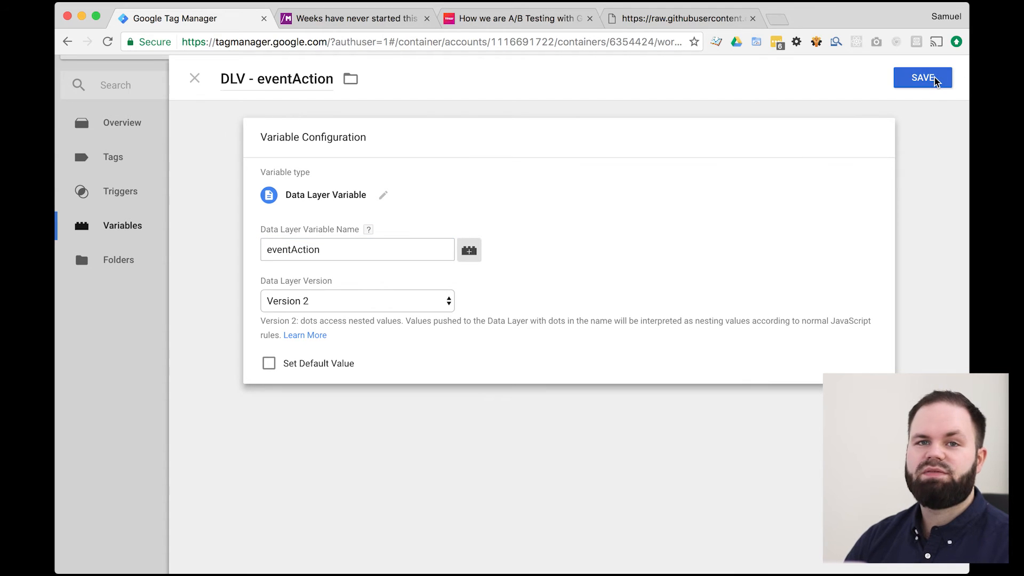
click(923, 77)
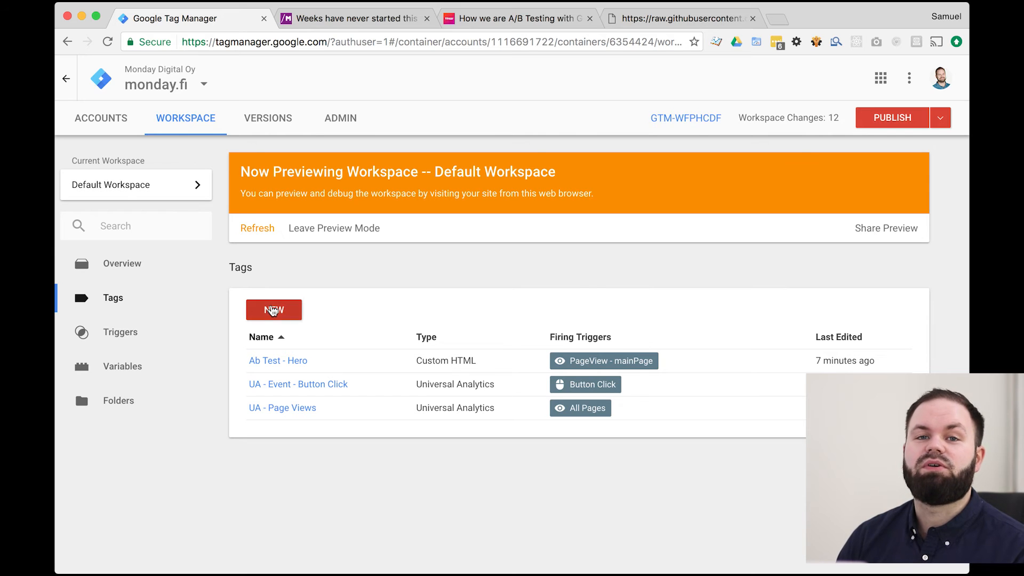
Step: Start a Universal Analytics tag using {{GA ID}} as tracking ID, track type Event
click(274, 310)
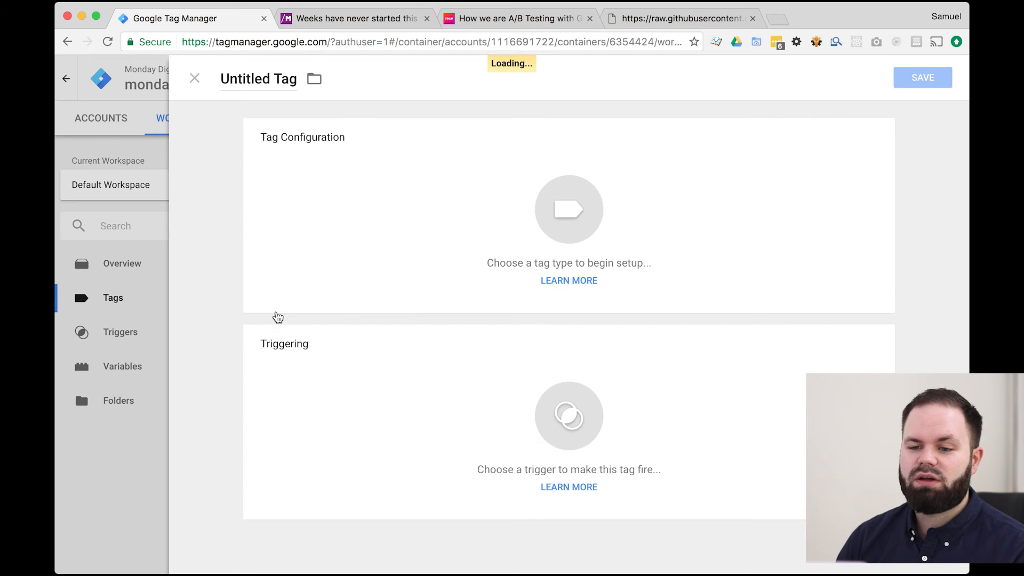
click(569, 209)
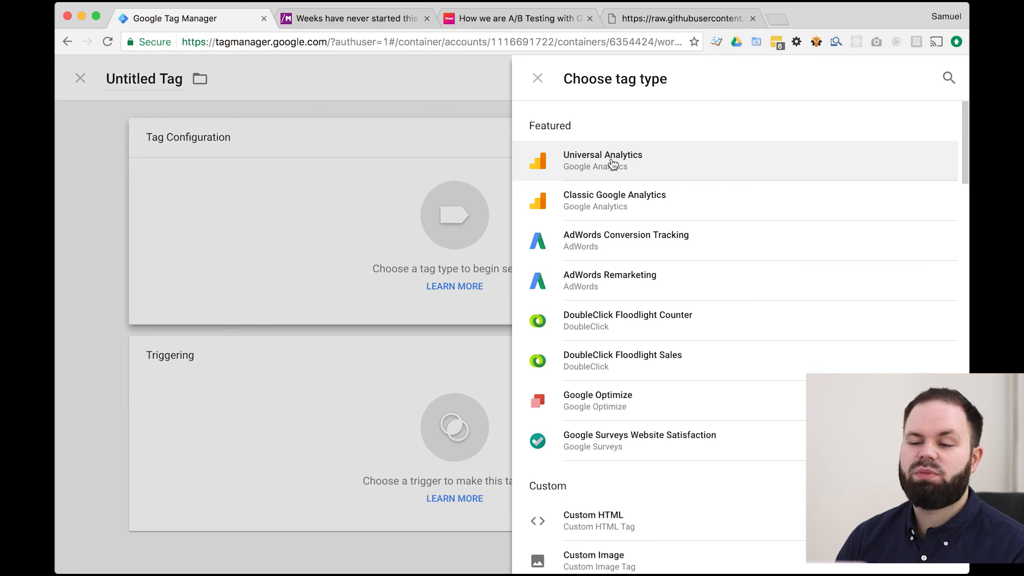
click(603, 161)
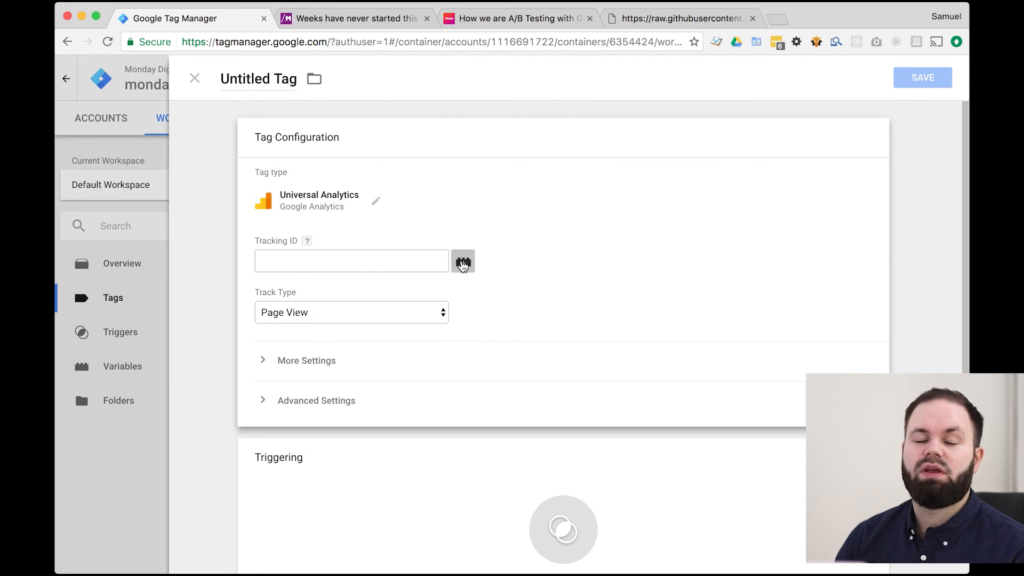
click(462, 261)
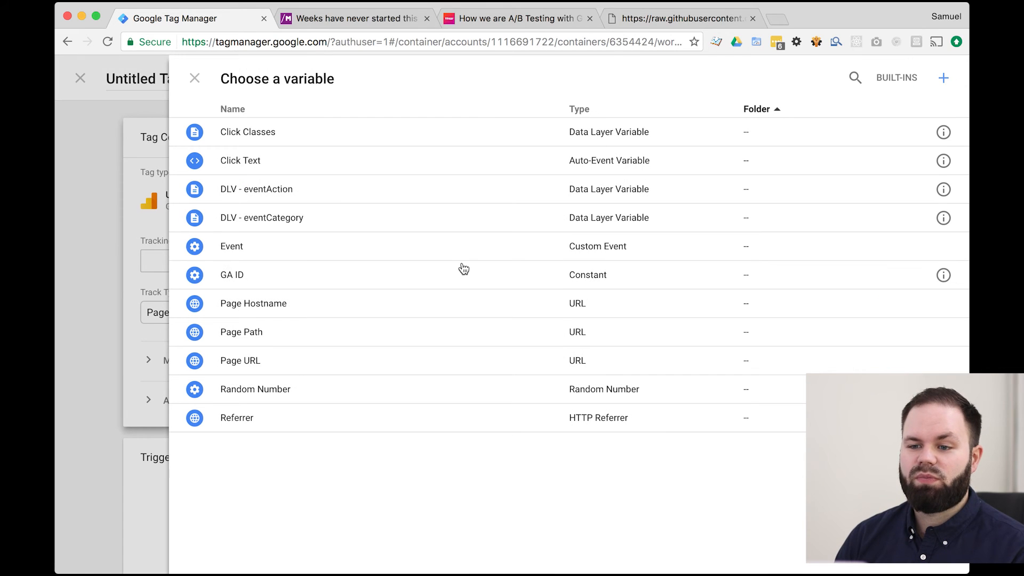
mouse_move(226, 281)
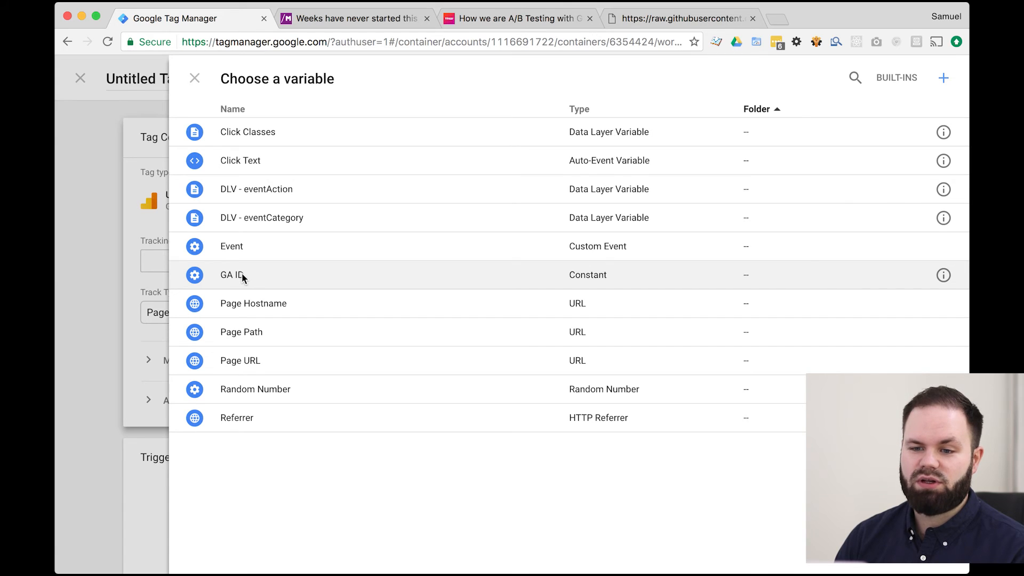
click(230, 275)
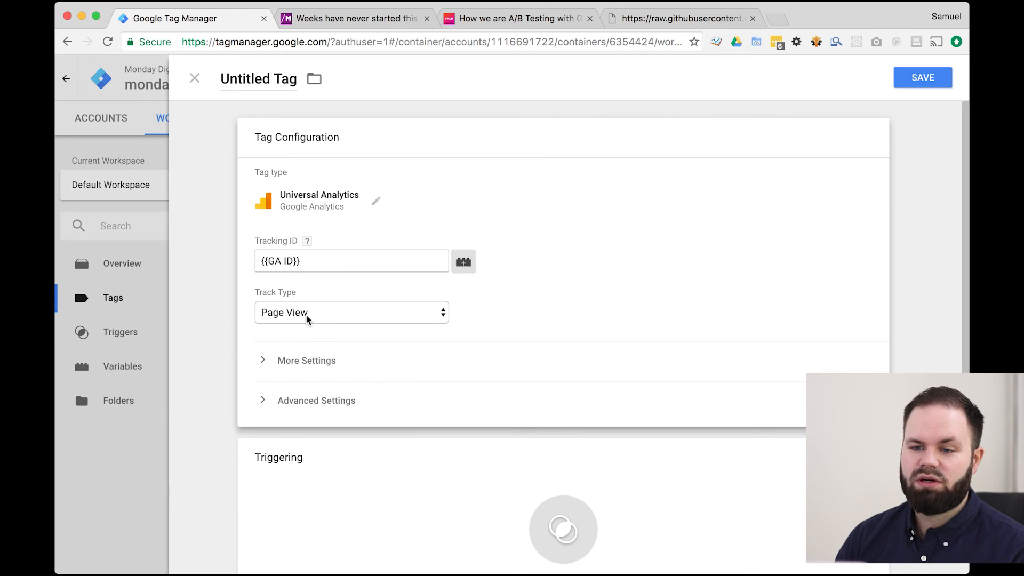
click(350, 313)
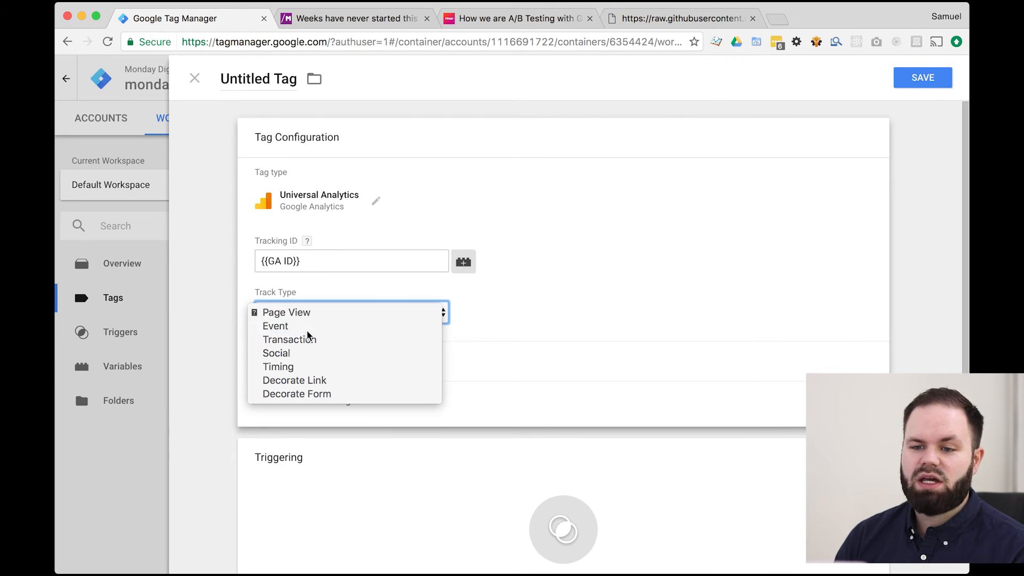
click(275, 326)
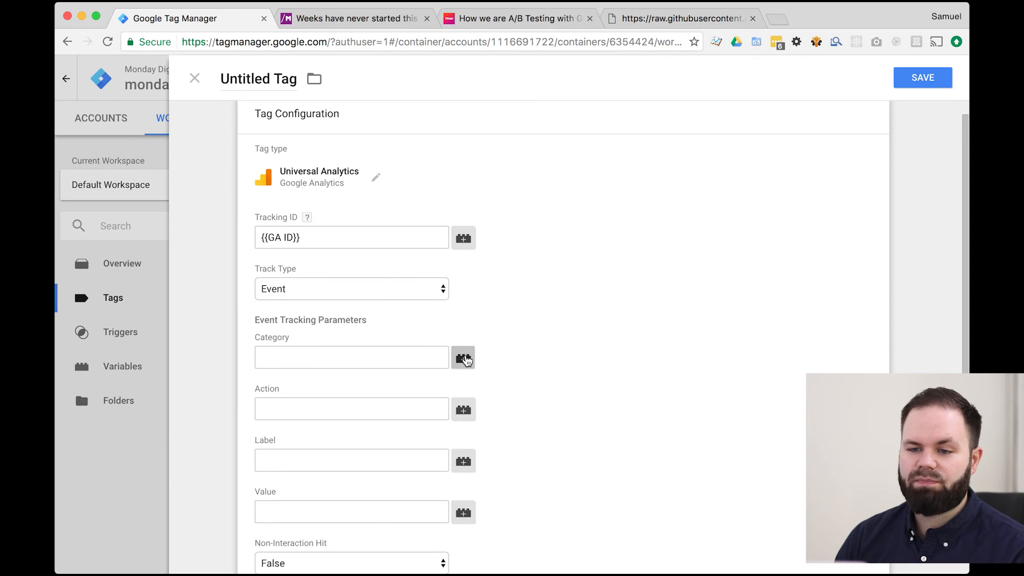
Step: Set Category {{DLV - eventCategory}} and Action {{DLV - eventAction}}, and name the tag 'UA - AbTest'
click(464, 357)
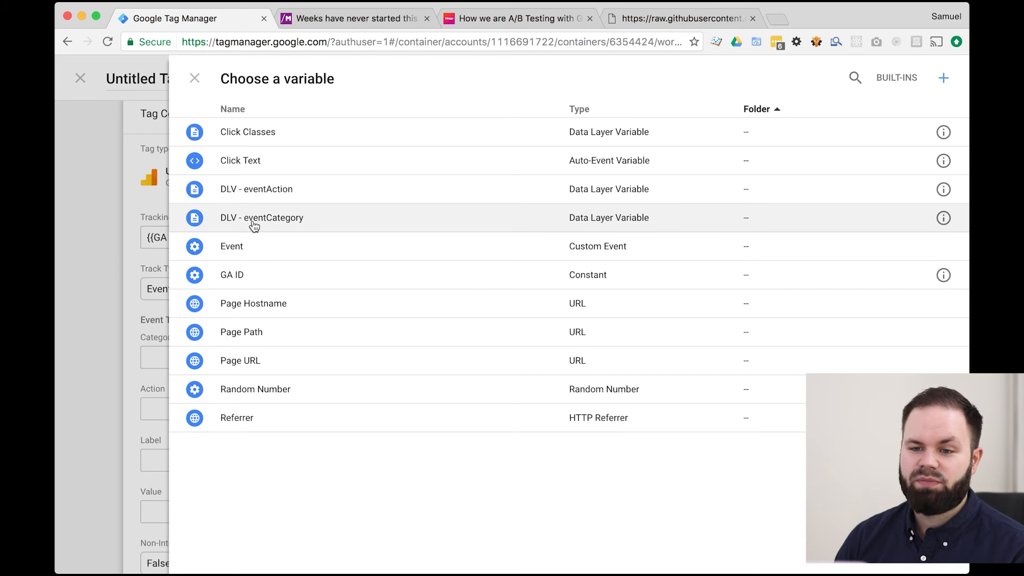
click(262, 218)
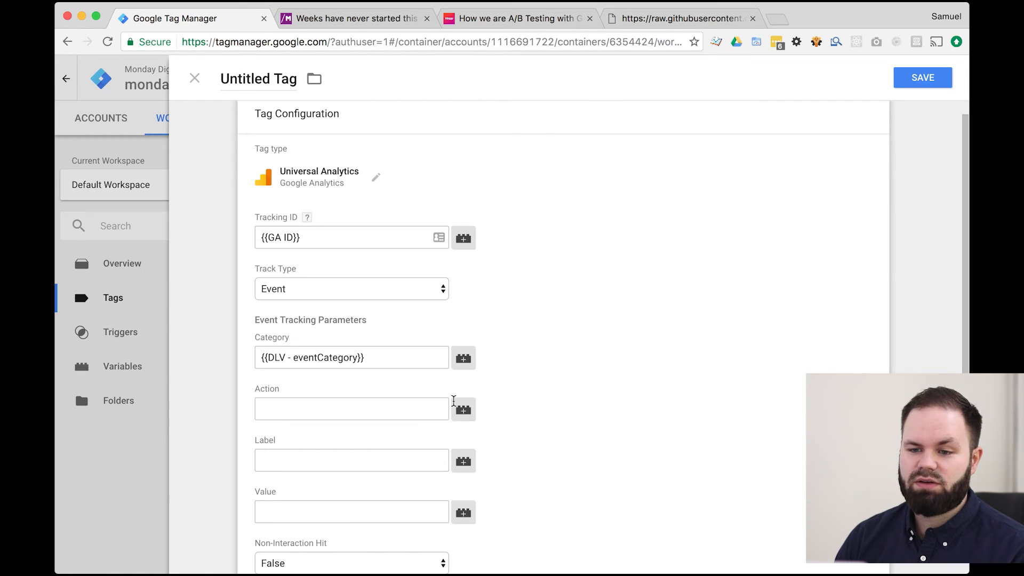
click(464, 410)
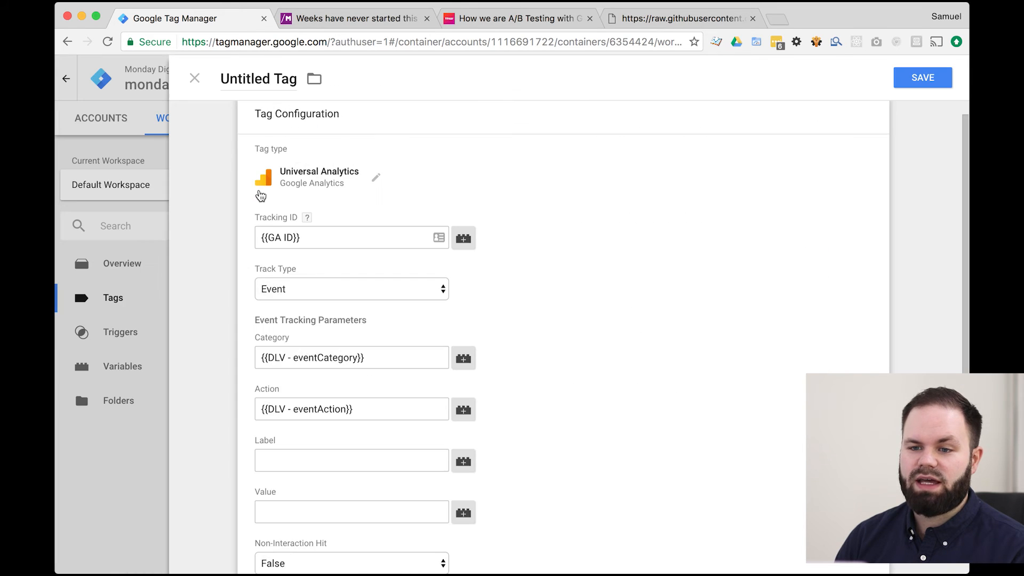
scroll(down, 3)
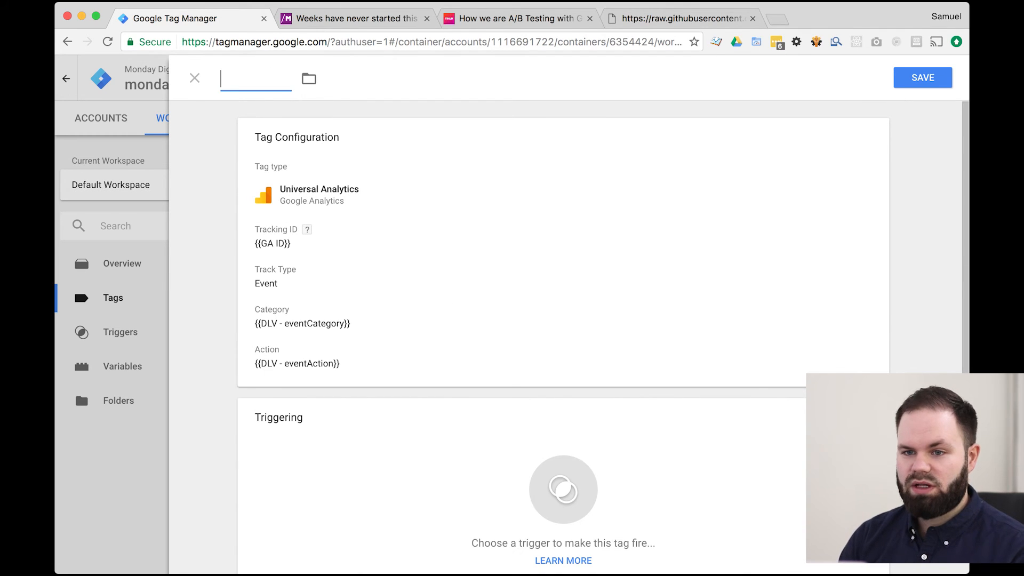
text(UA)
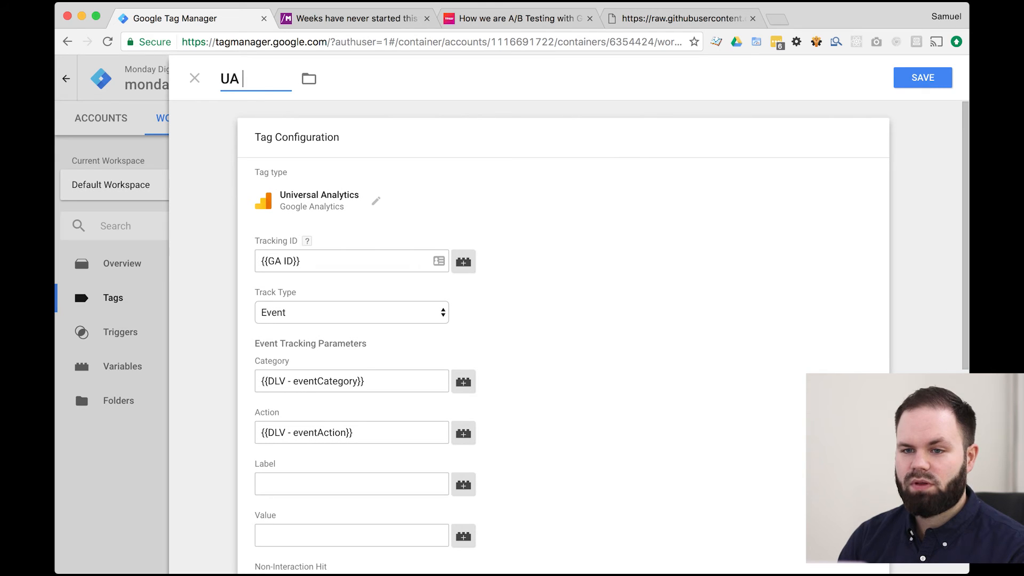
text(- AbT)
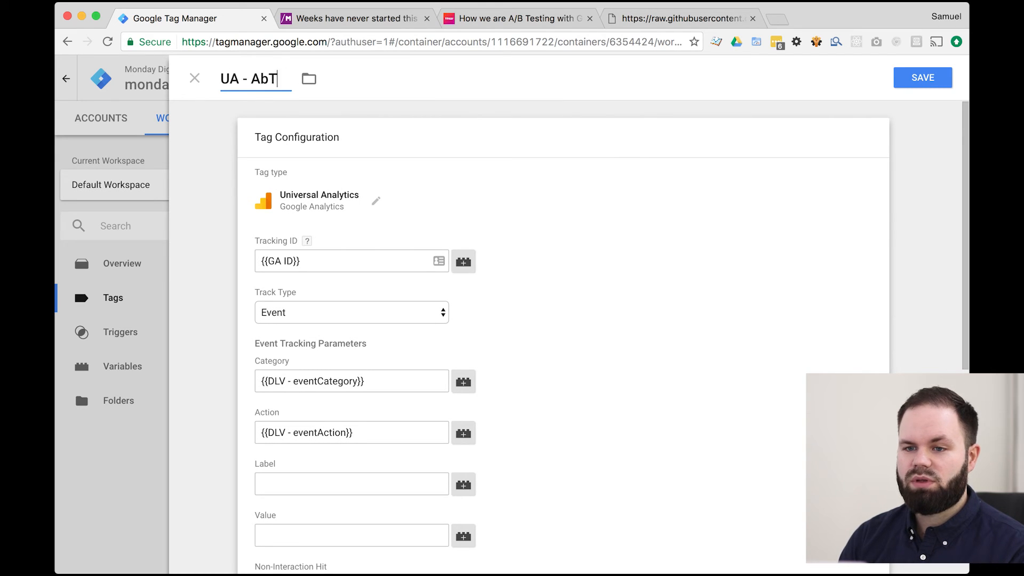
text(est)
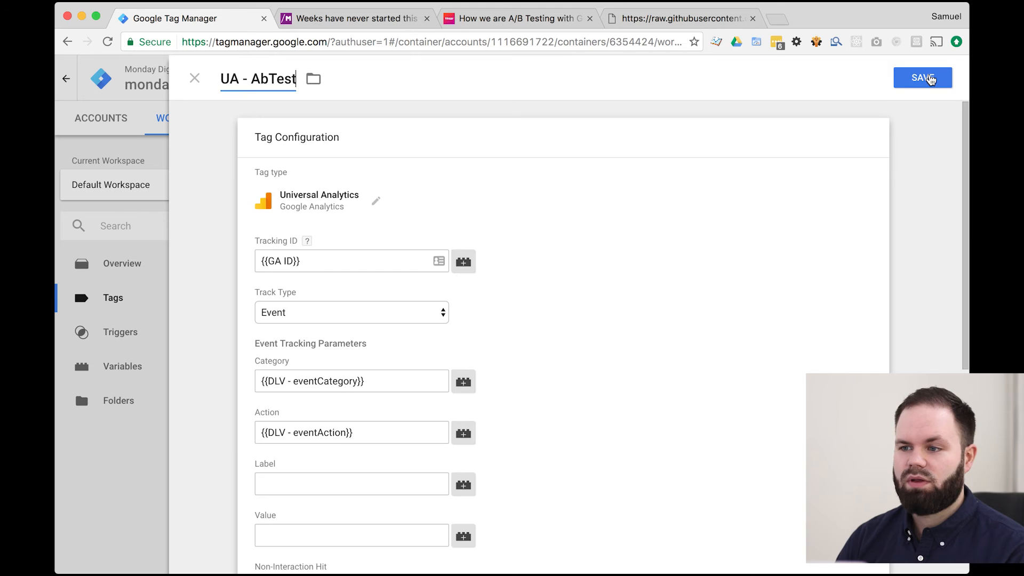
scroll(down, 3)
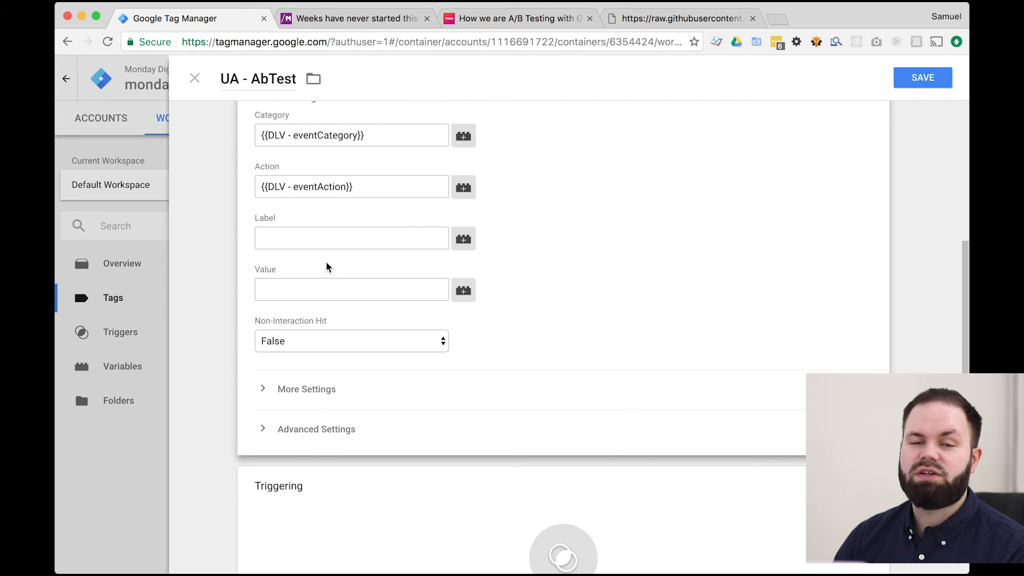
scroll(down, 3)
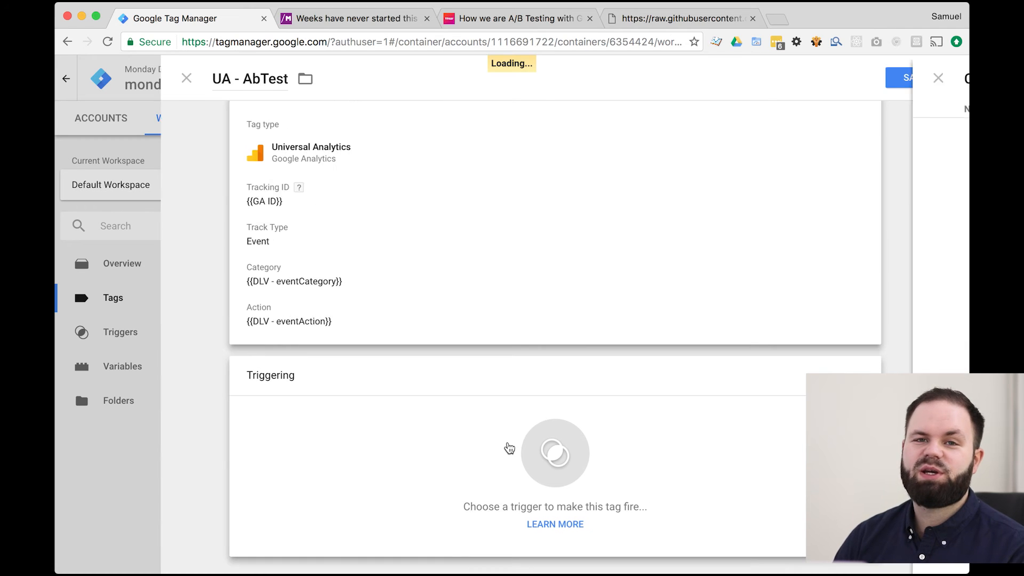
Step: Add a new Custom Event trigger to the tag with event name abTest
click(555, 453)
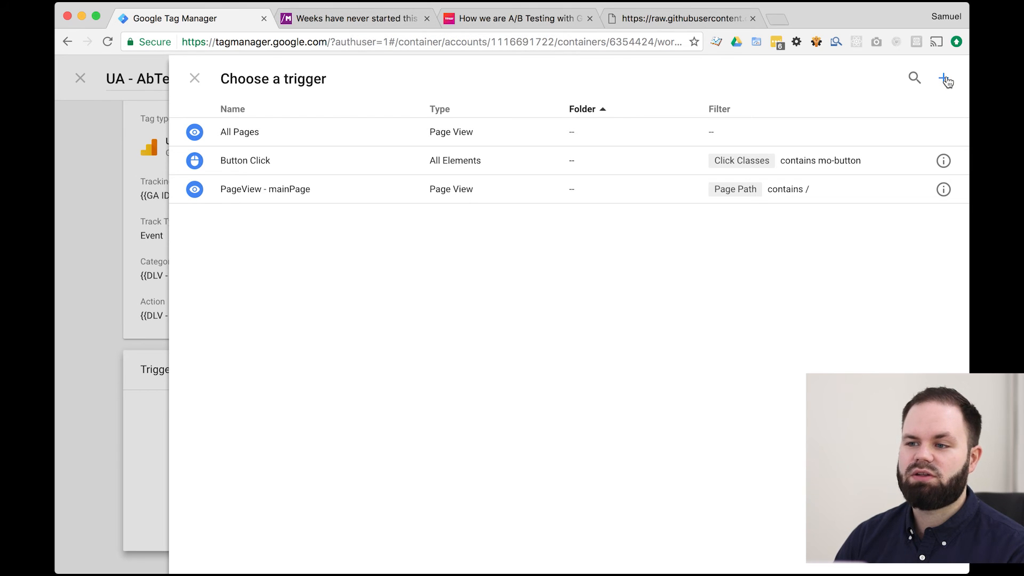
click(942, 77)
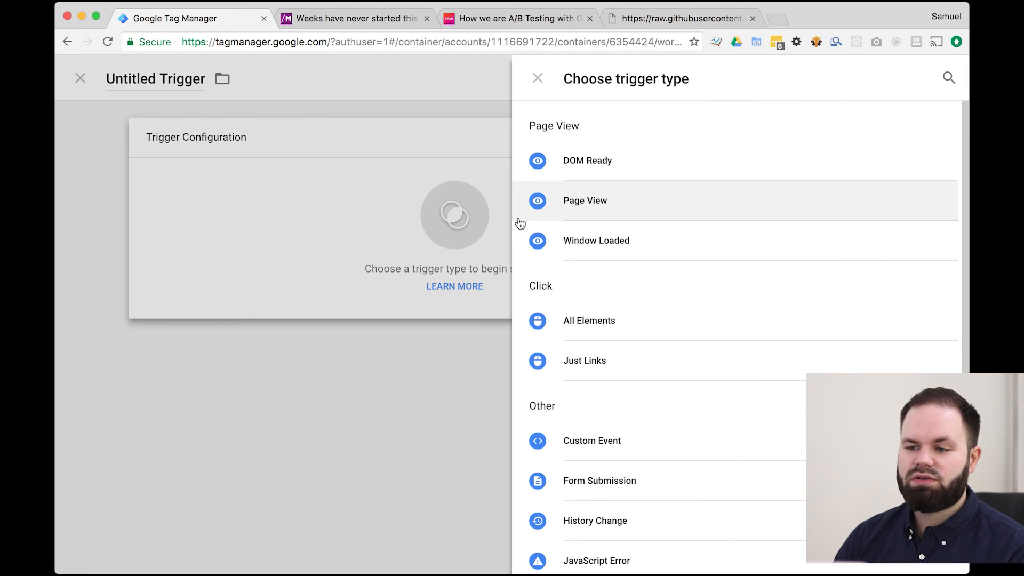
mouse_move(590, 450)
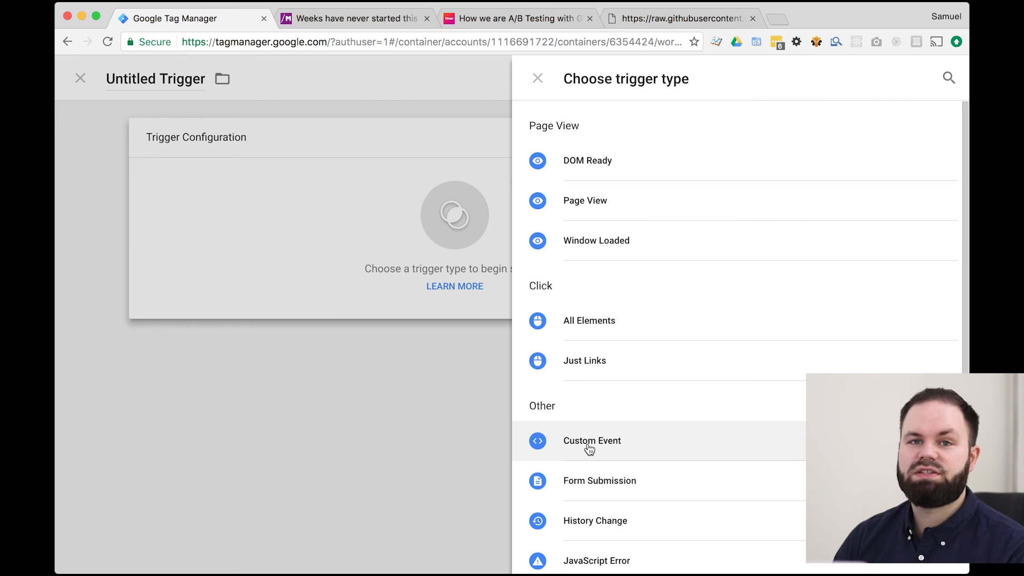
click(592, 442)
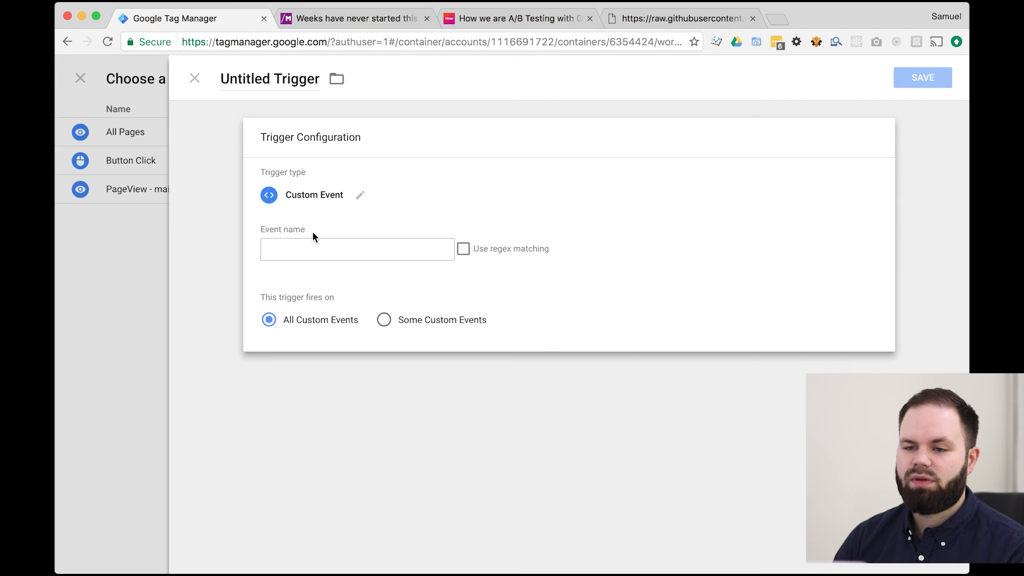
click(357, 250)
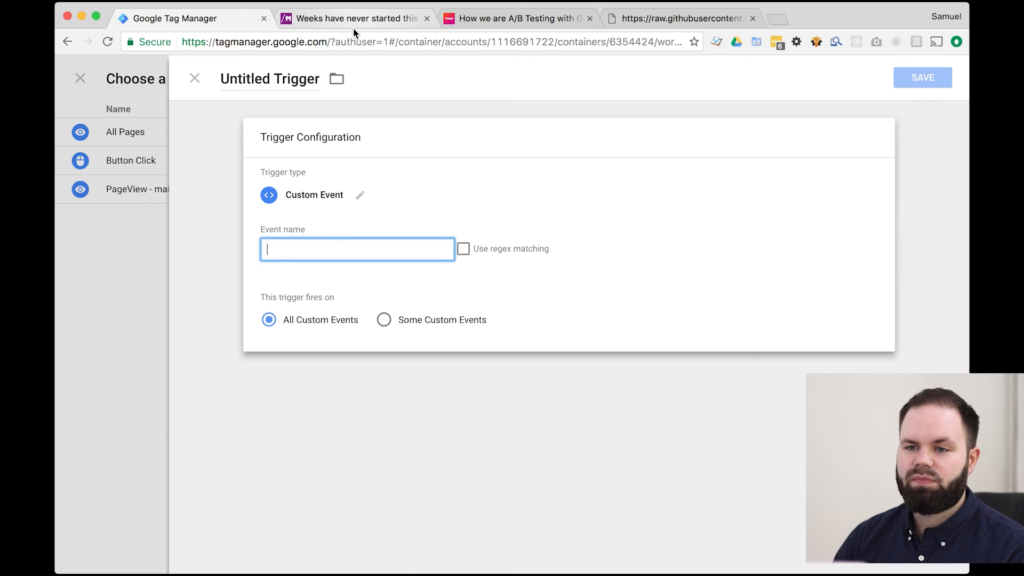
click(358, 18)
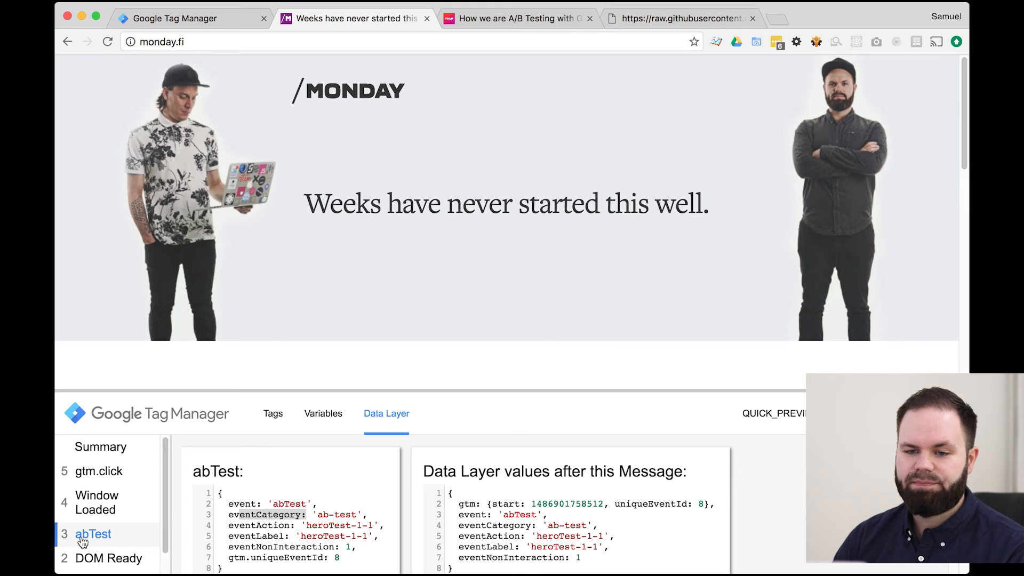
mouse_move(198, 102)
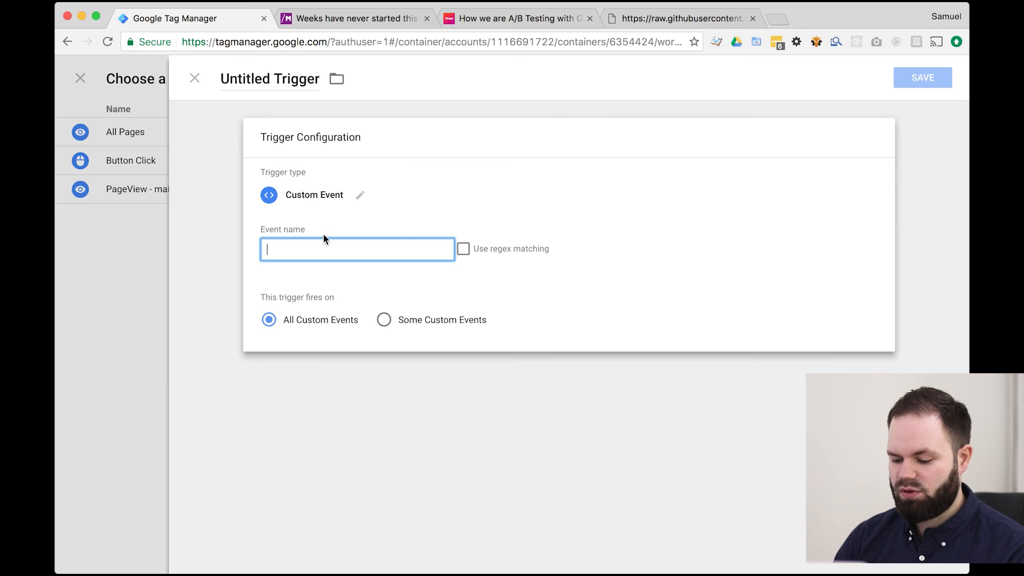
text(abTest)
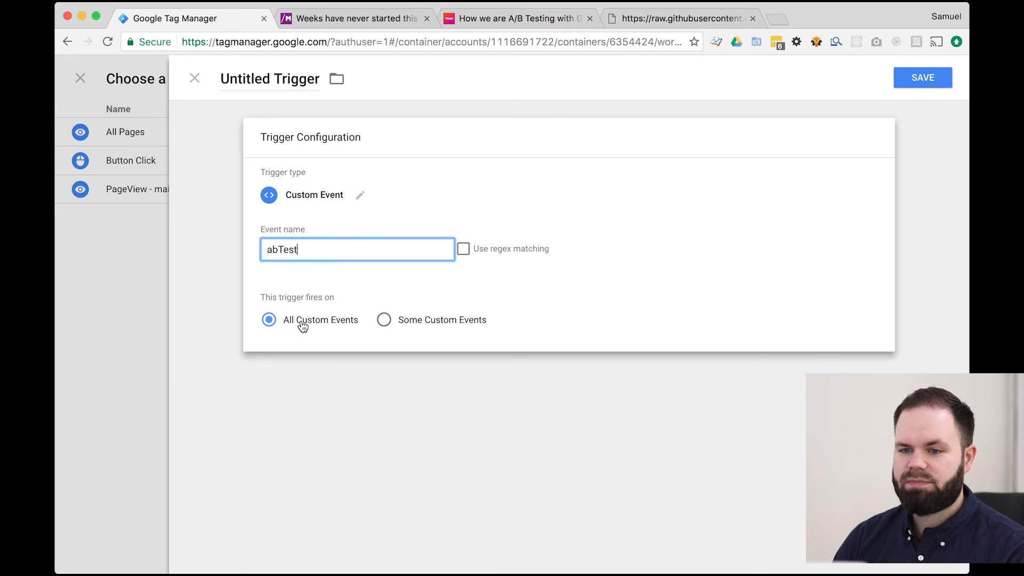
Step: Name the trigger 'Custom - abTest', save it, then save the UA - AbTest tag
click(271, 79)
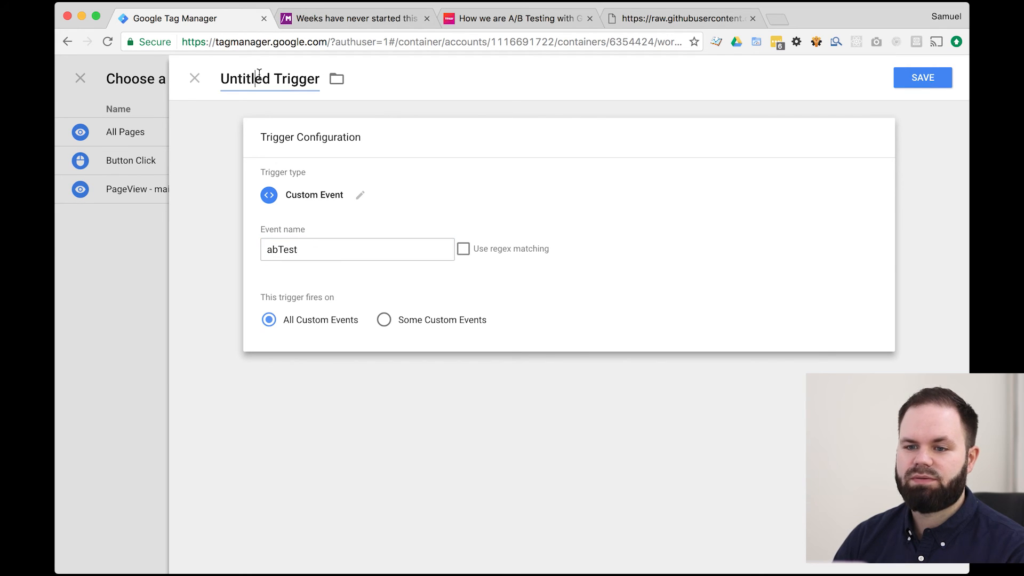
text(Custom - abT)
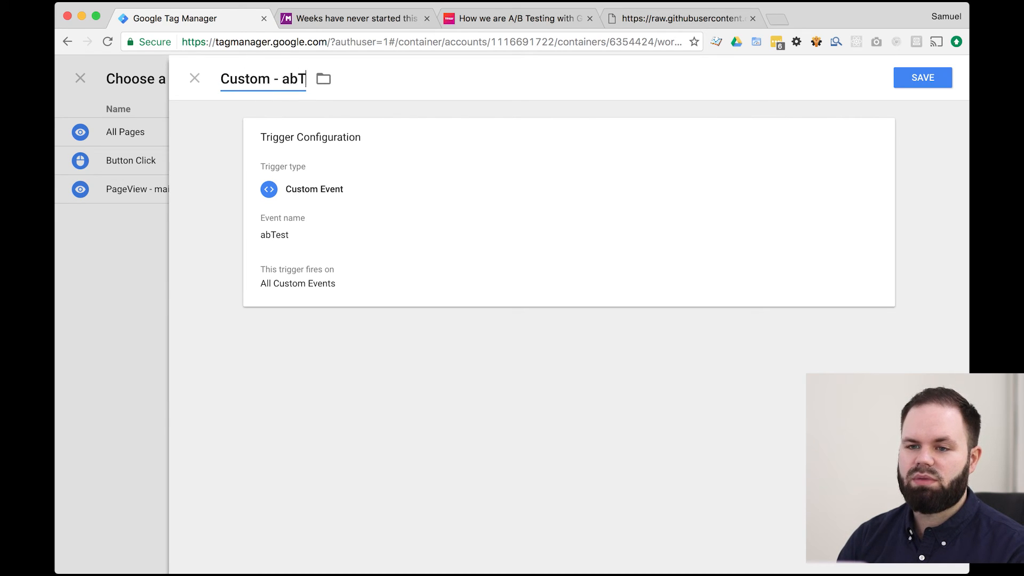
click(923, 77)
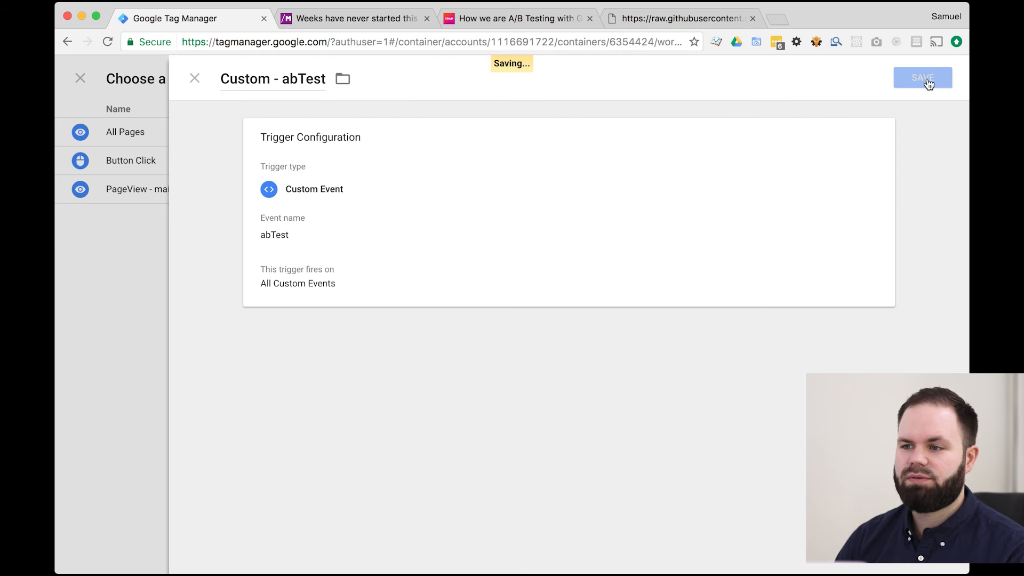
click(923, 77)
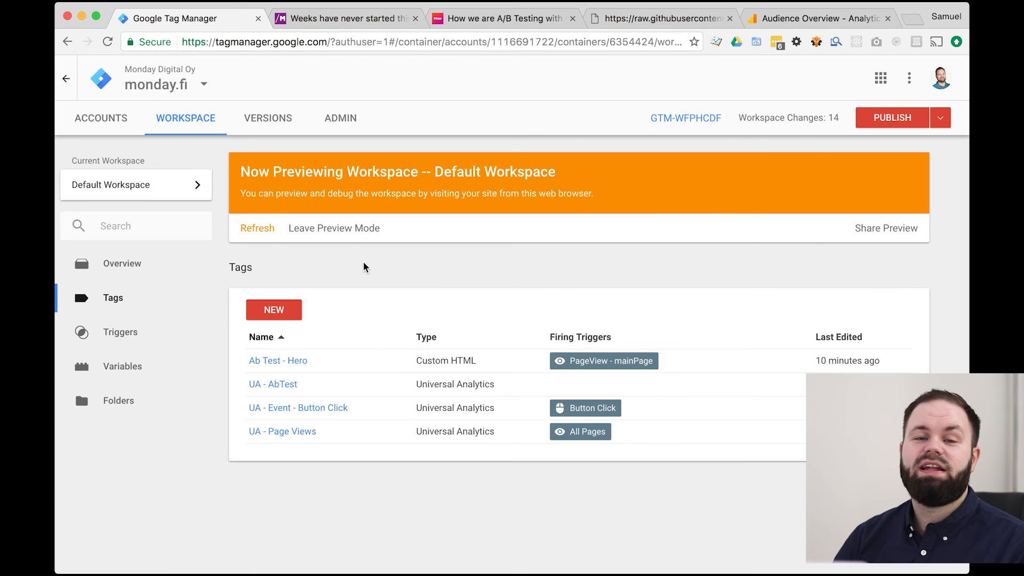
Step: Reload monday.fi in preview and check that UA - AbTest fired on abTest
click(351, 17)
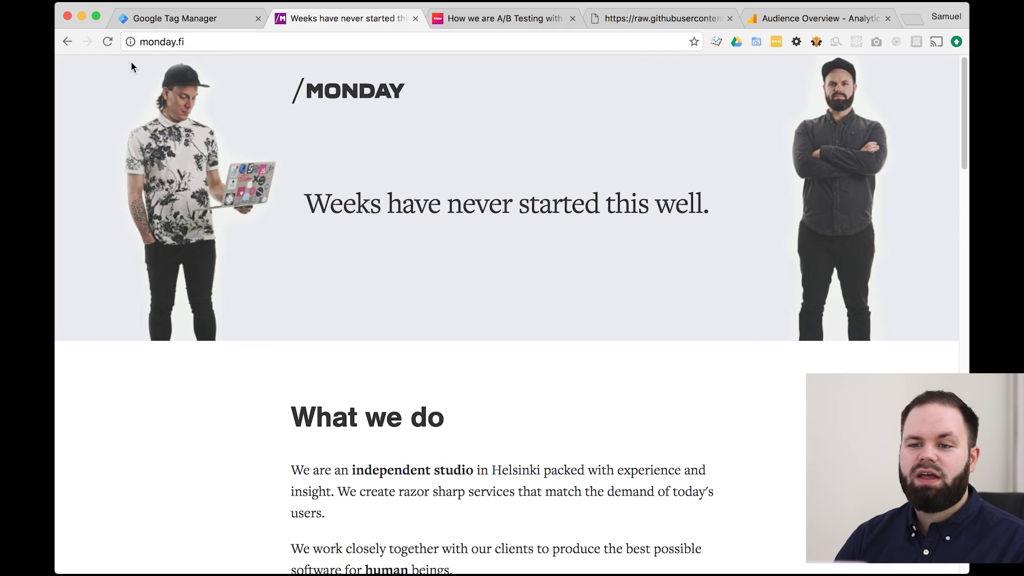
click(107, 41)
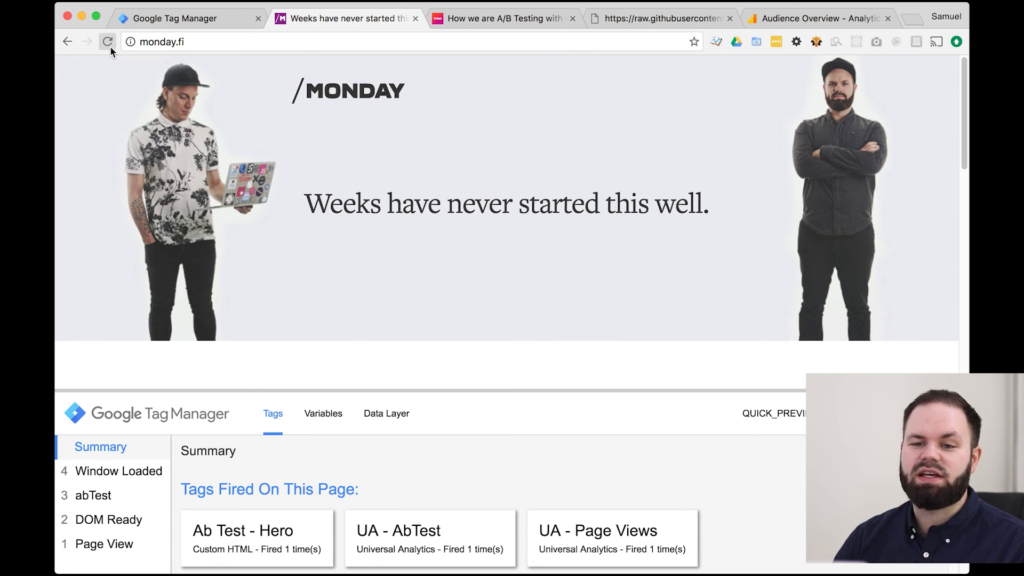
click(105, 42)
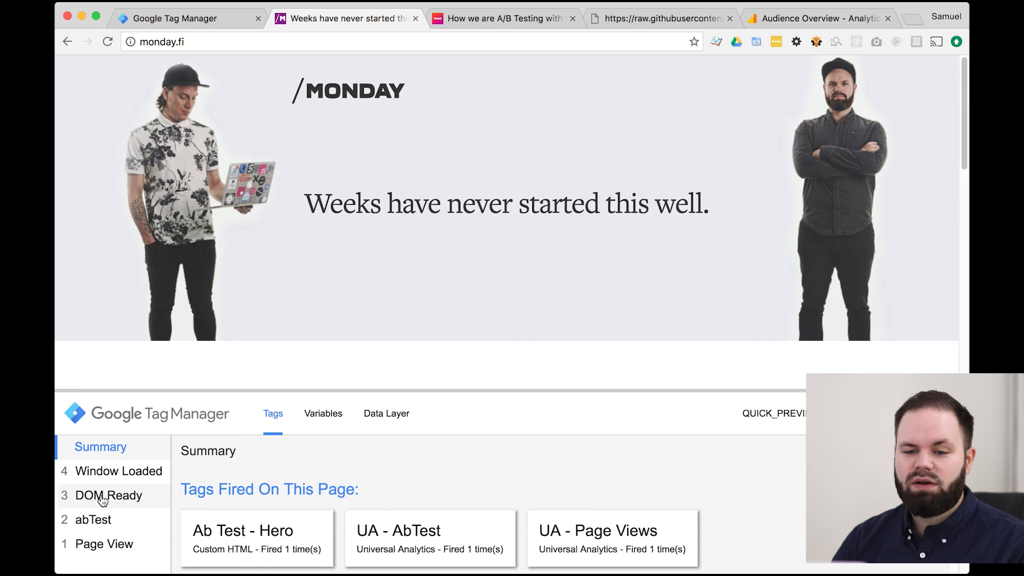
click(91, 520)
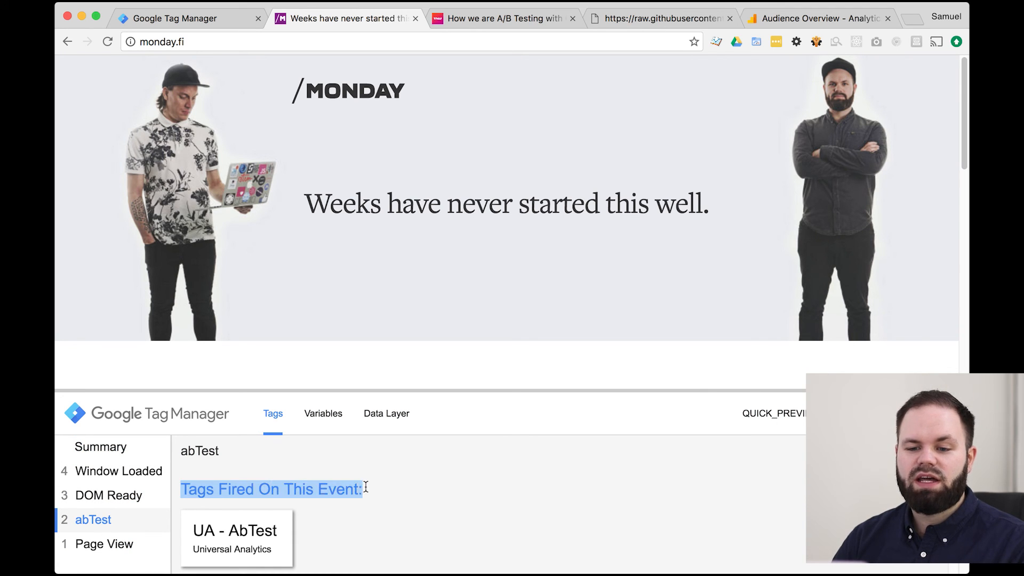
mouse_move(265, 534)
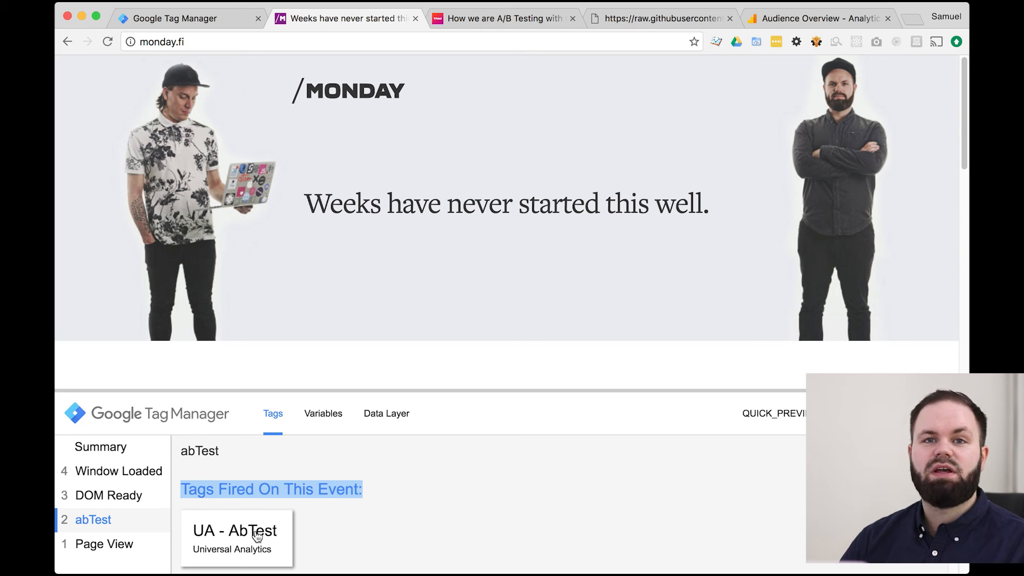
mouse_move(223, 558)
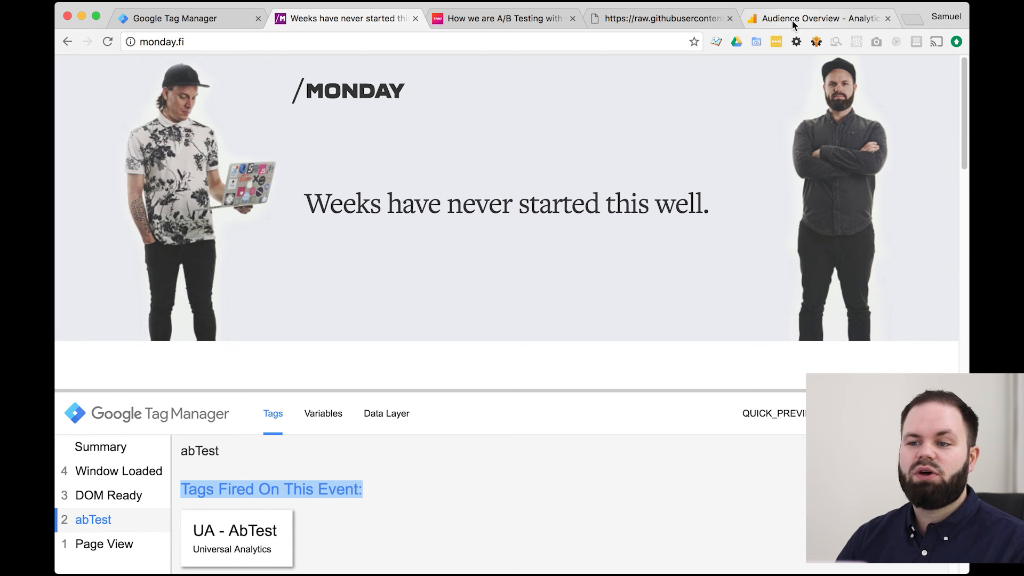
Step: Open Google Analytics Real-Time Events to see the ab-test / heroTest-1-1 event
click(819, 18)
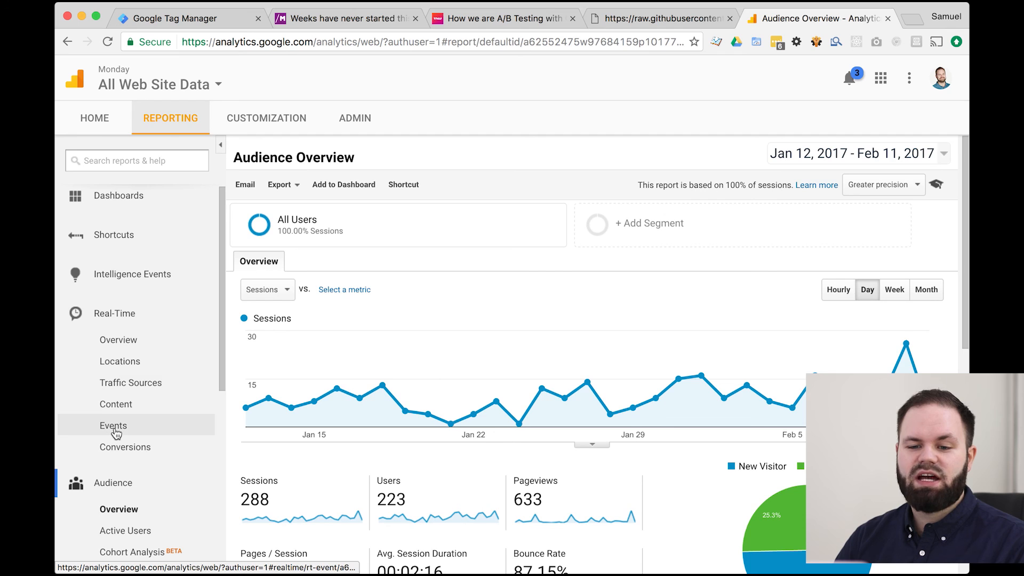
click(113, 425)
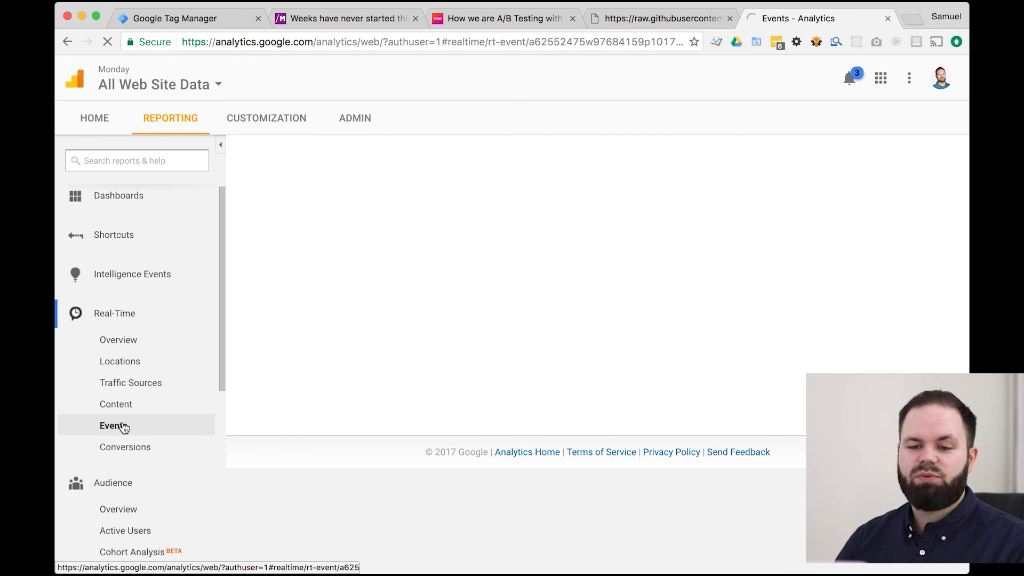
click(112, 425)
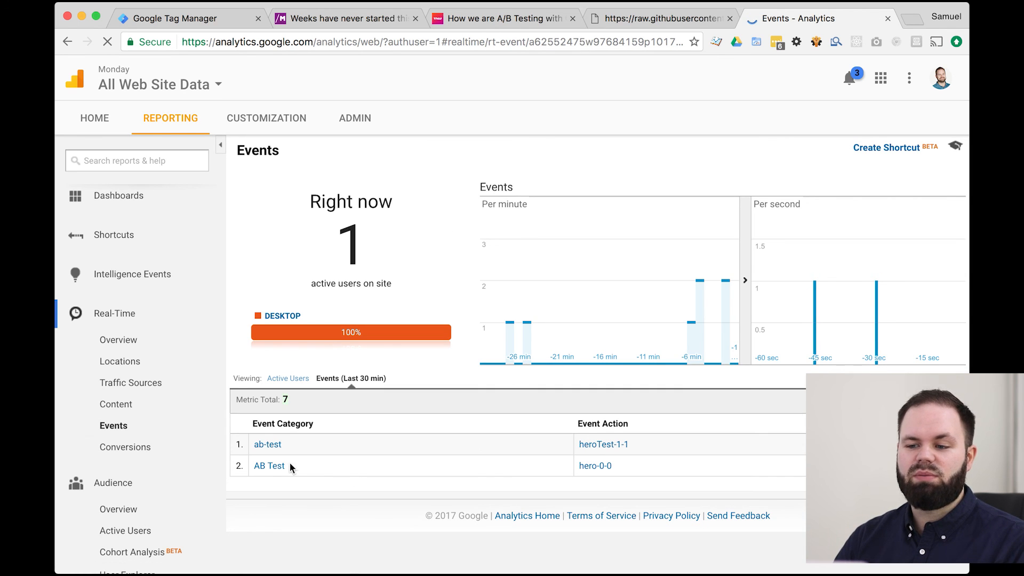